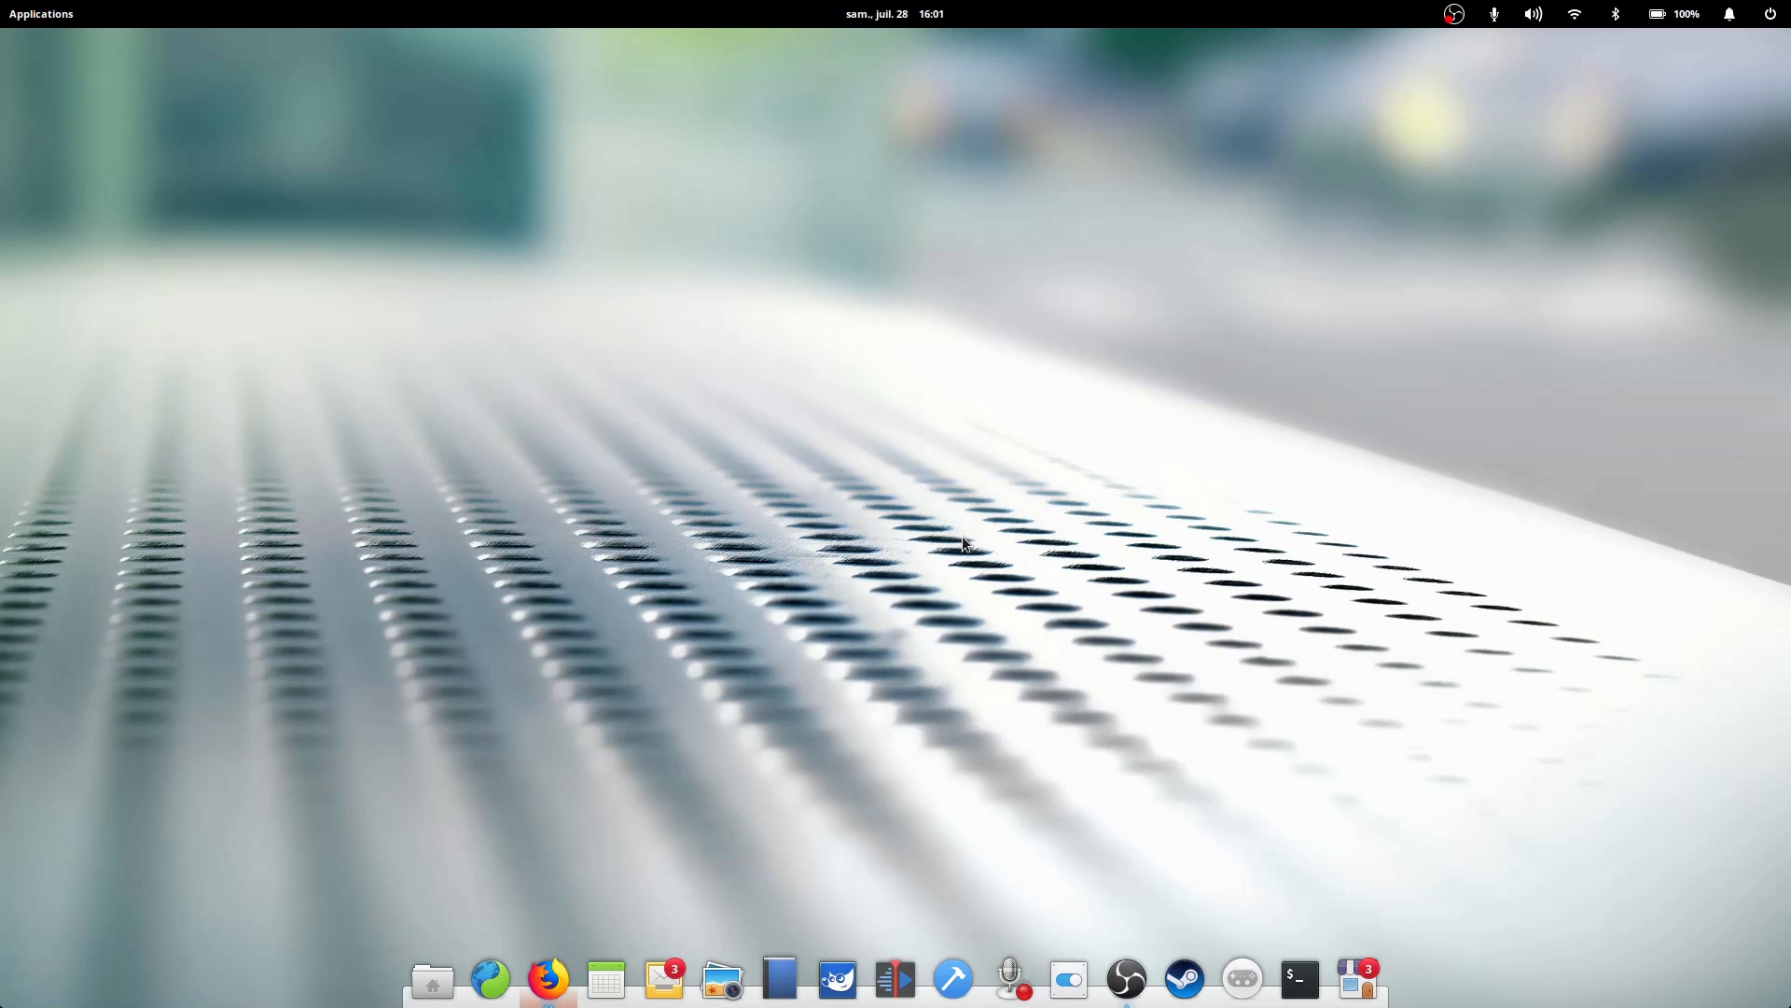
mouse_move(957, 400)
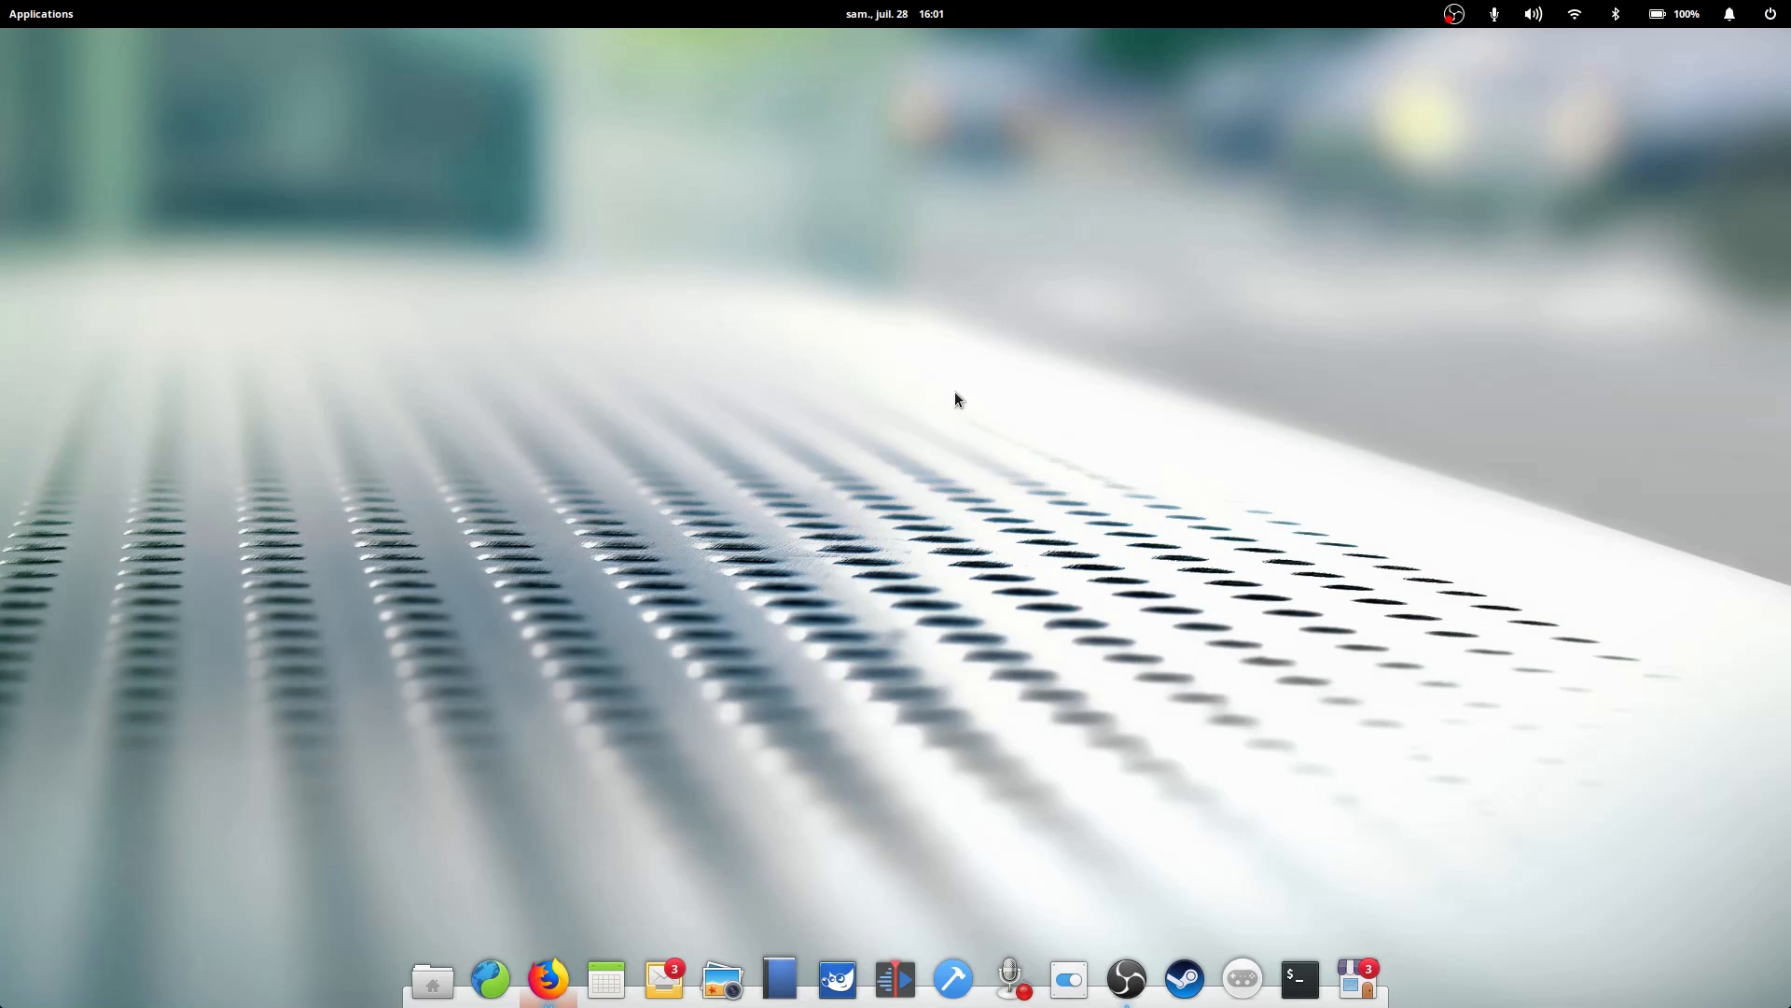
mouse_move(1018, 470)
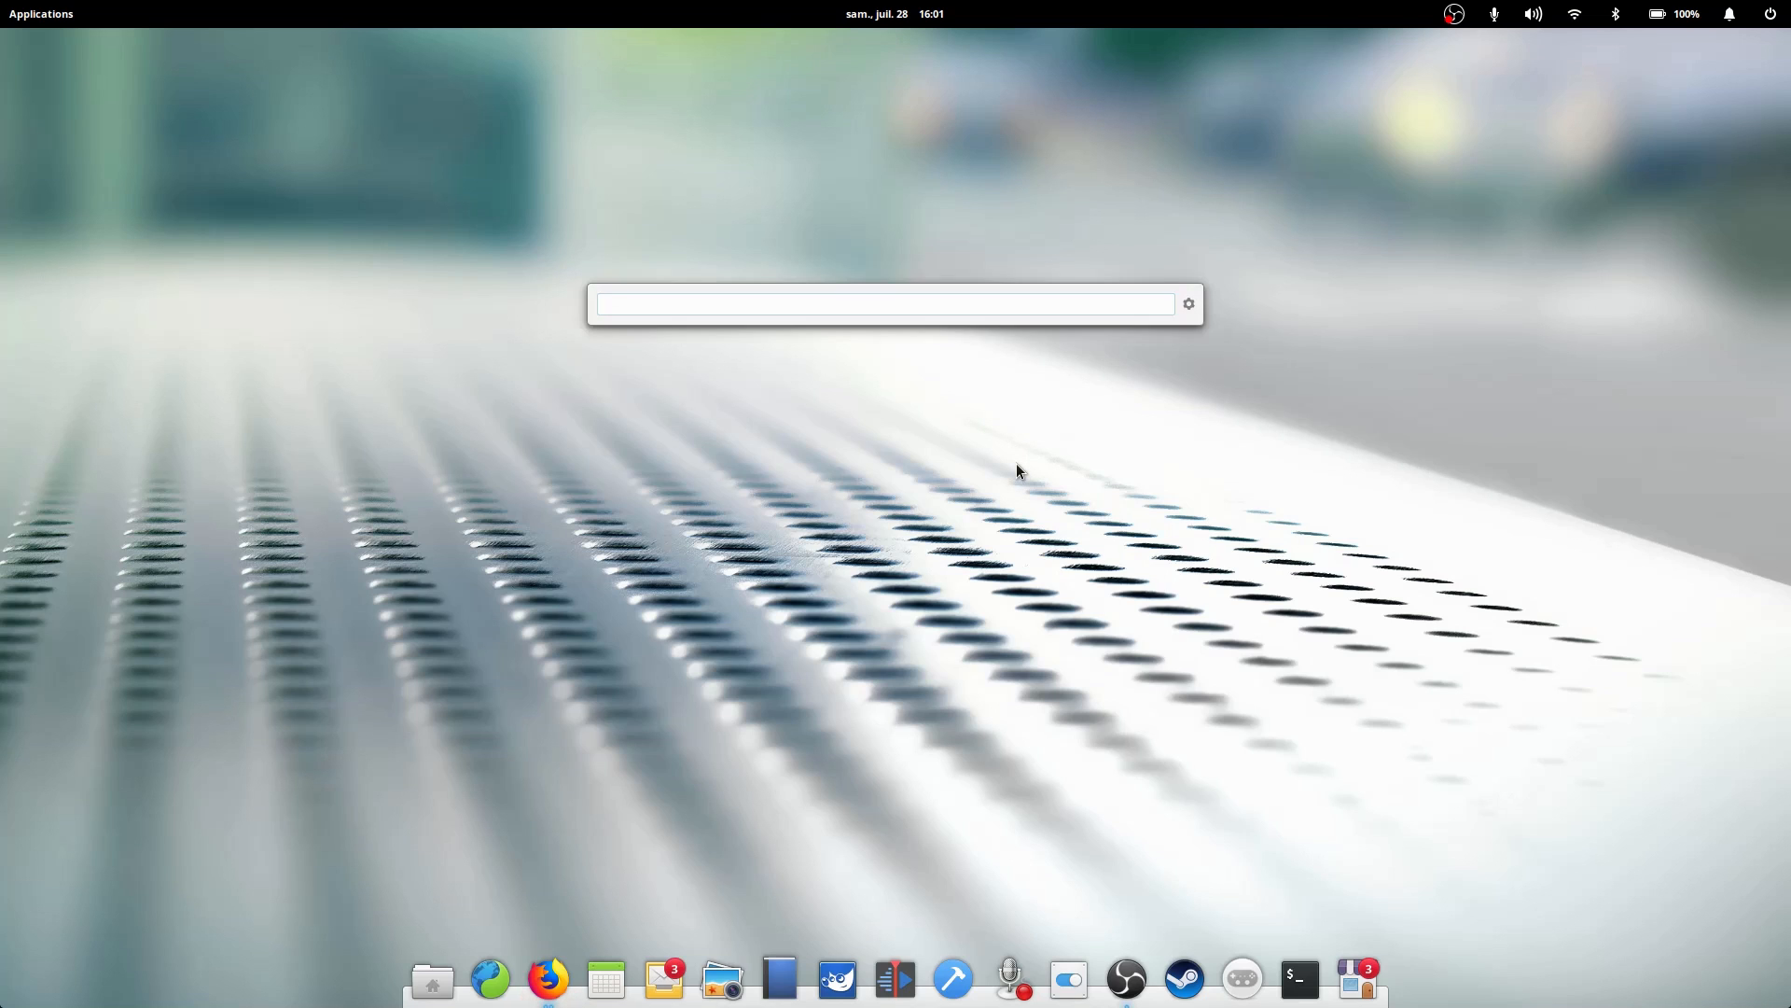
Search Albert for 'bu' files, compute 12*98, and queue a YouTube search for 'the linux experiment'
type("bu")
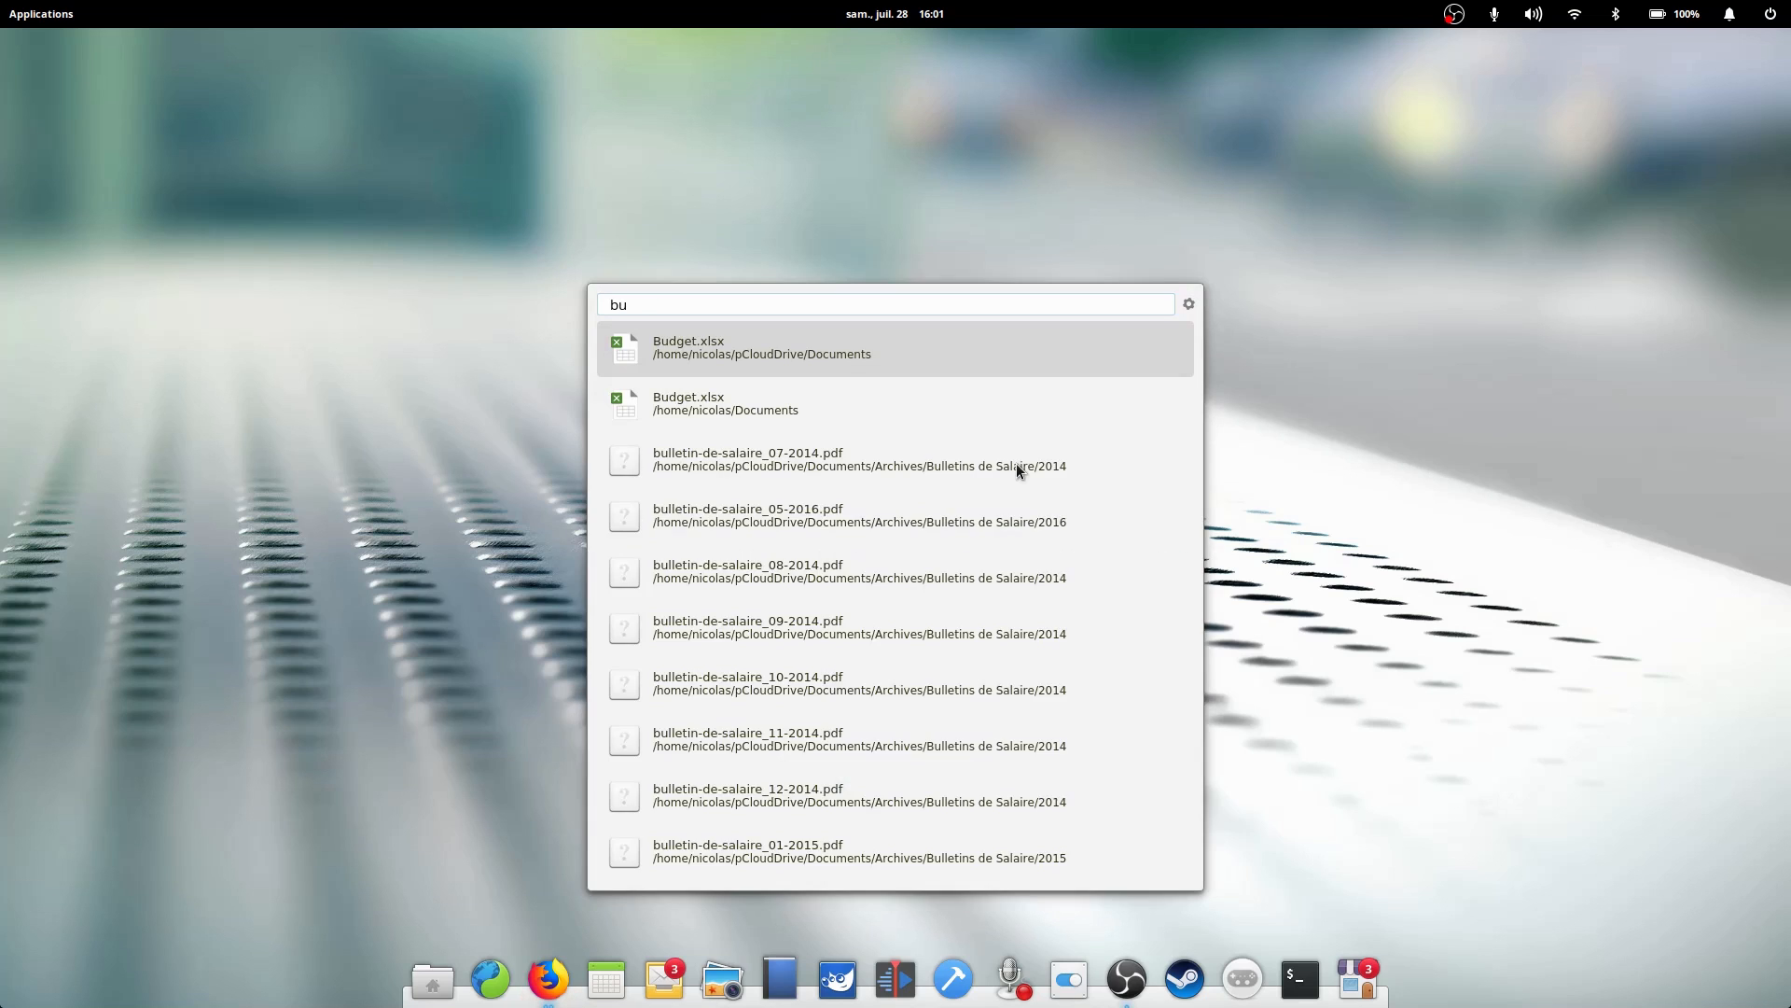
type("12*98")
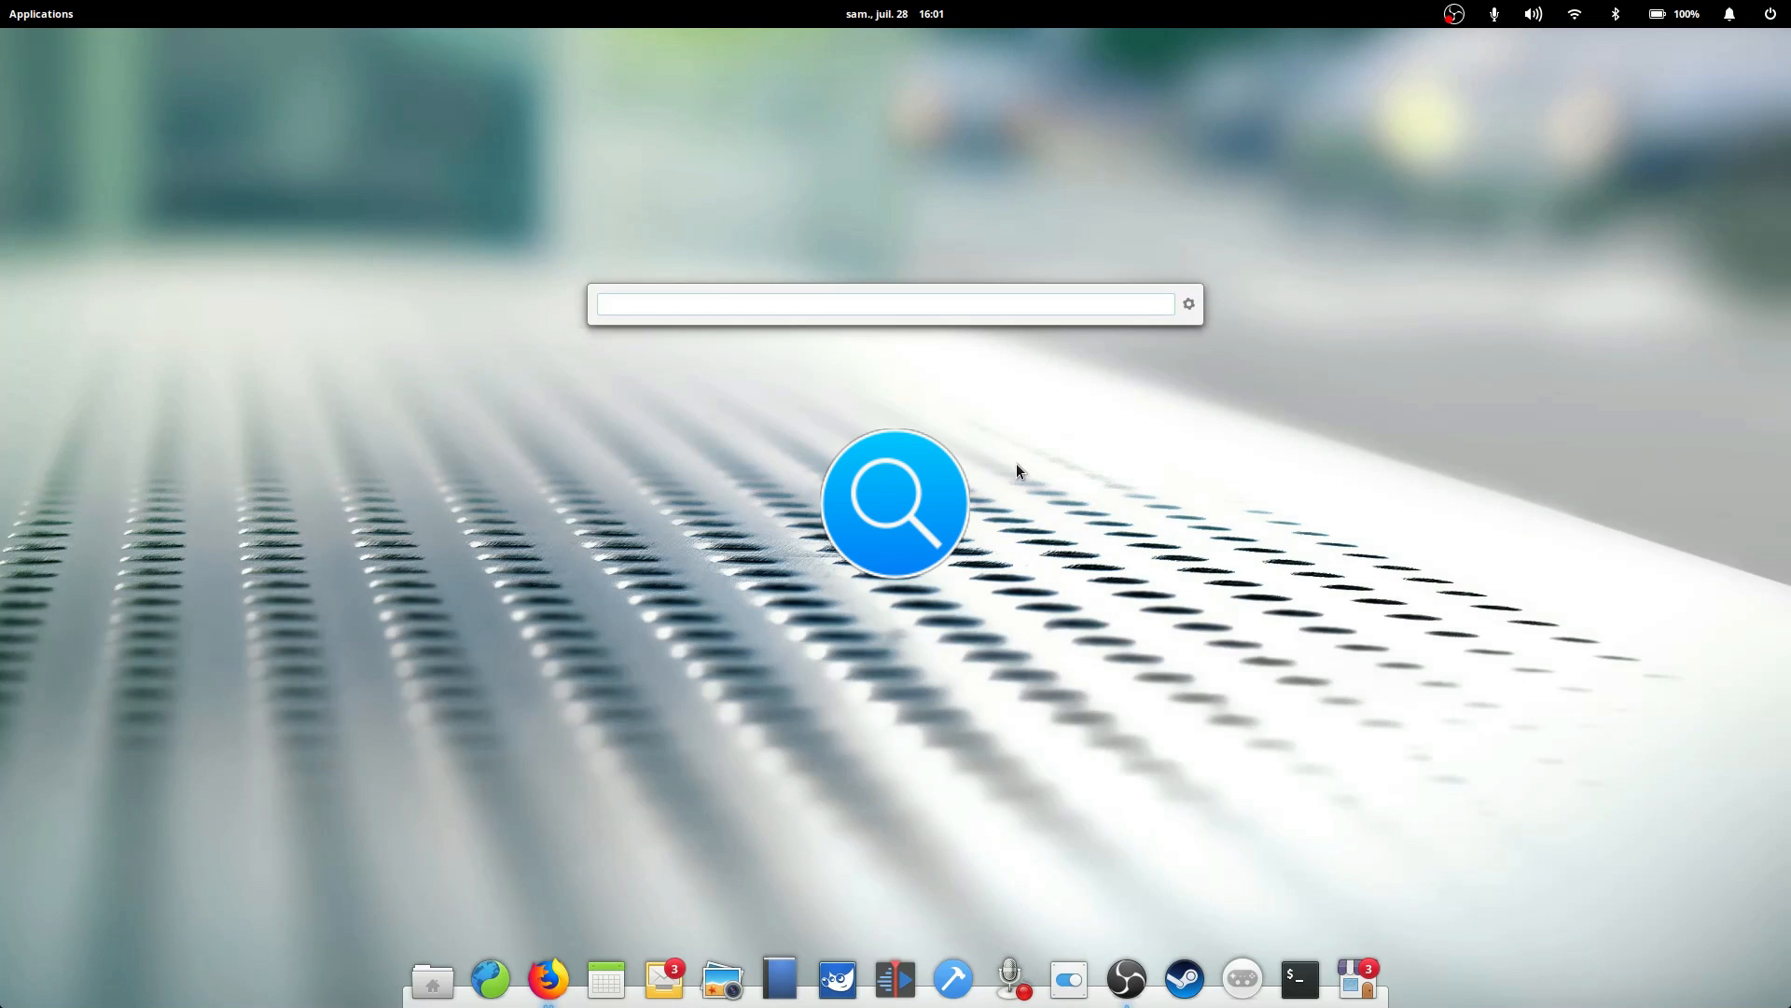
type("yt the l")
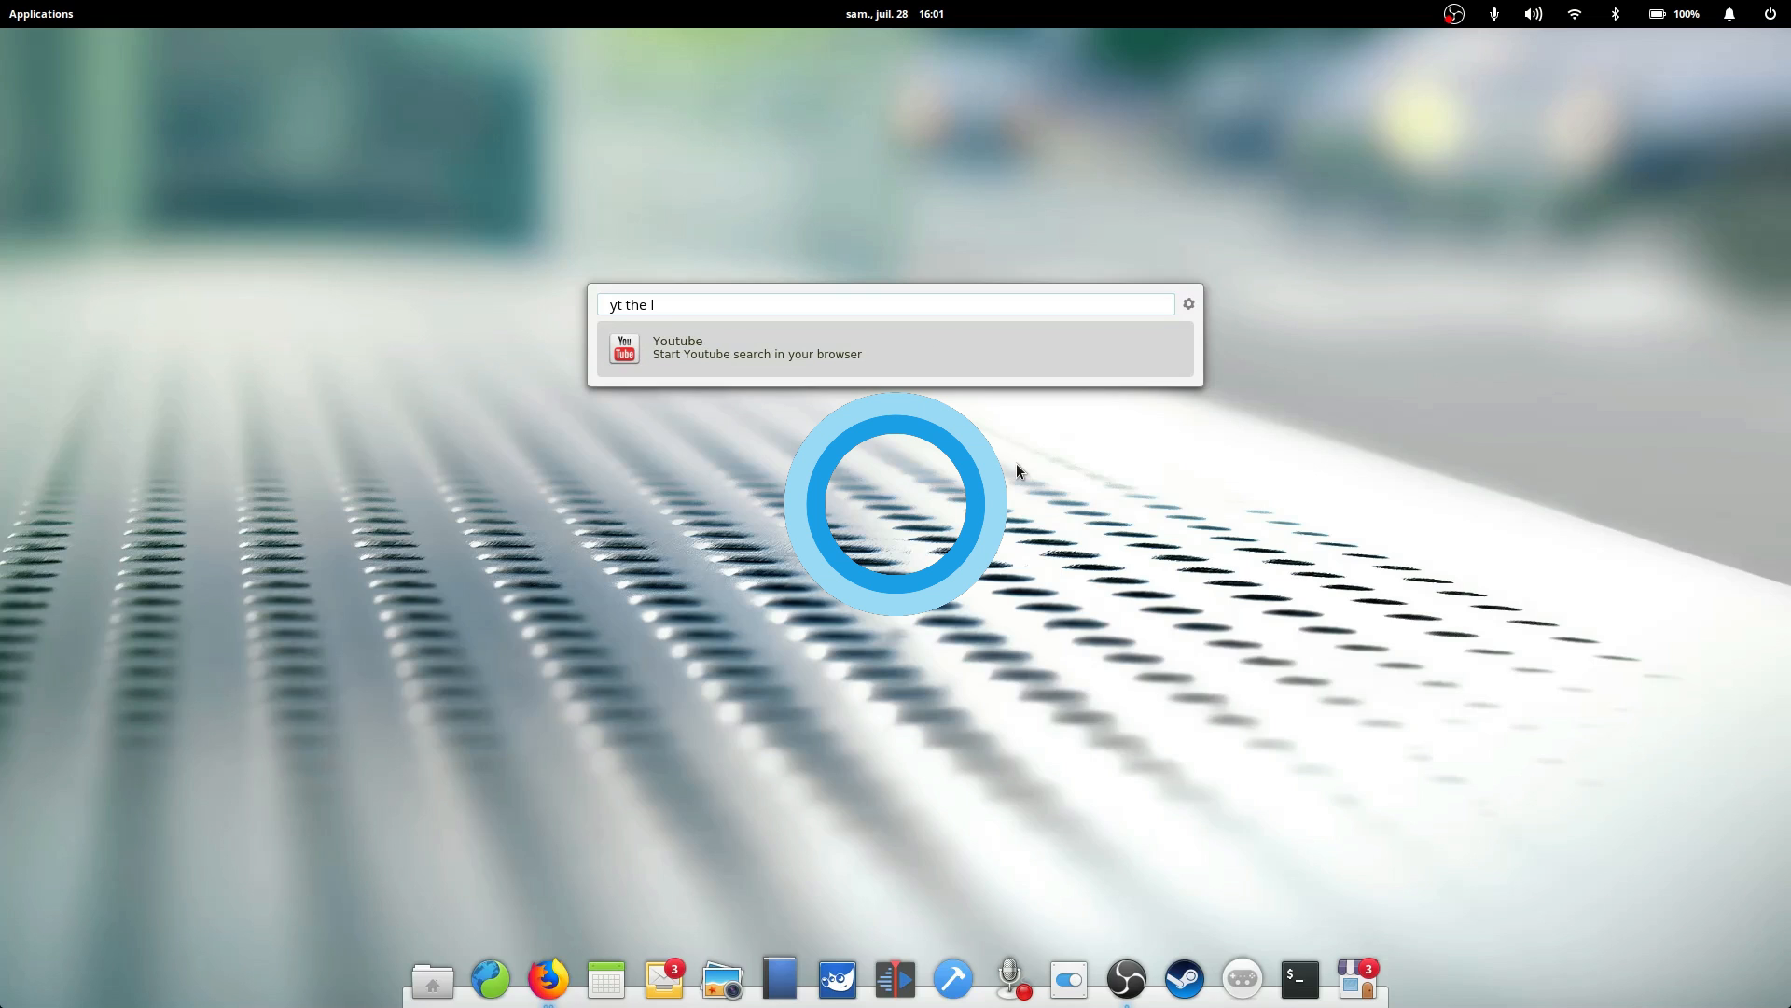
type("inux experiment")
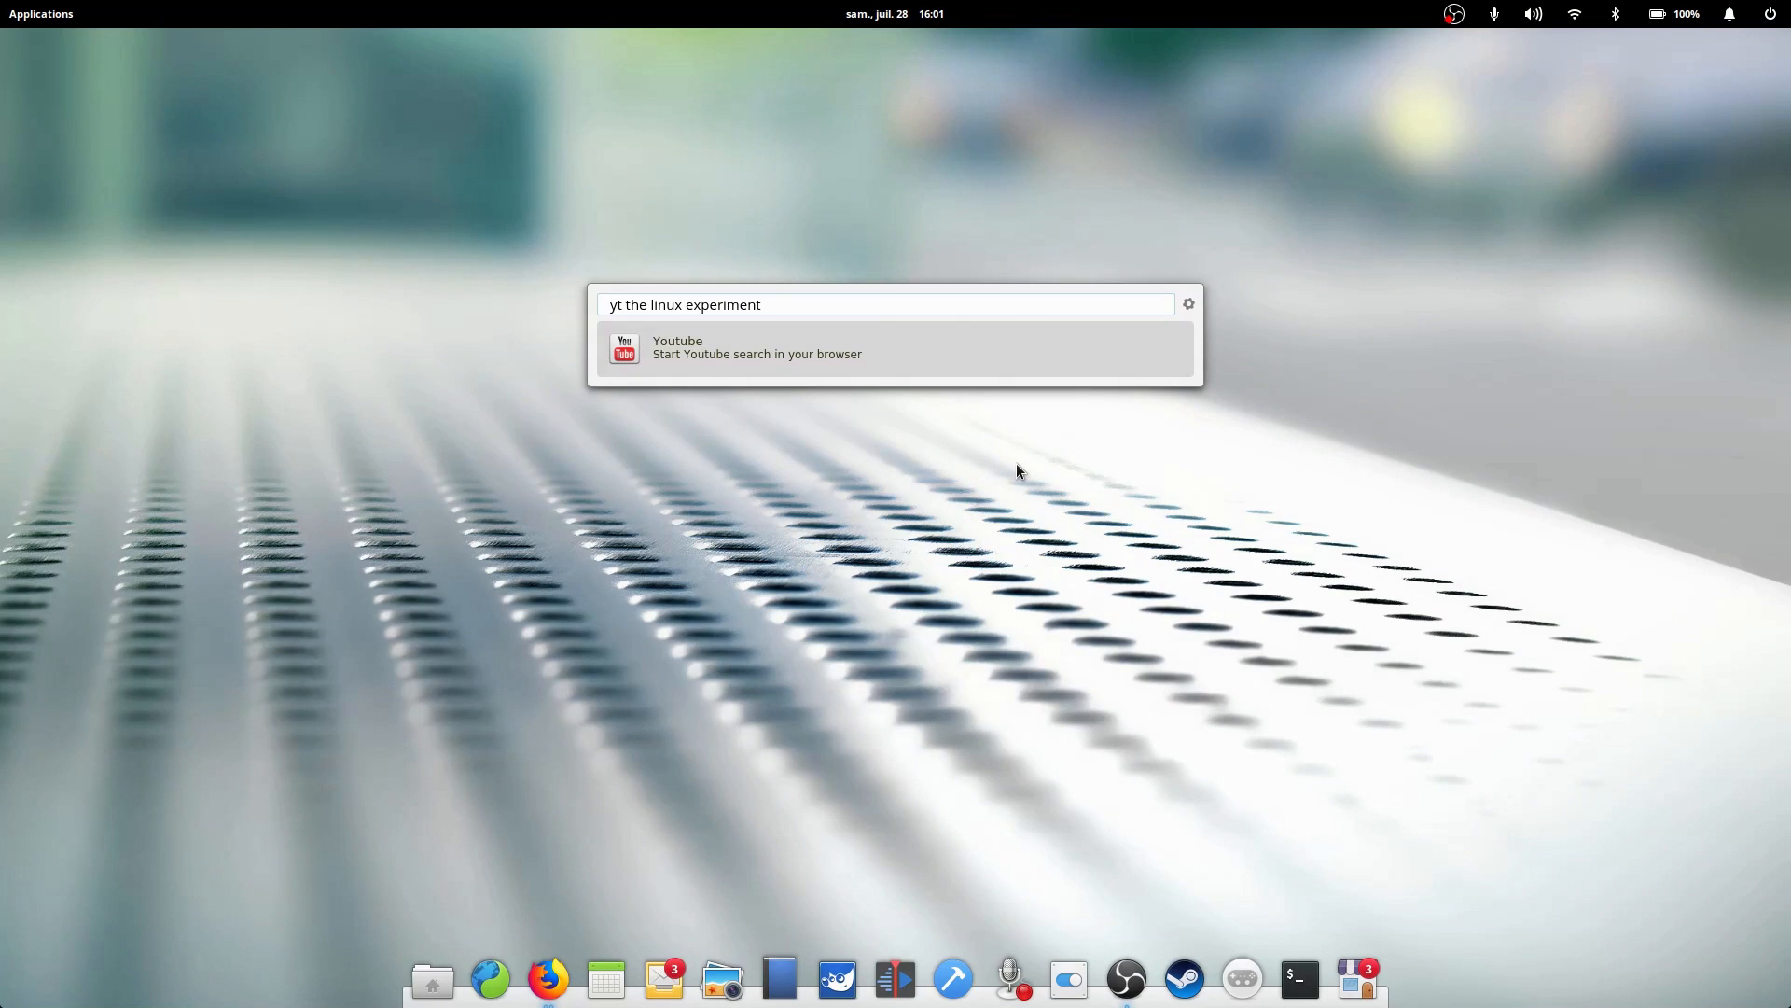
key("BackSpace")
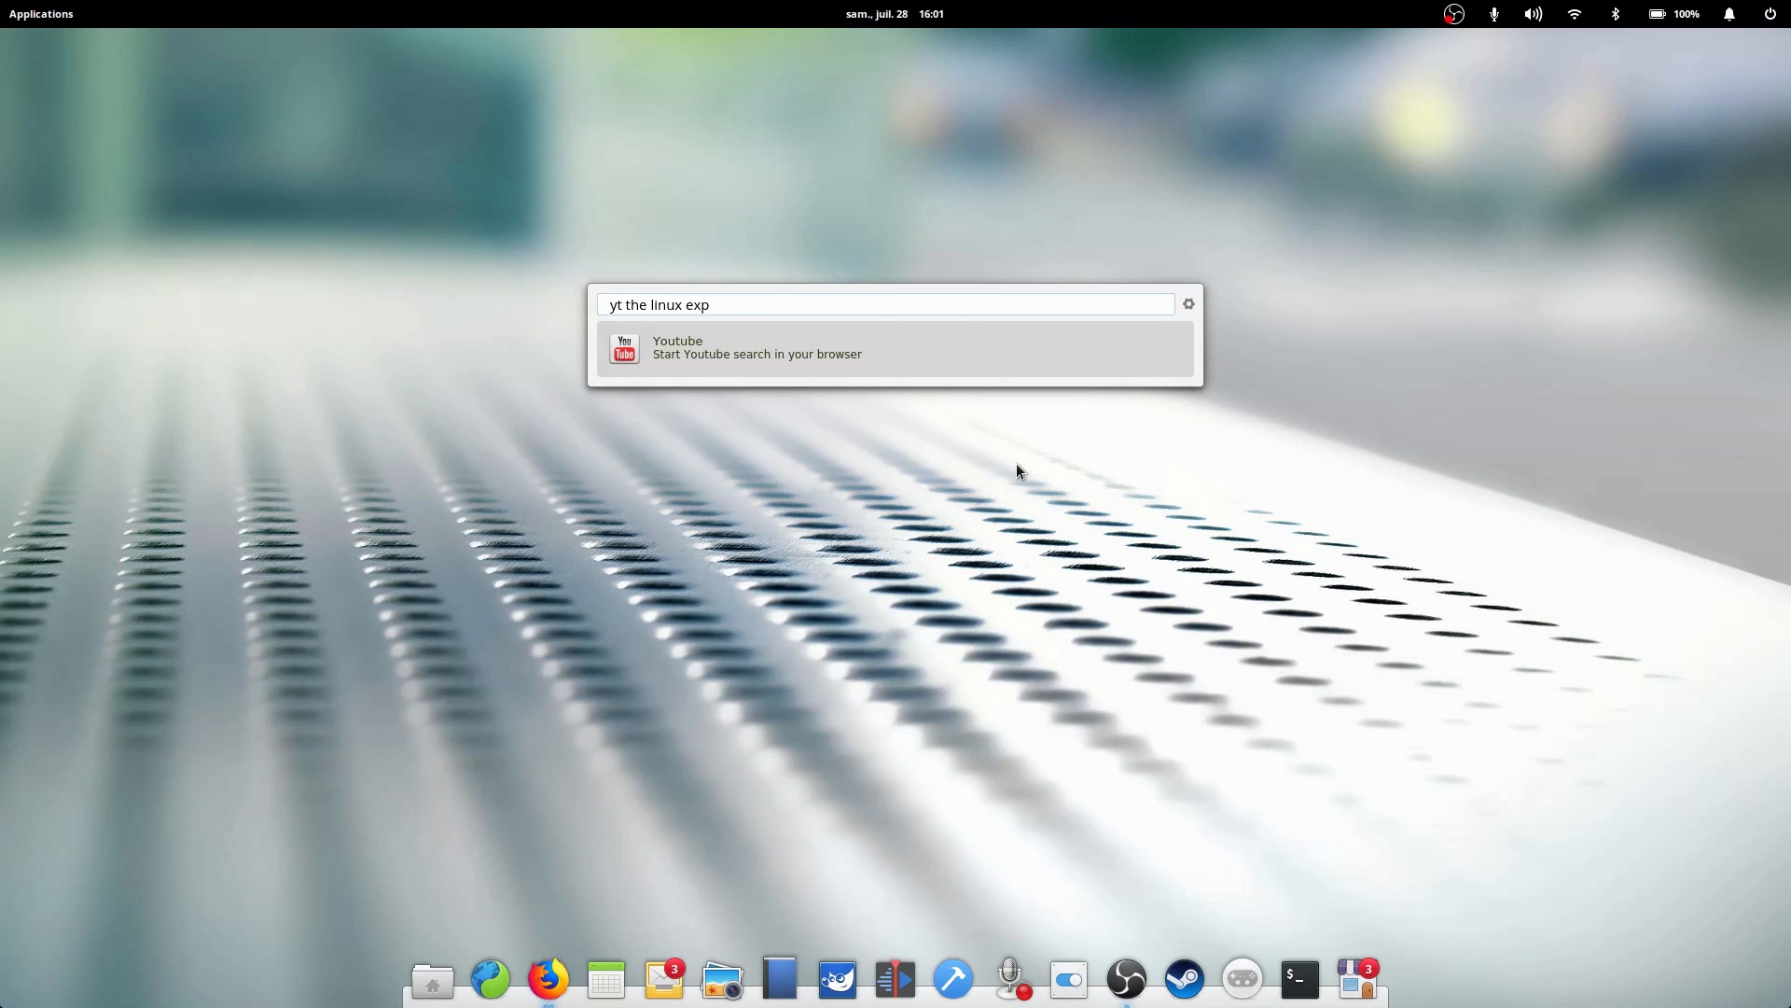
type("pho")
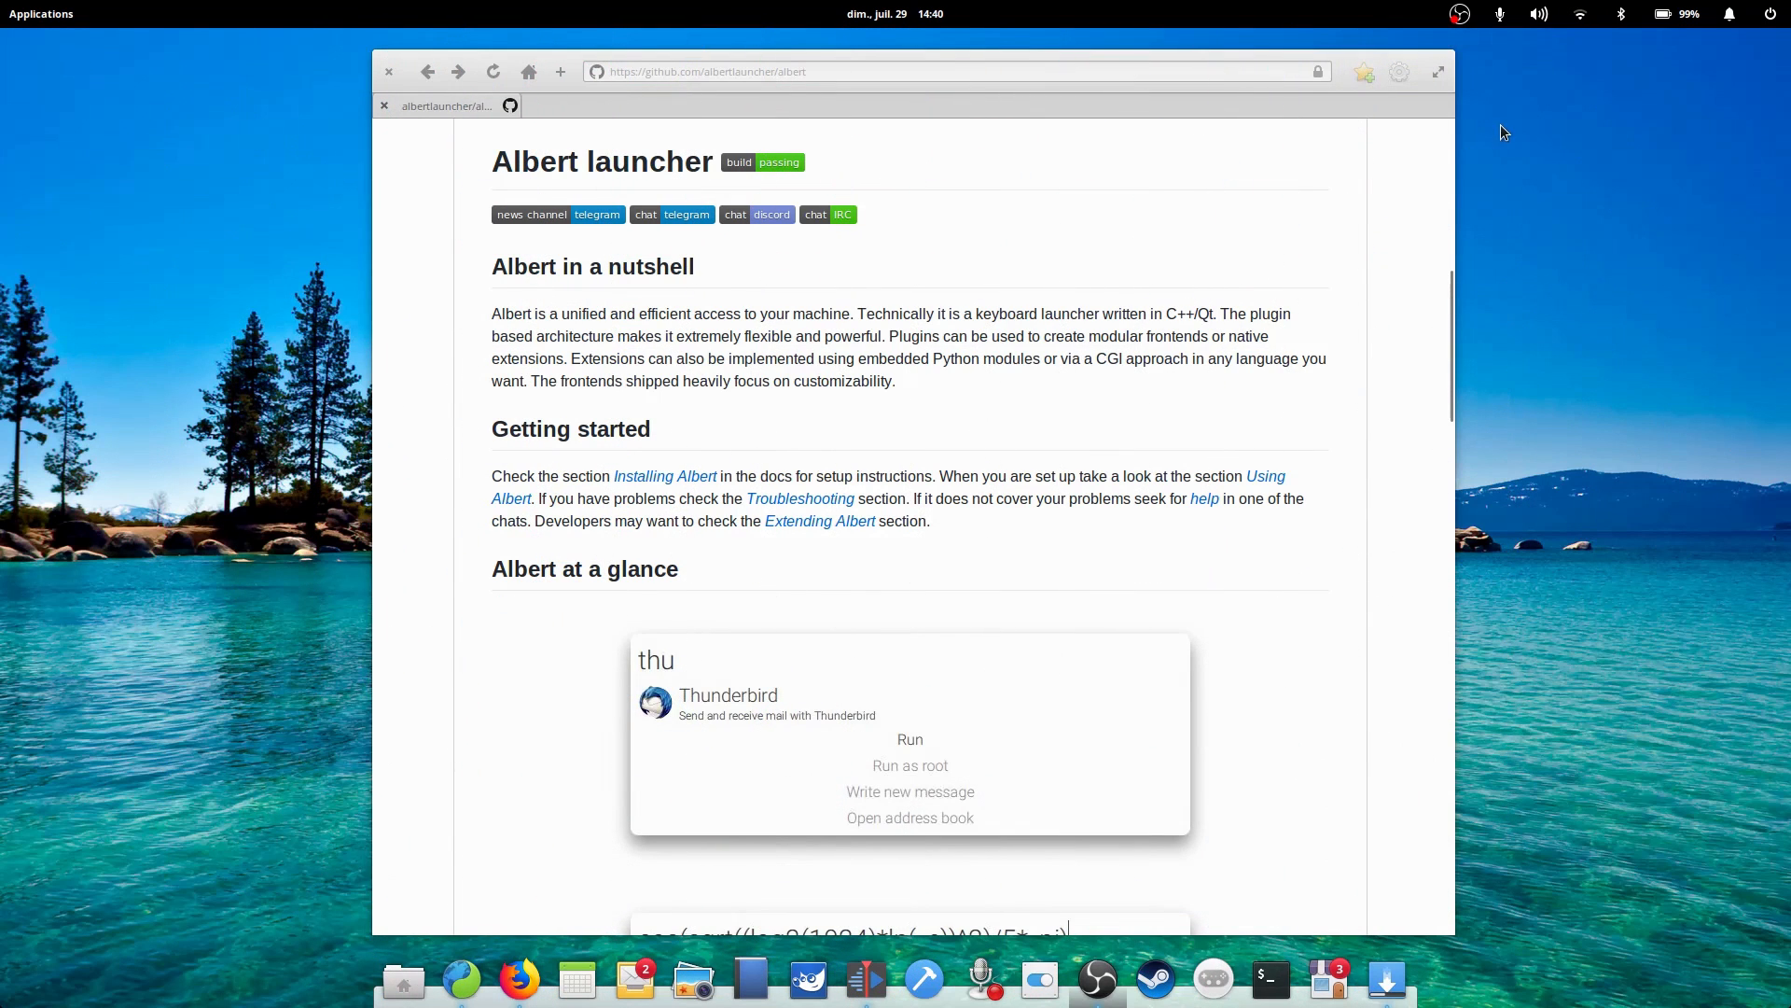
Scroll down the albertlauncher/albert README on GitHub
scroll("down", 3)
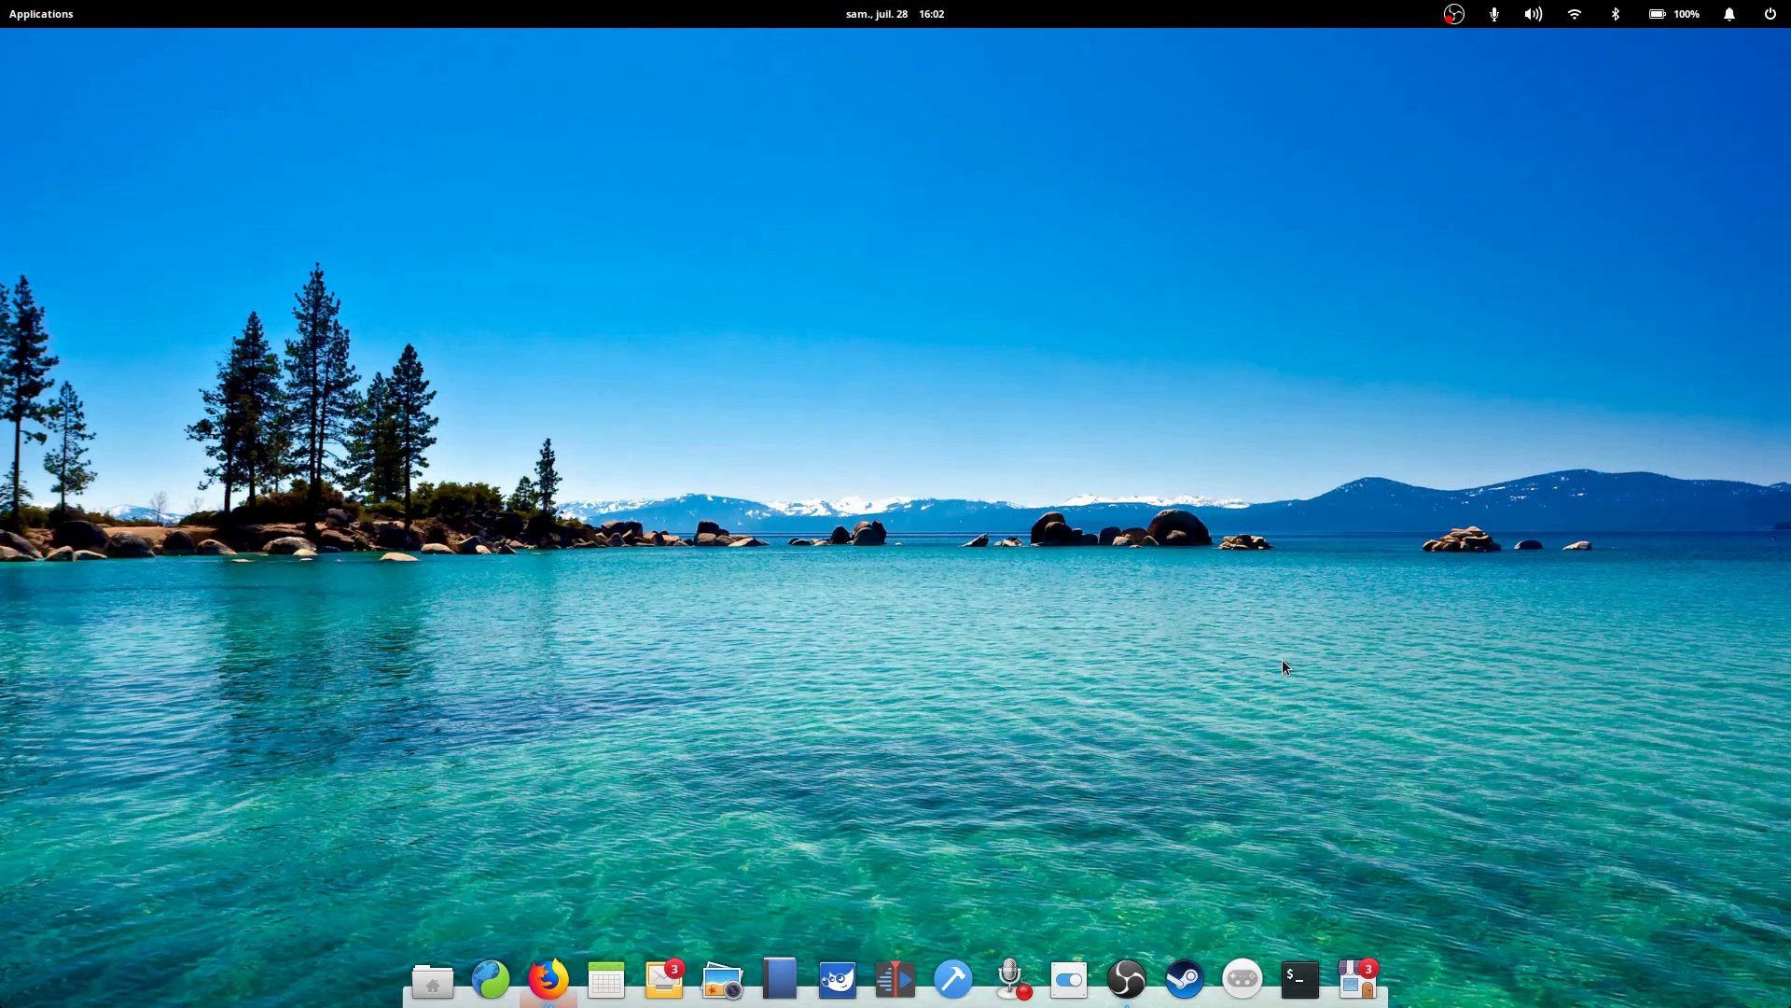
Run 'sudo apt install software-properties-common' in a new Terminal and enter the password
left_click(1299, 979)
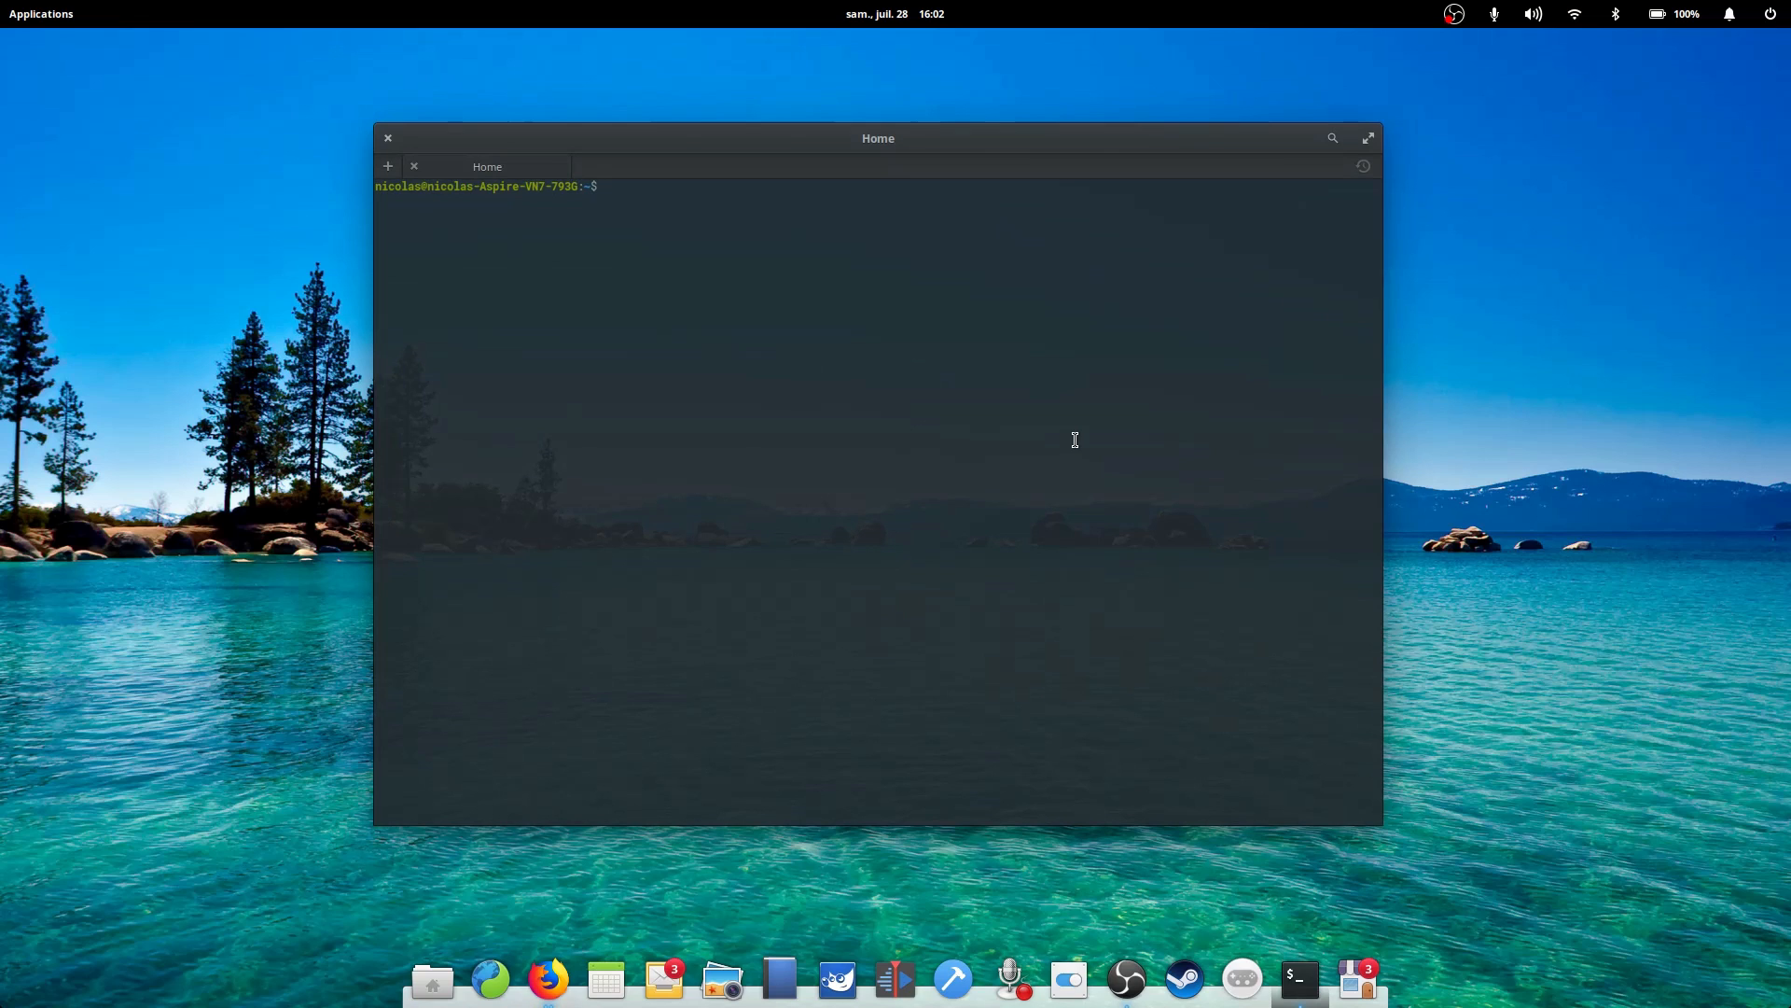
type("sudo apt install")
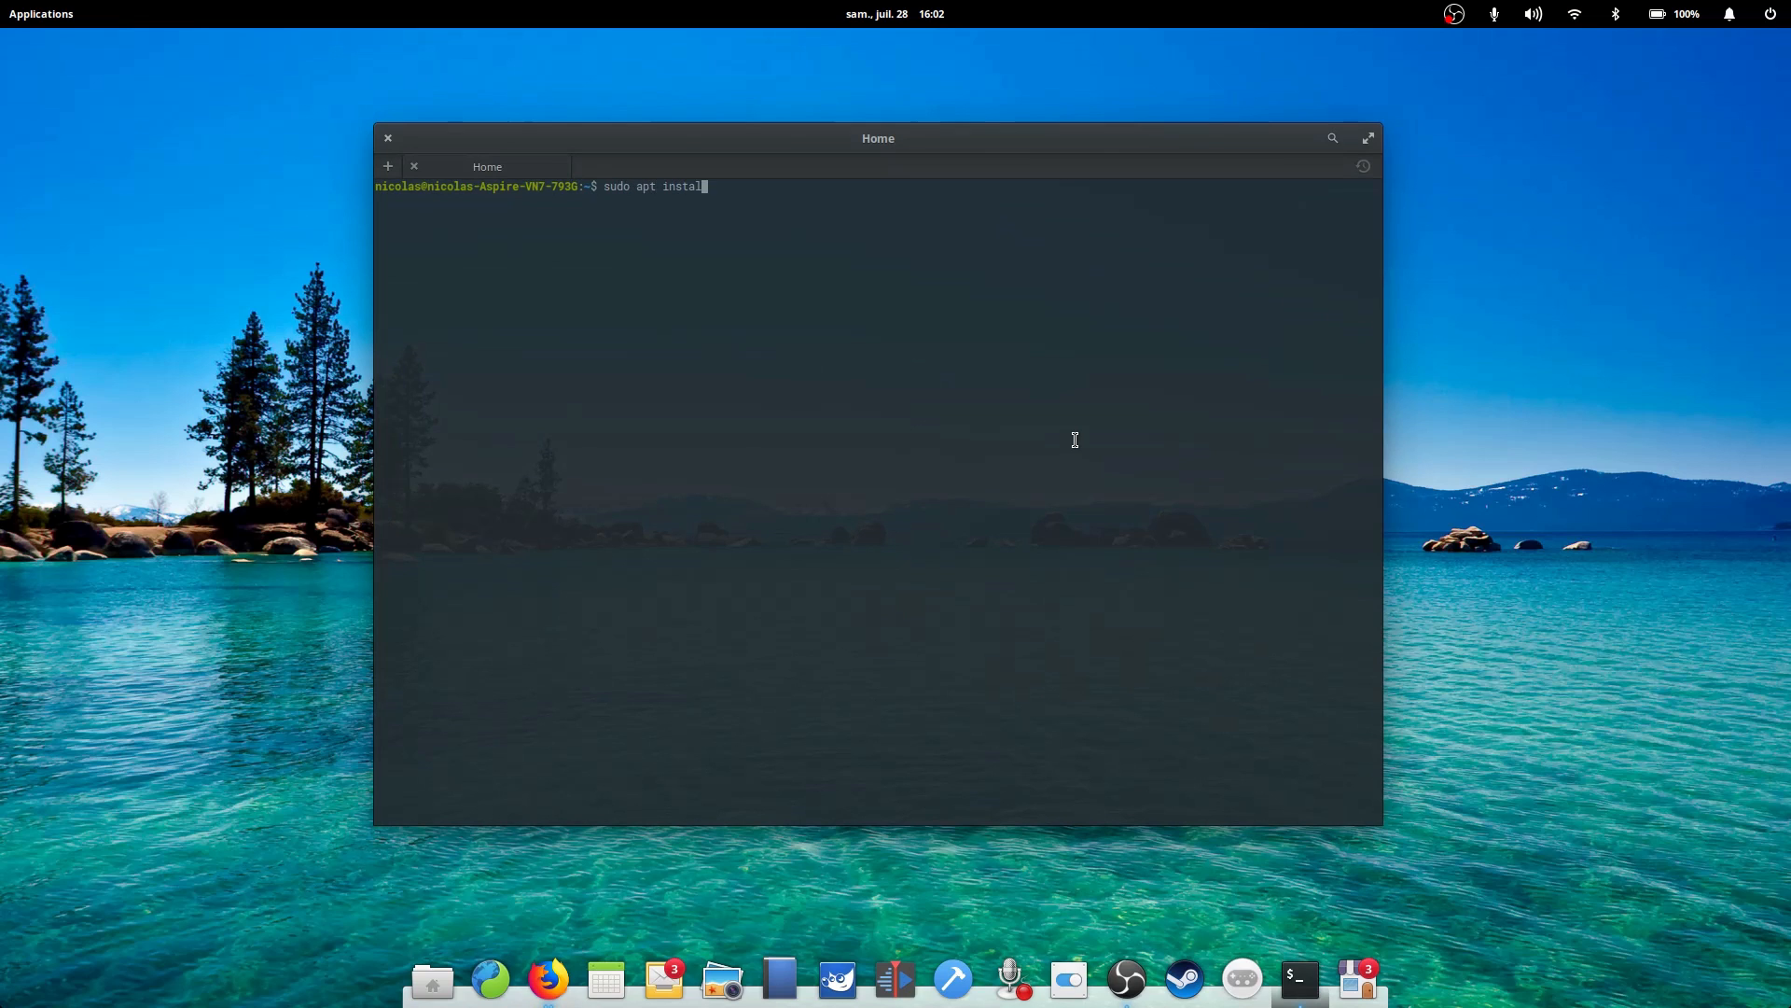
type("software-properties-common")
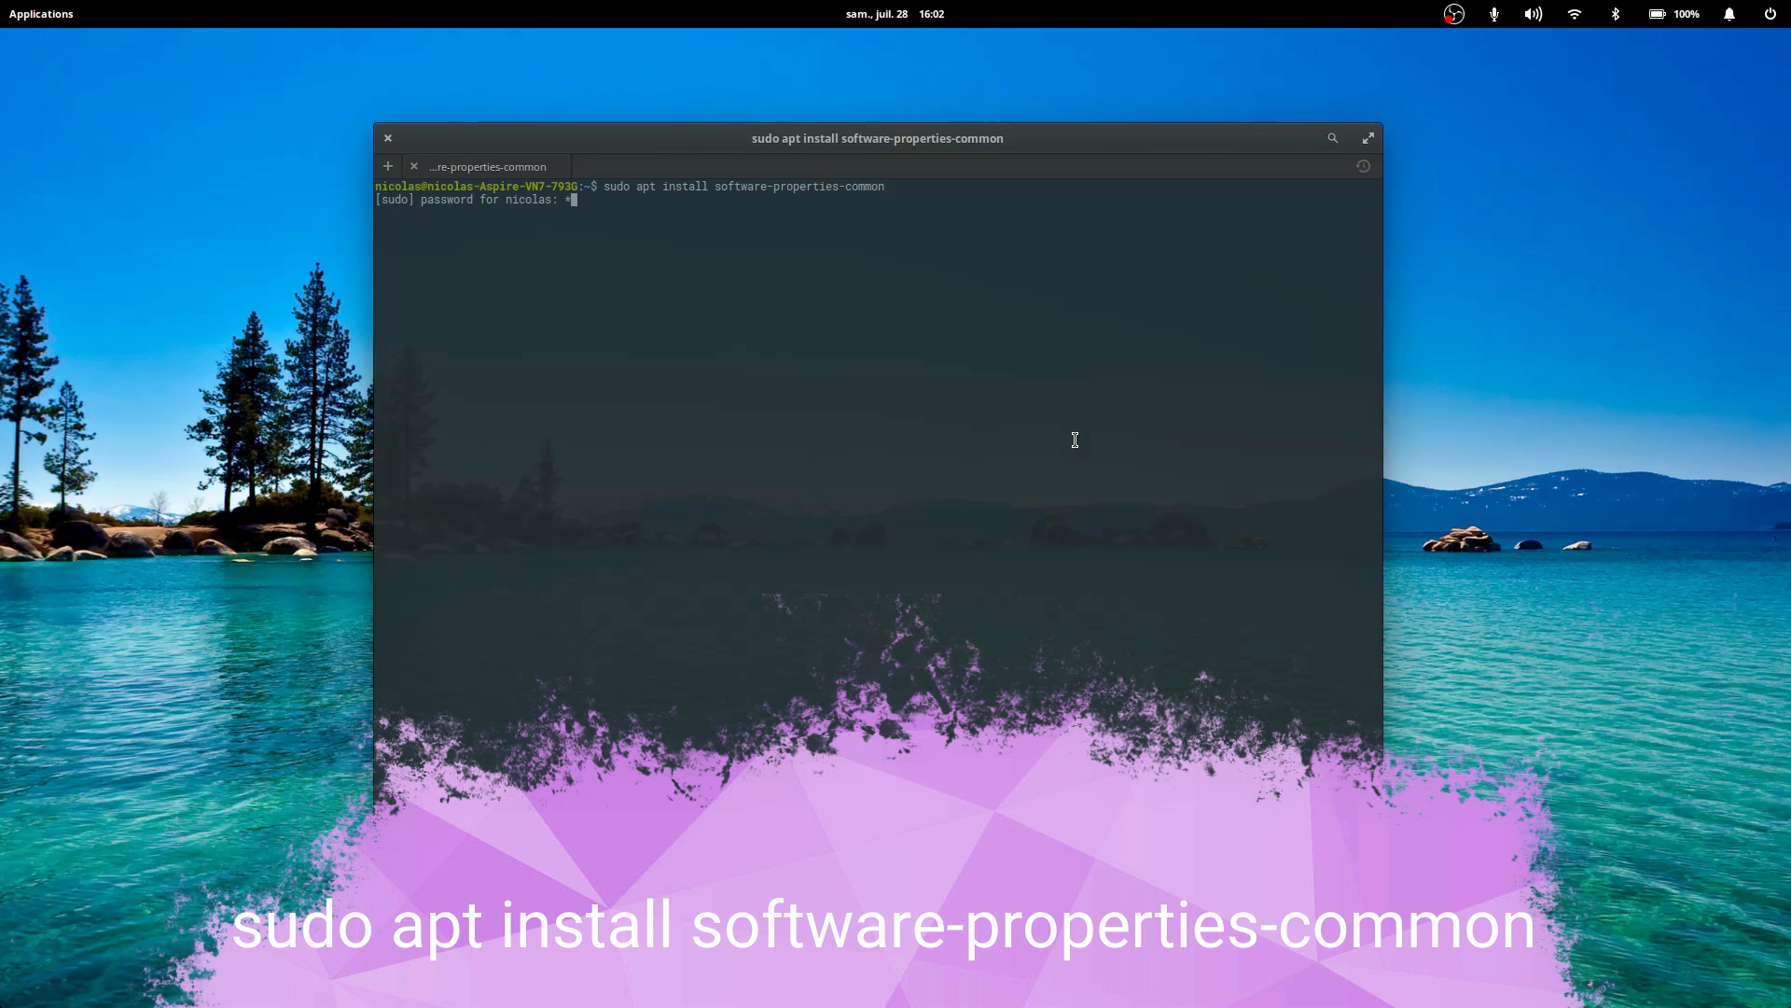
key("Return")
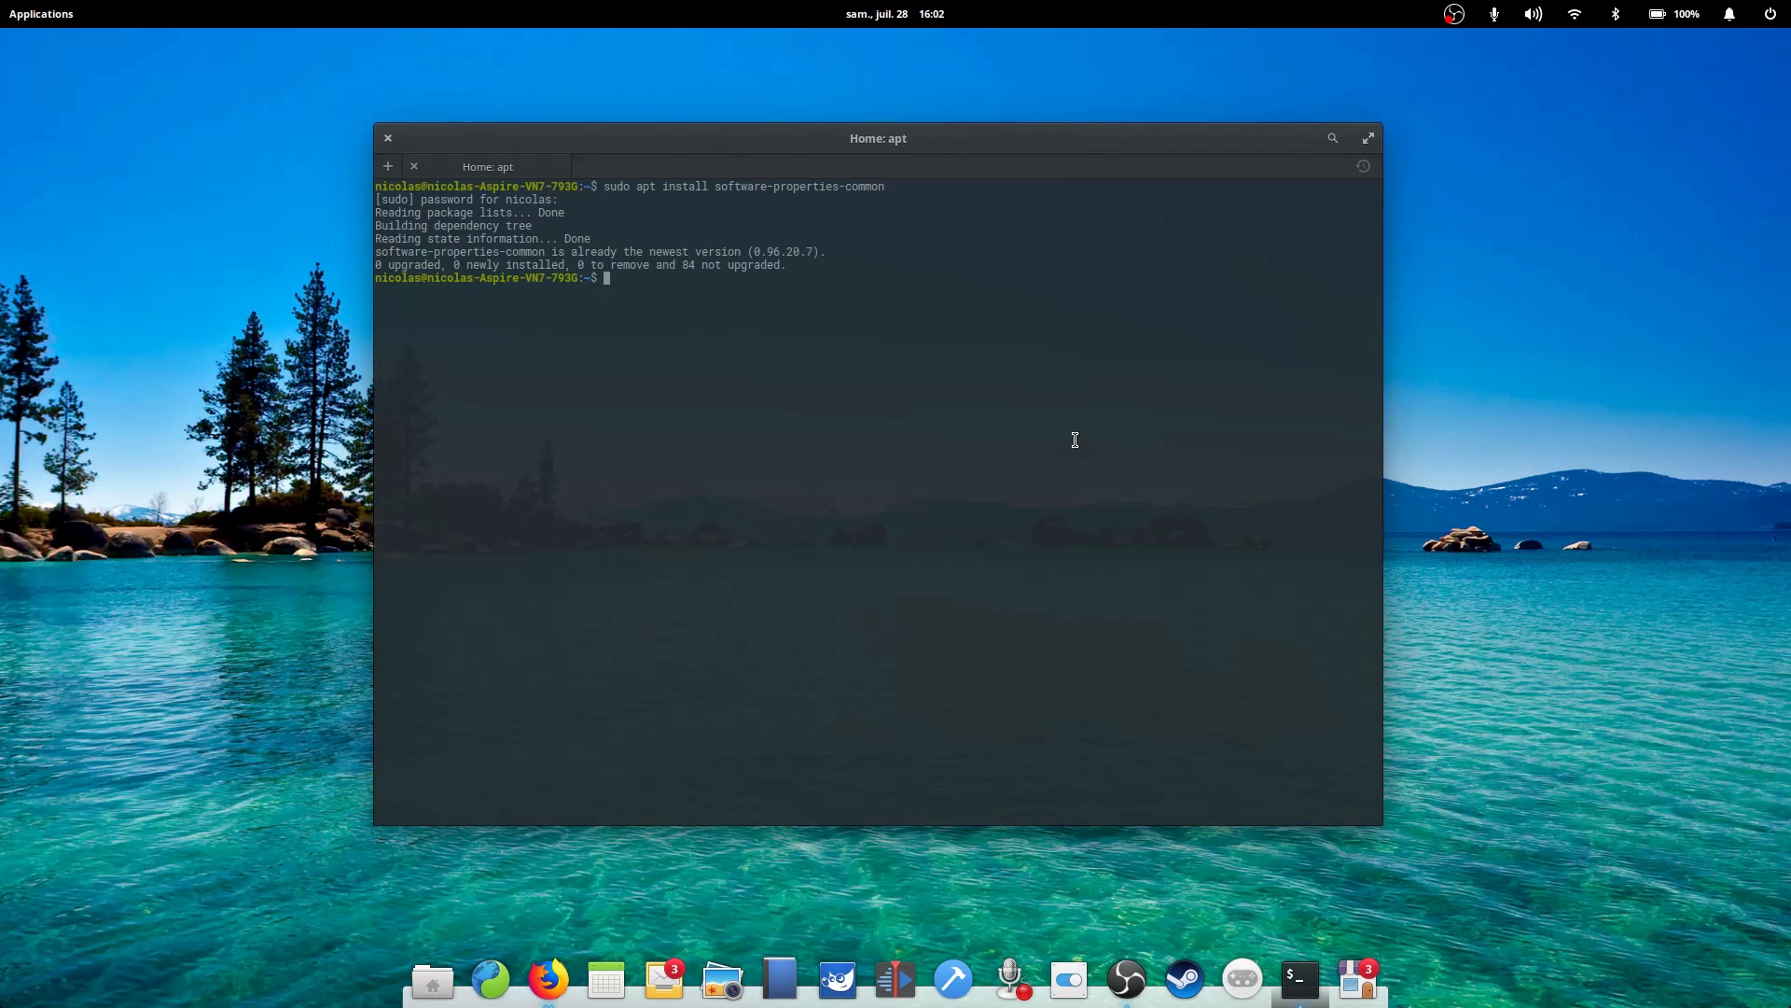
Add the ppa:nilarimogard/webupd8 repository, update package lists, and install albert
type("sudo apt-add-repository")
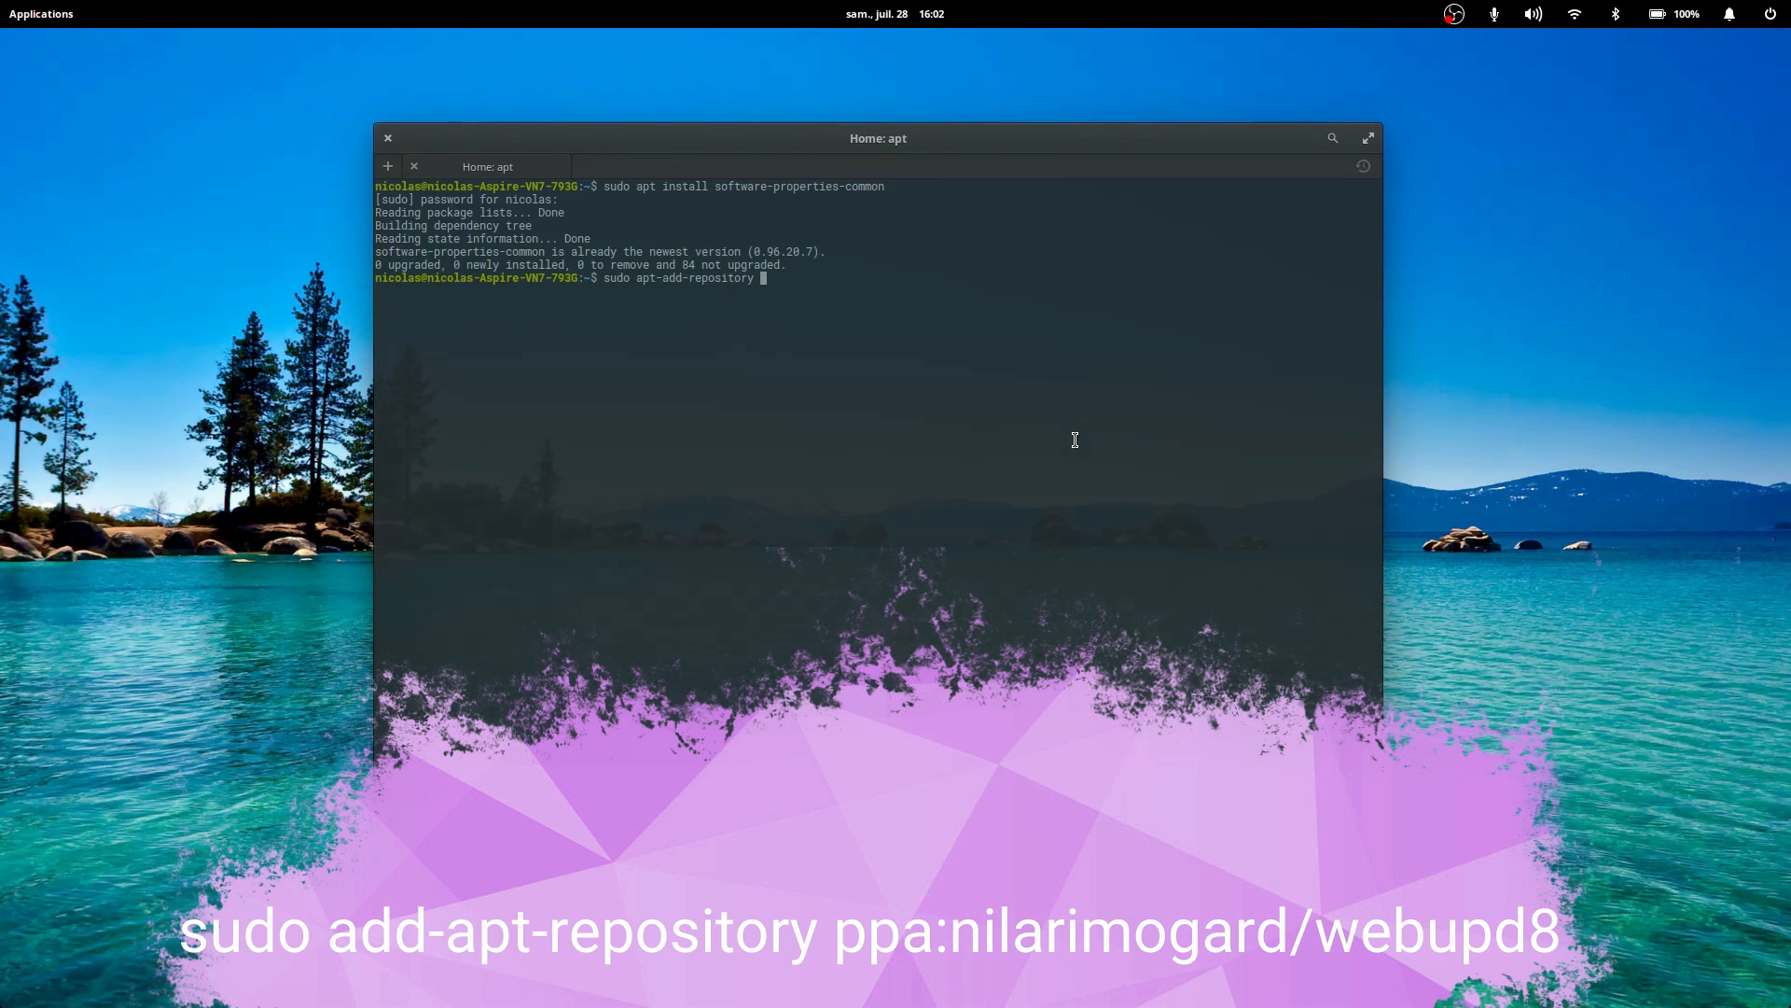
type("ppa:")
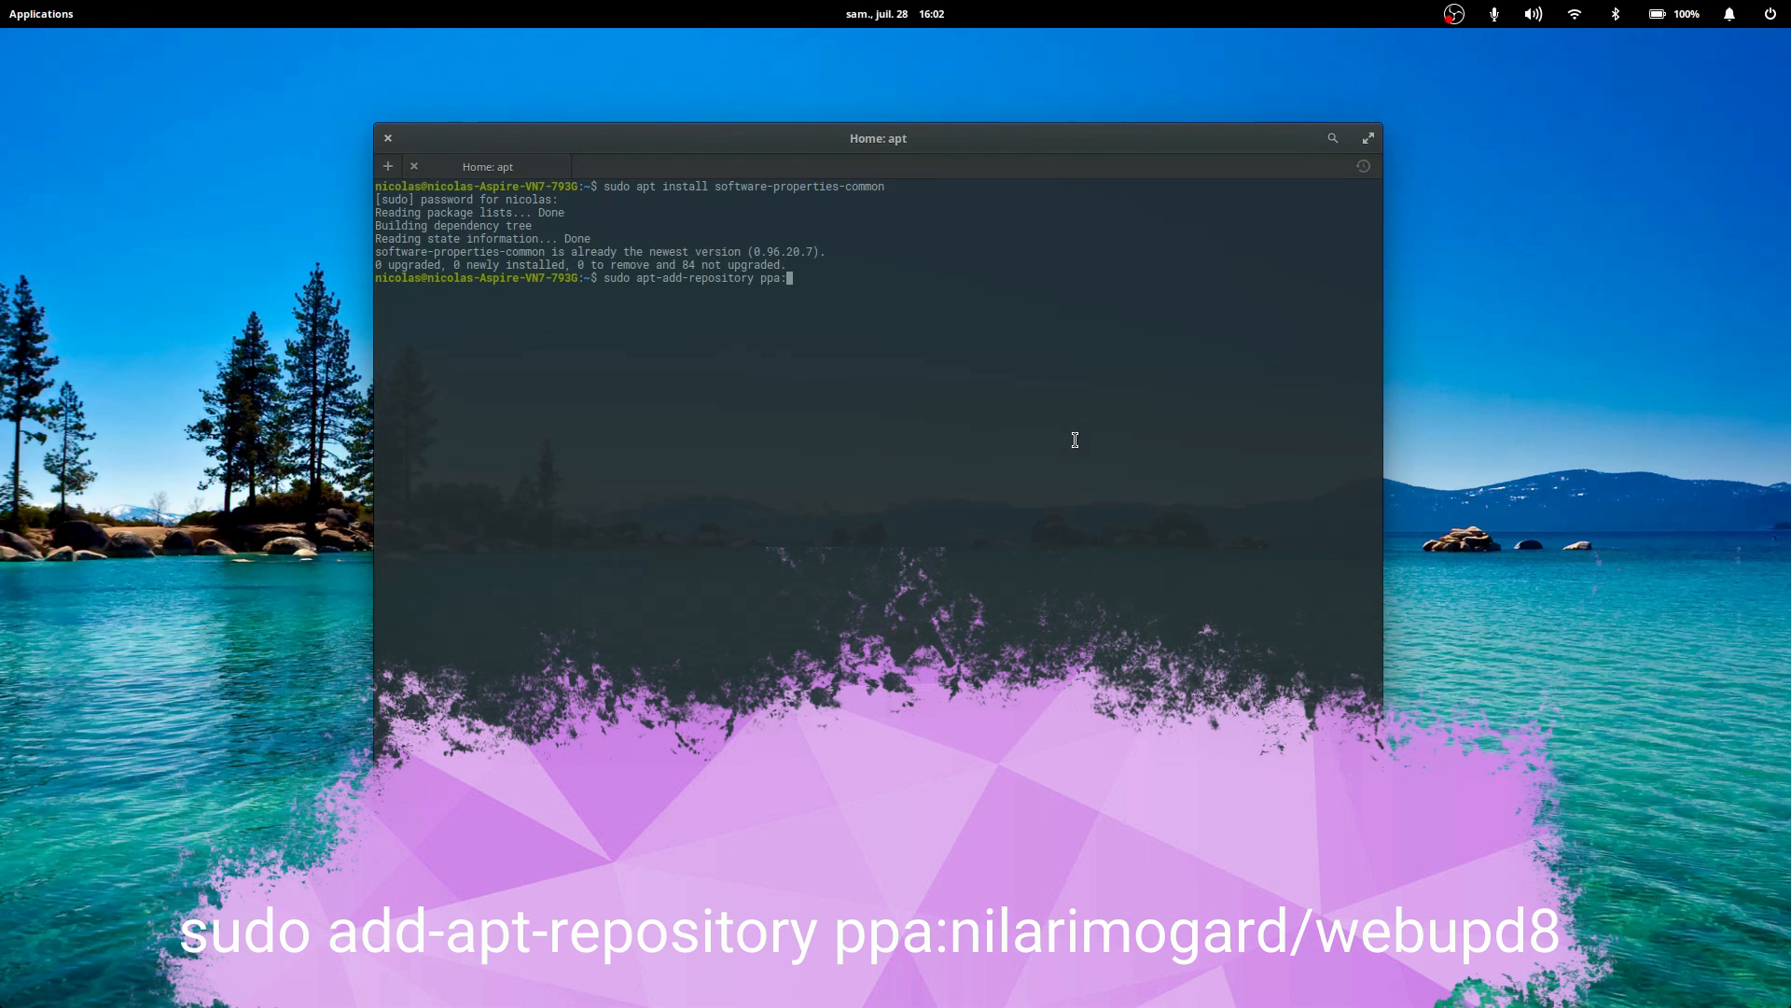
type("nilarimogard")
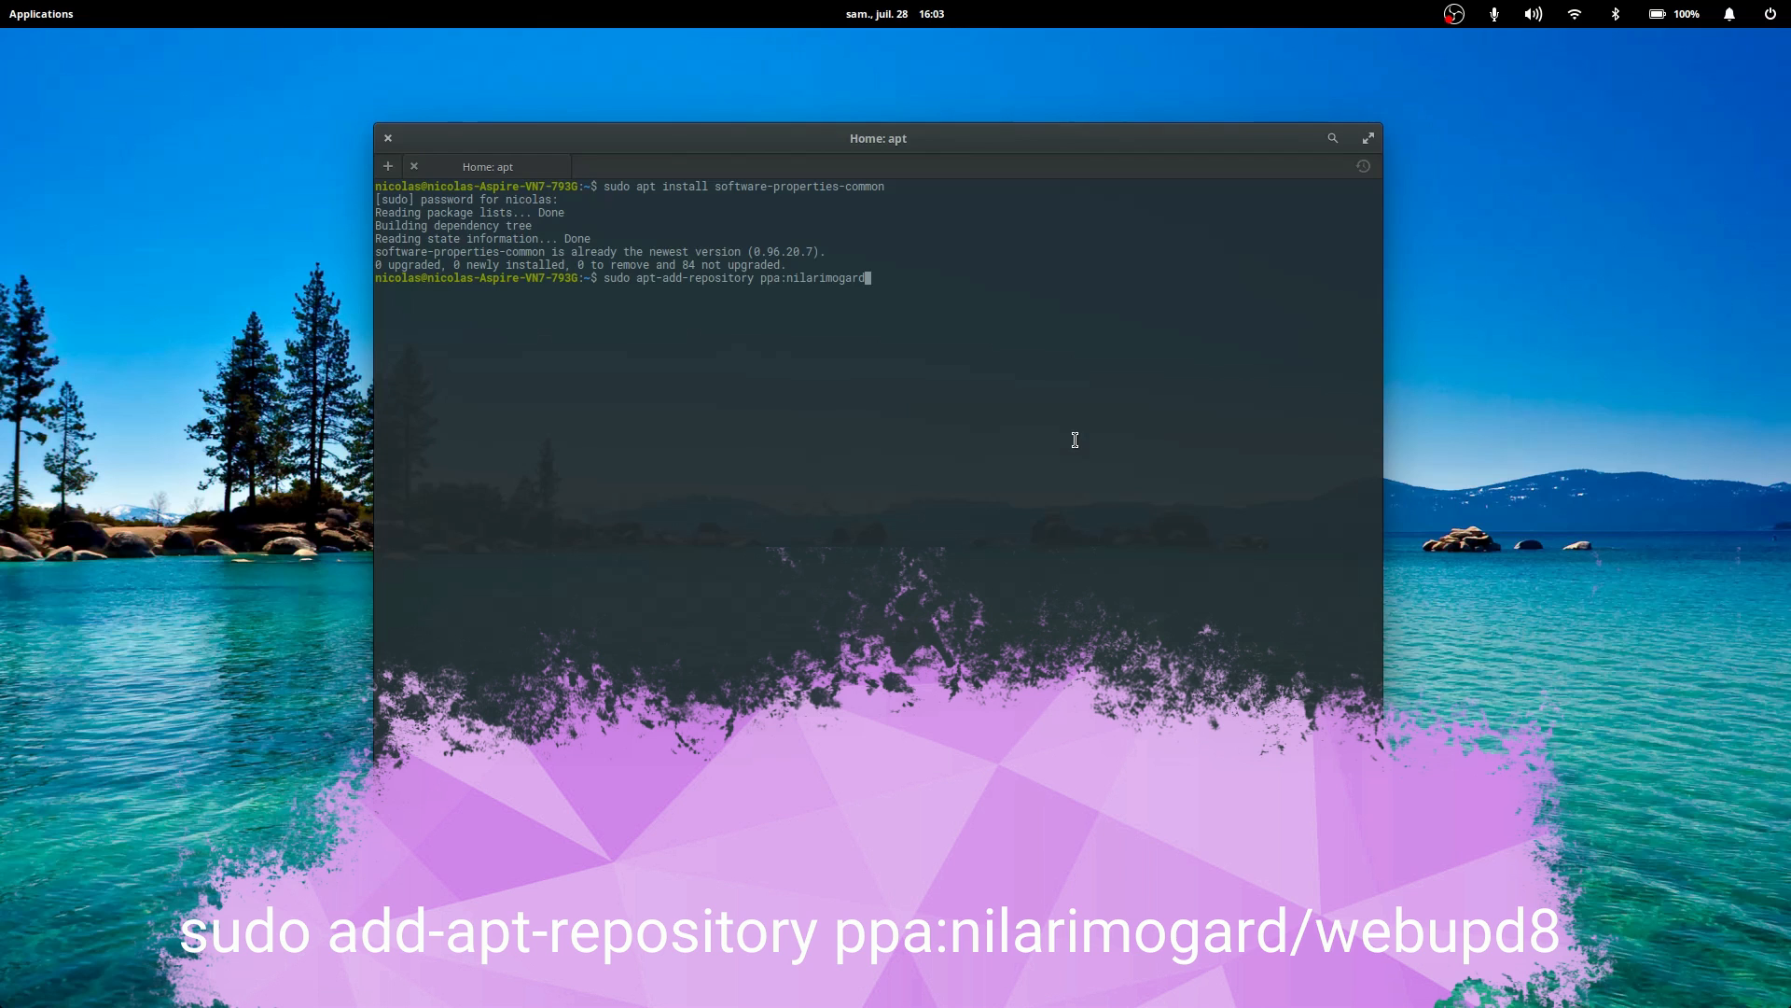
type("/web")
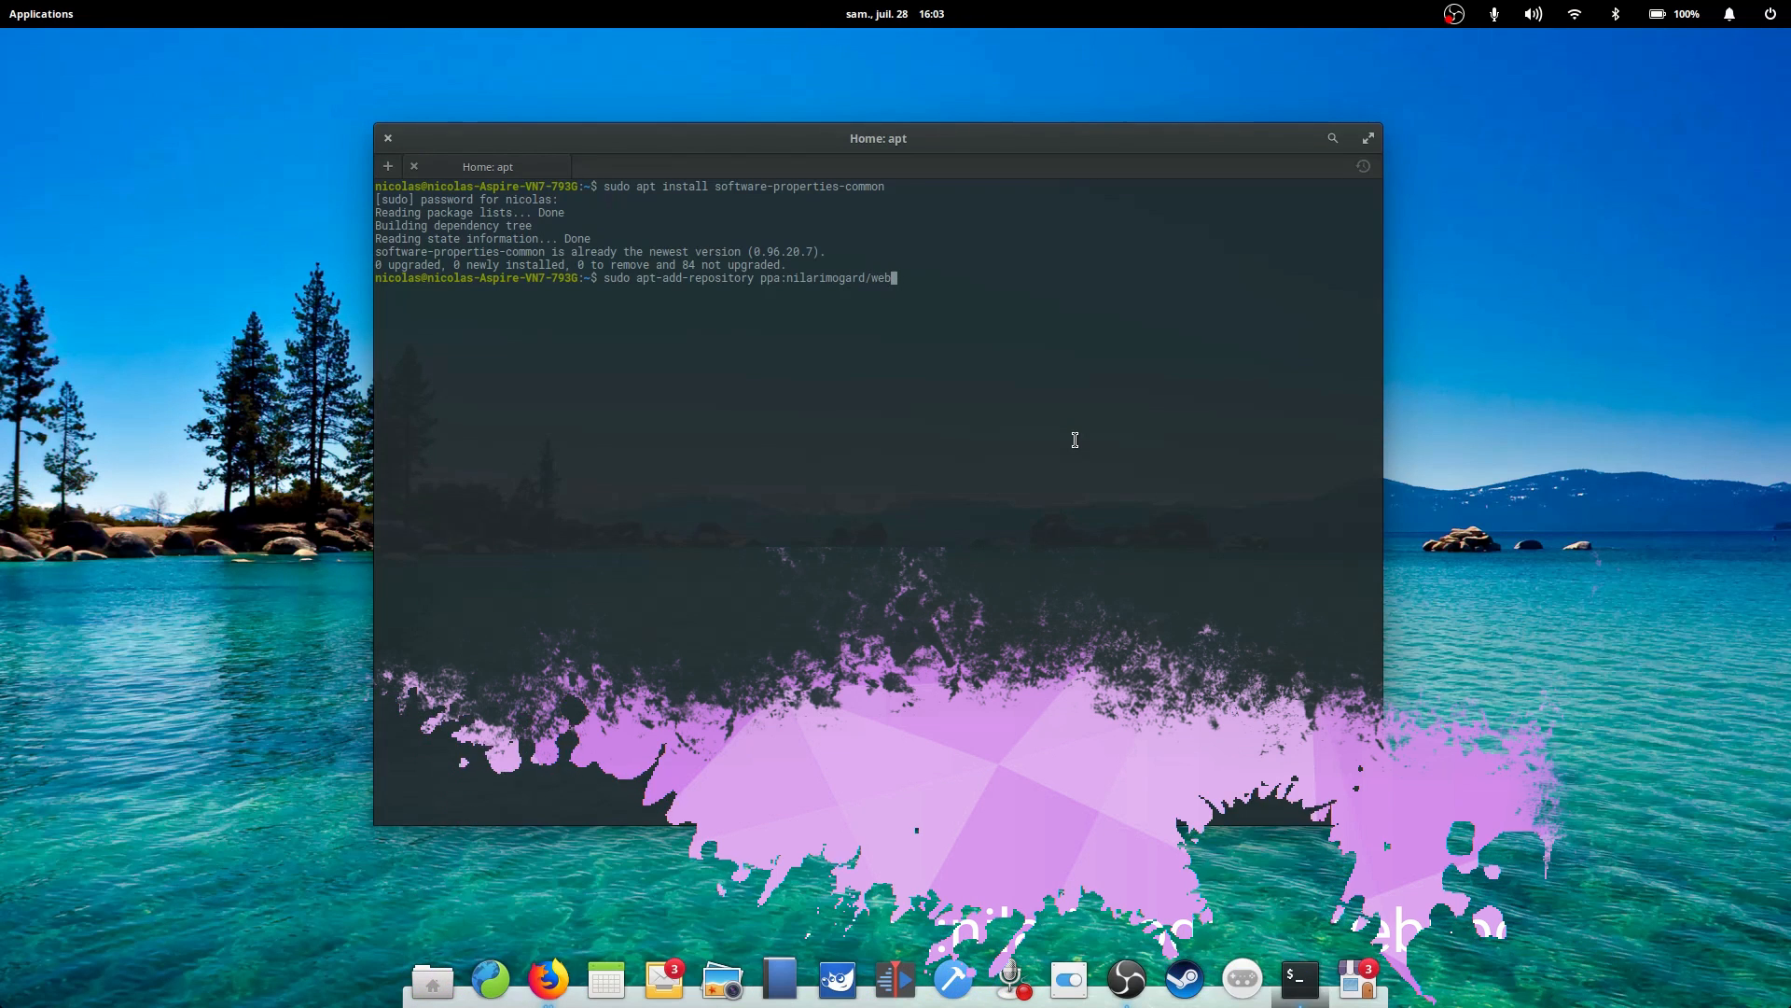
type("upd8")
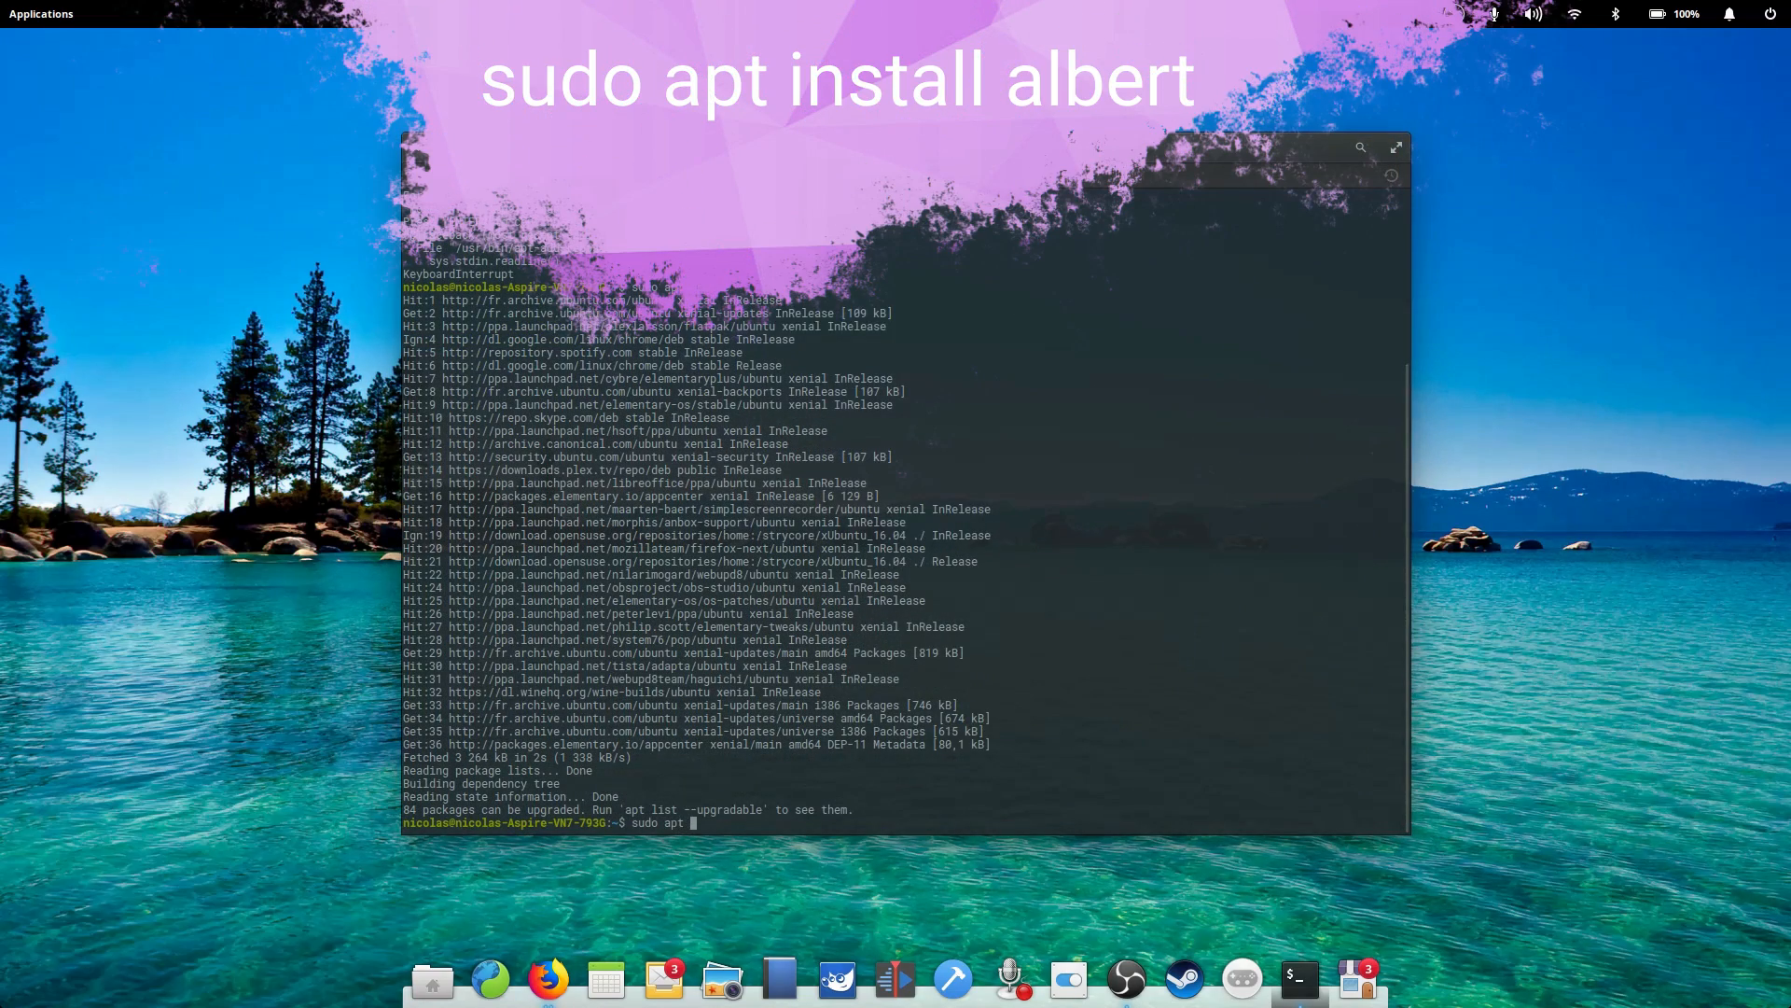
type("install albert")
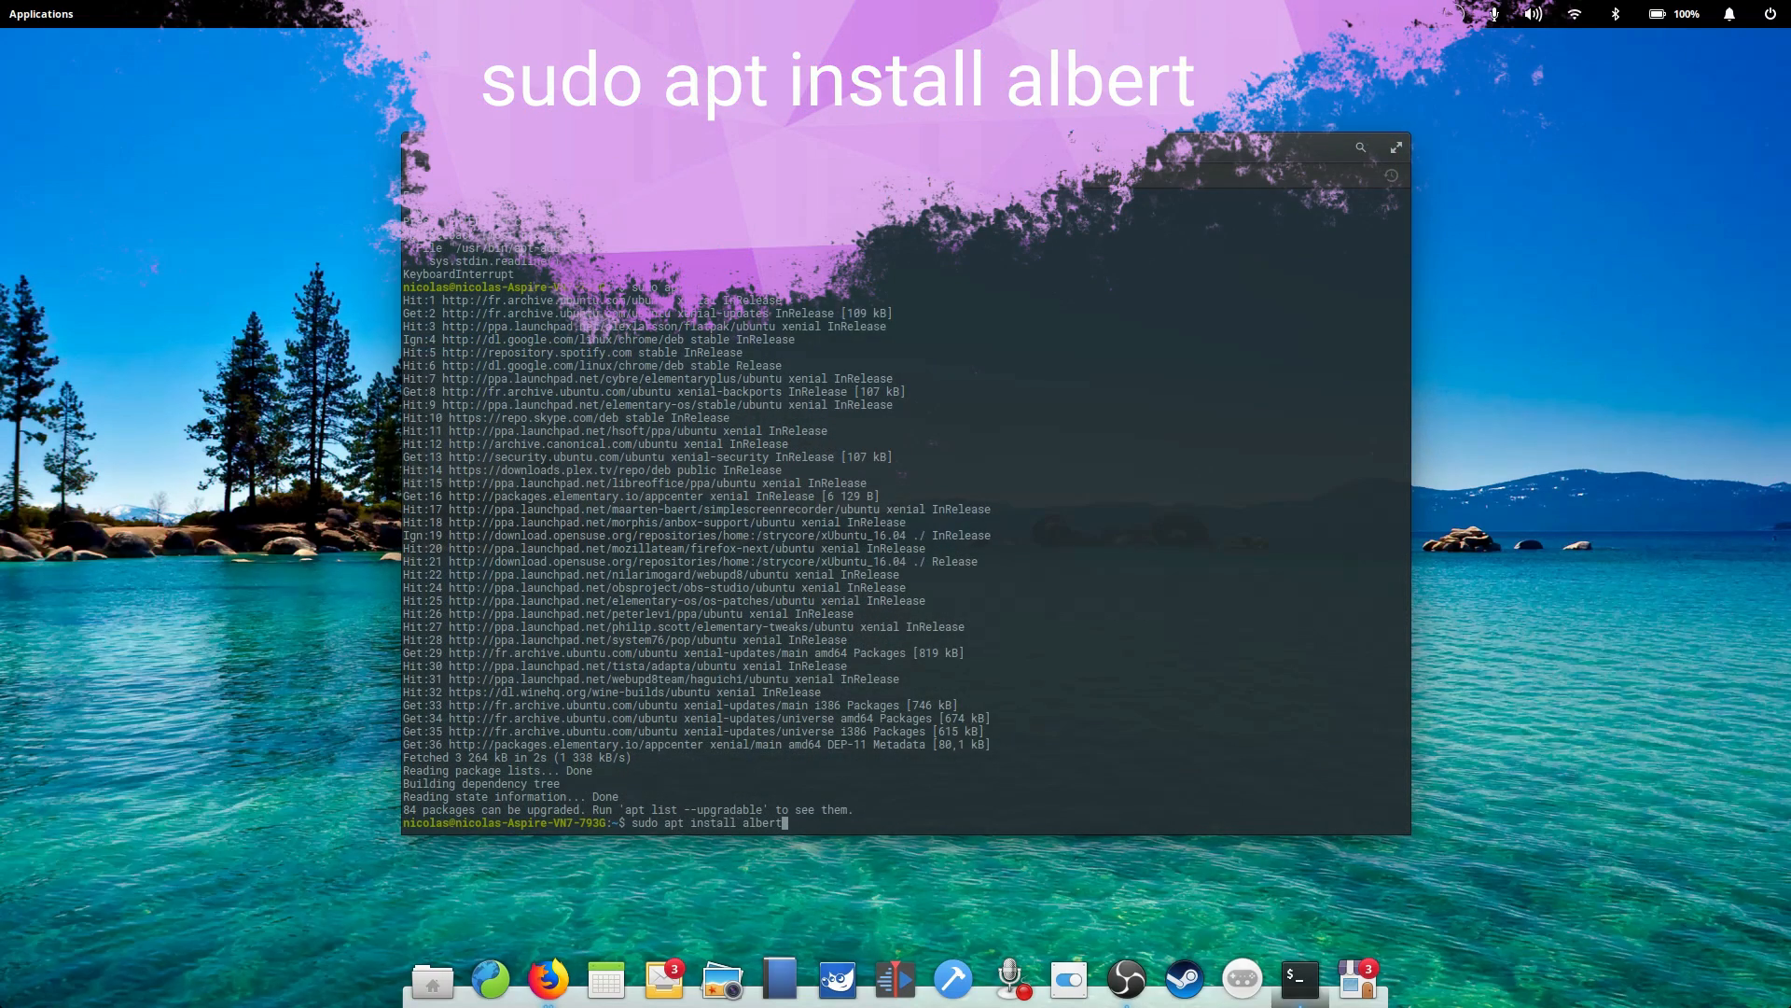
left_click(41, 14)
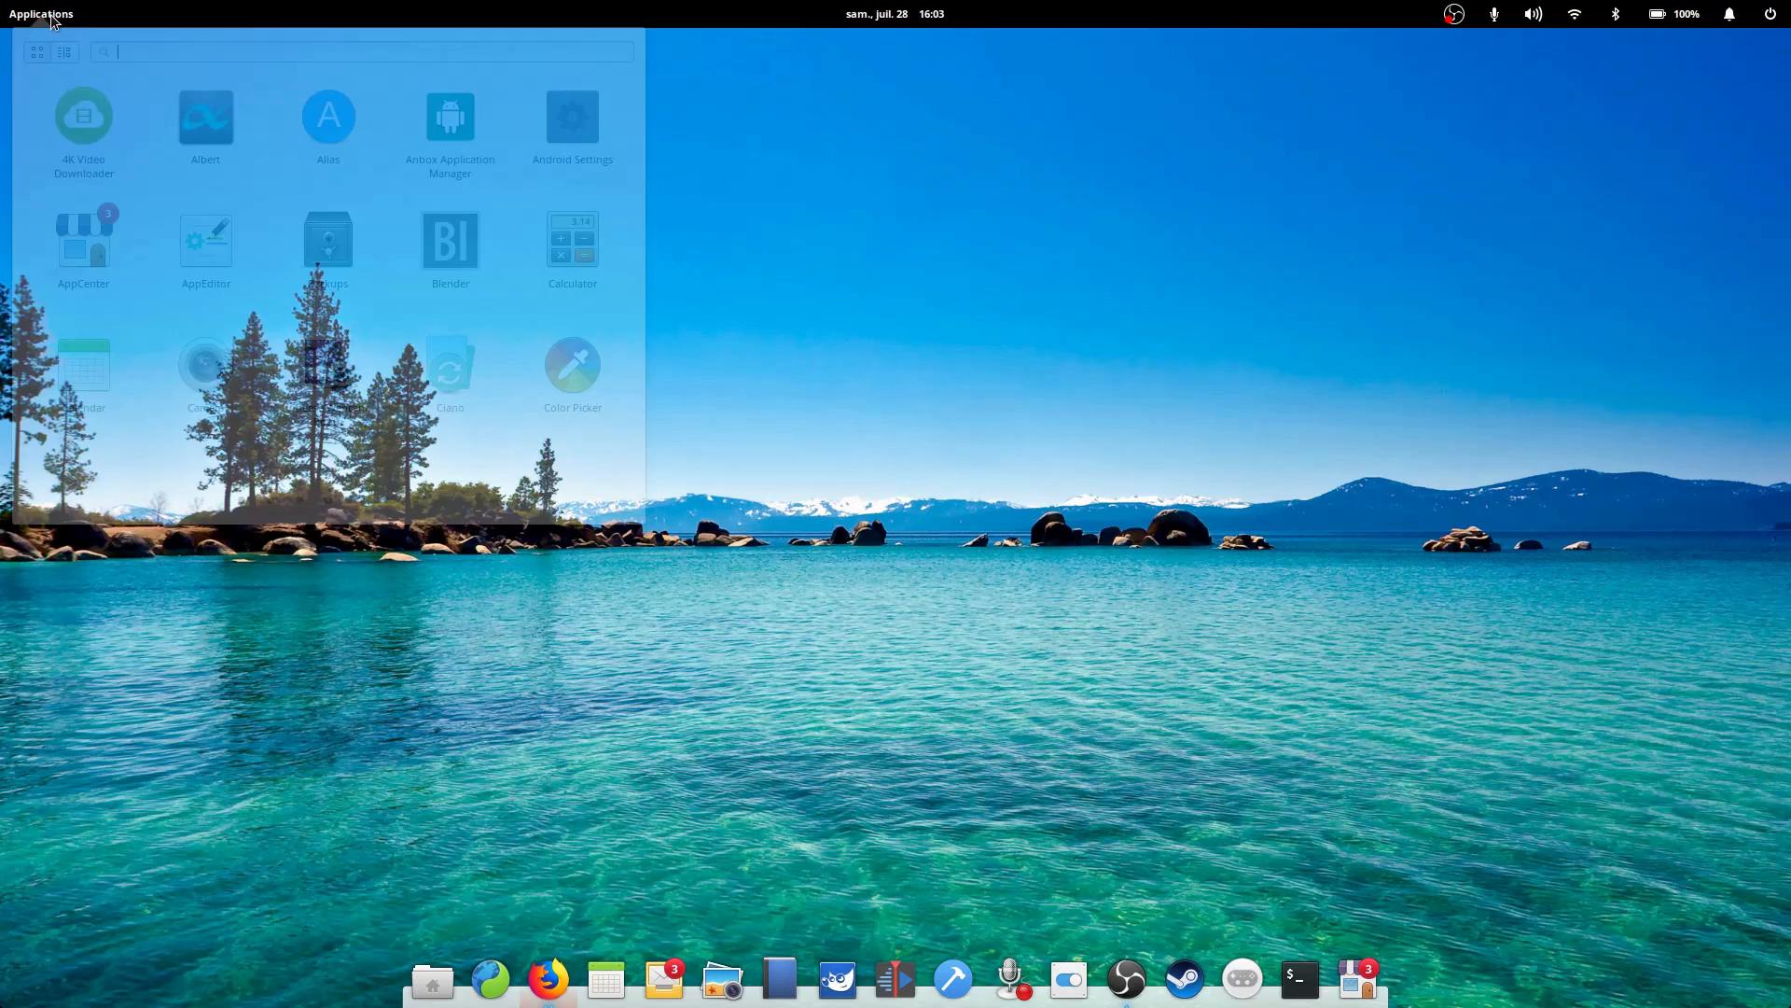
Launch Albert from Applications, search 'albert' in its bar, and open Settings
type("albert")
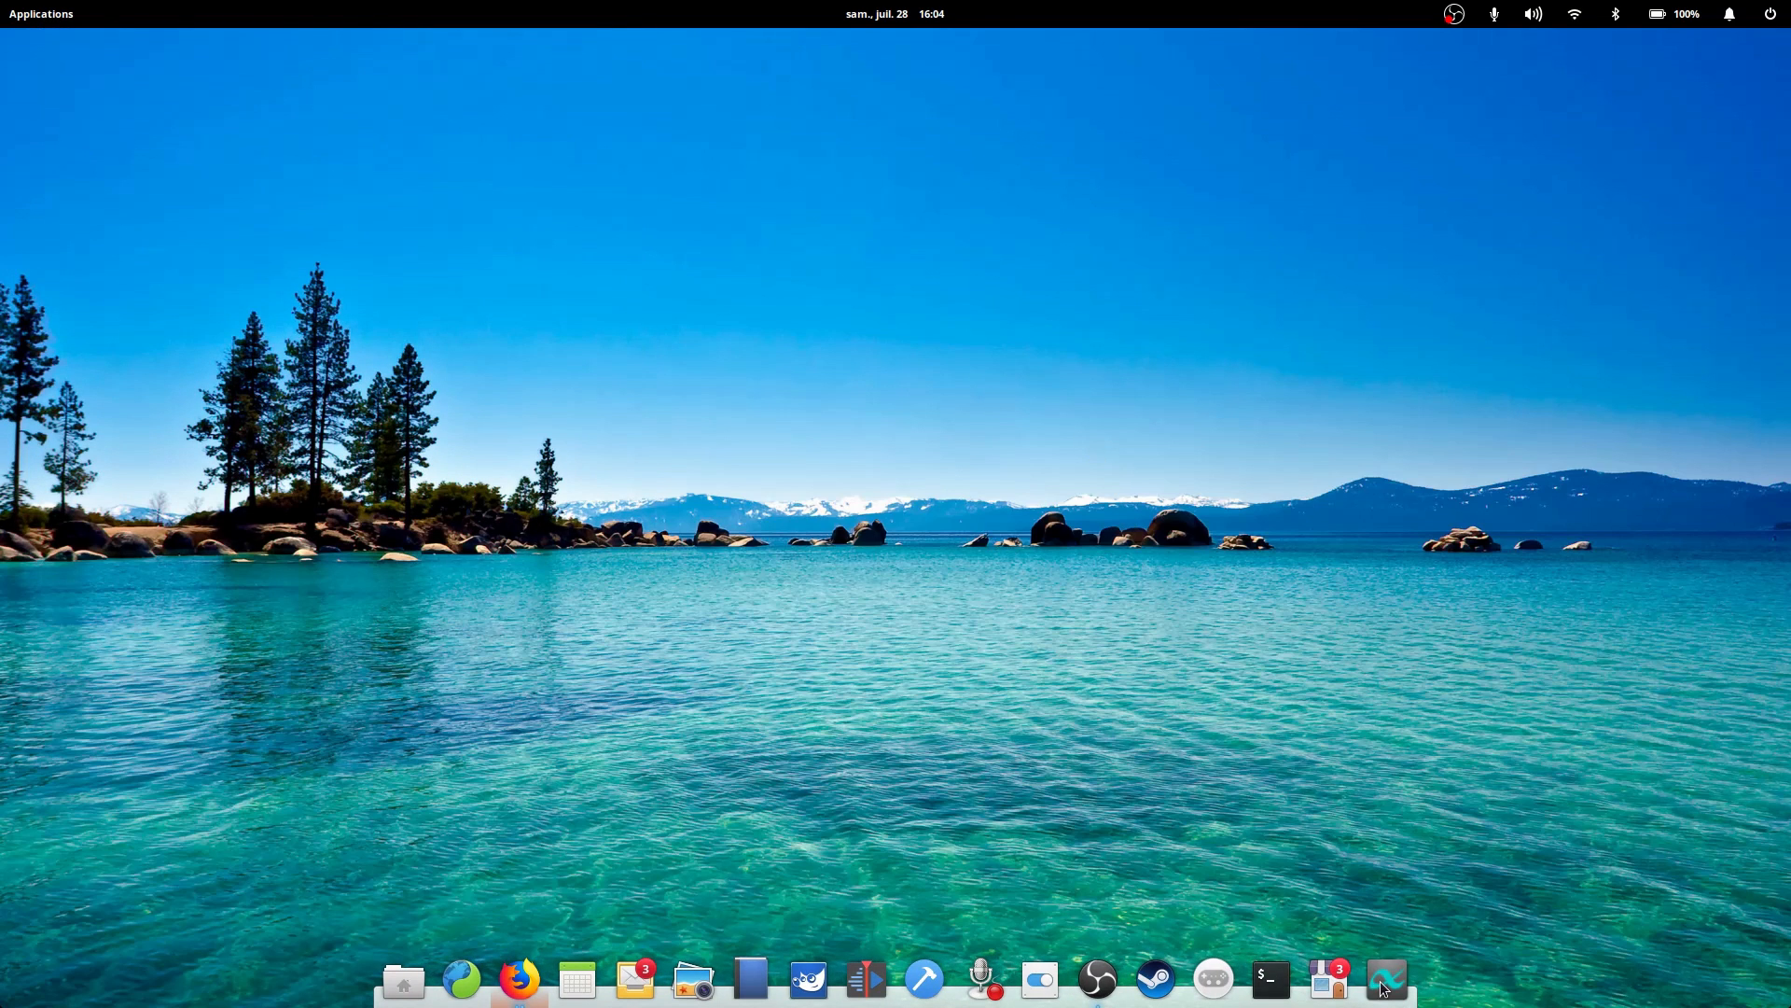
mouse_move(1233, 803)
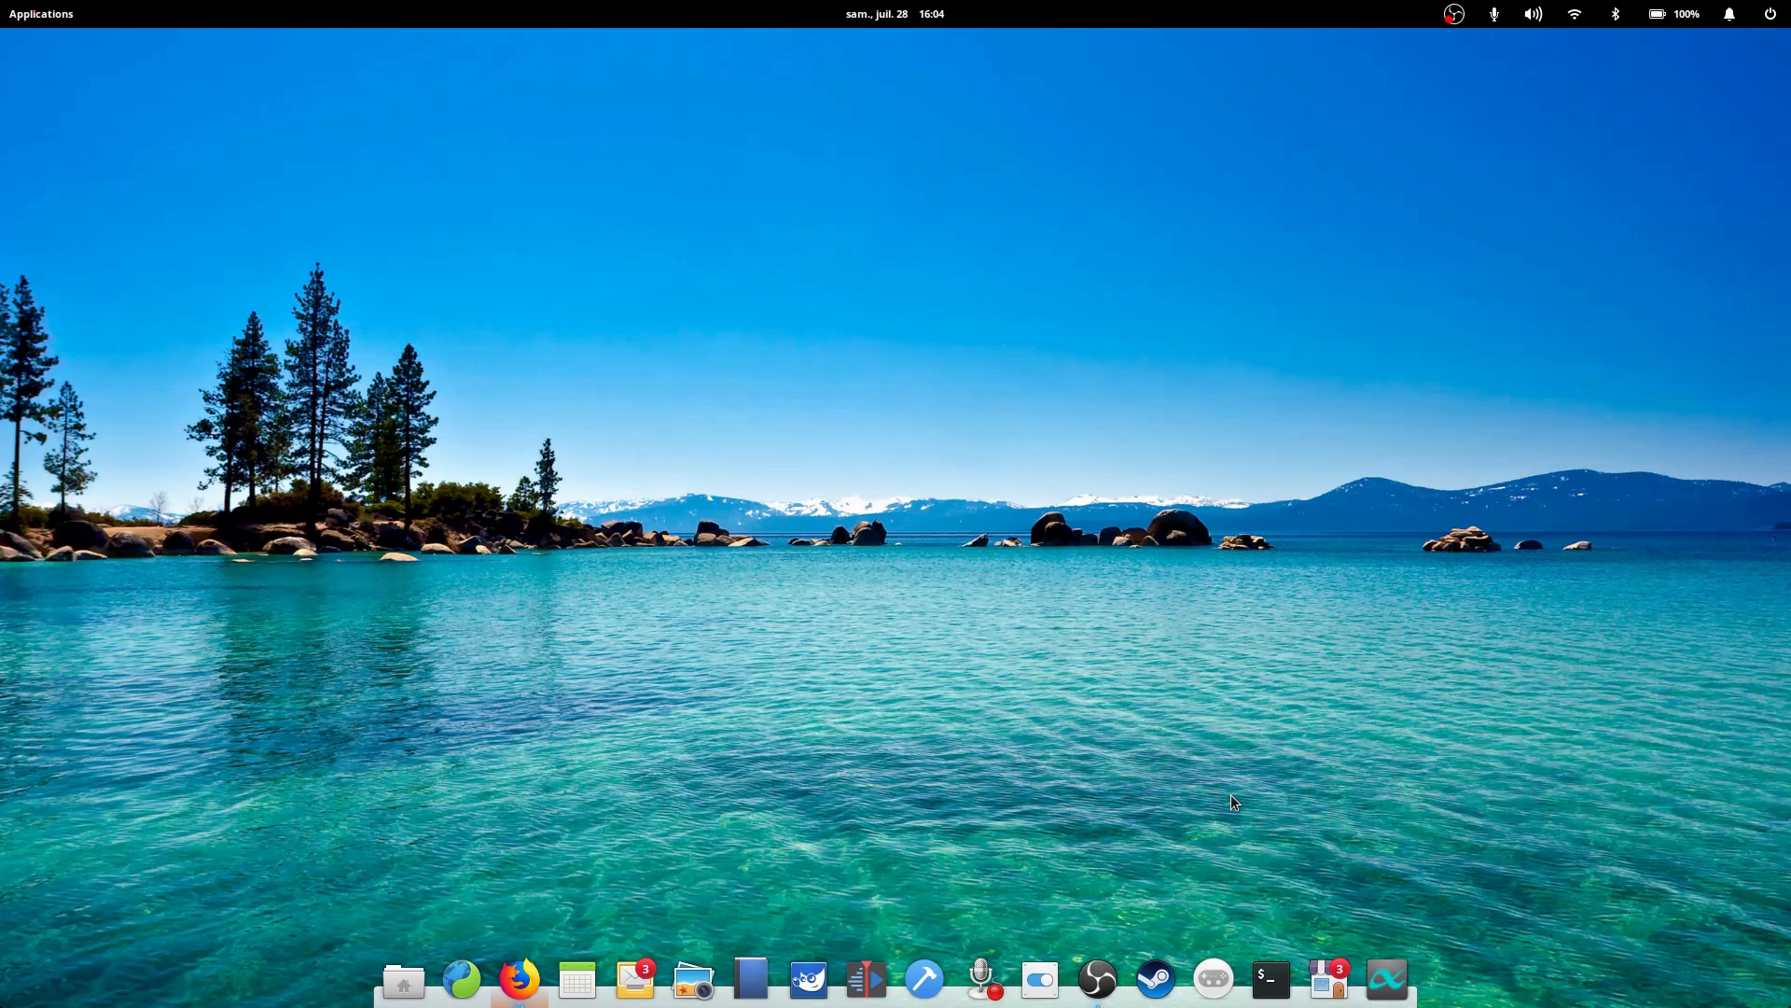
type("albert")
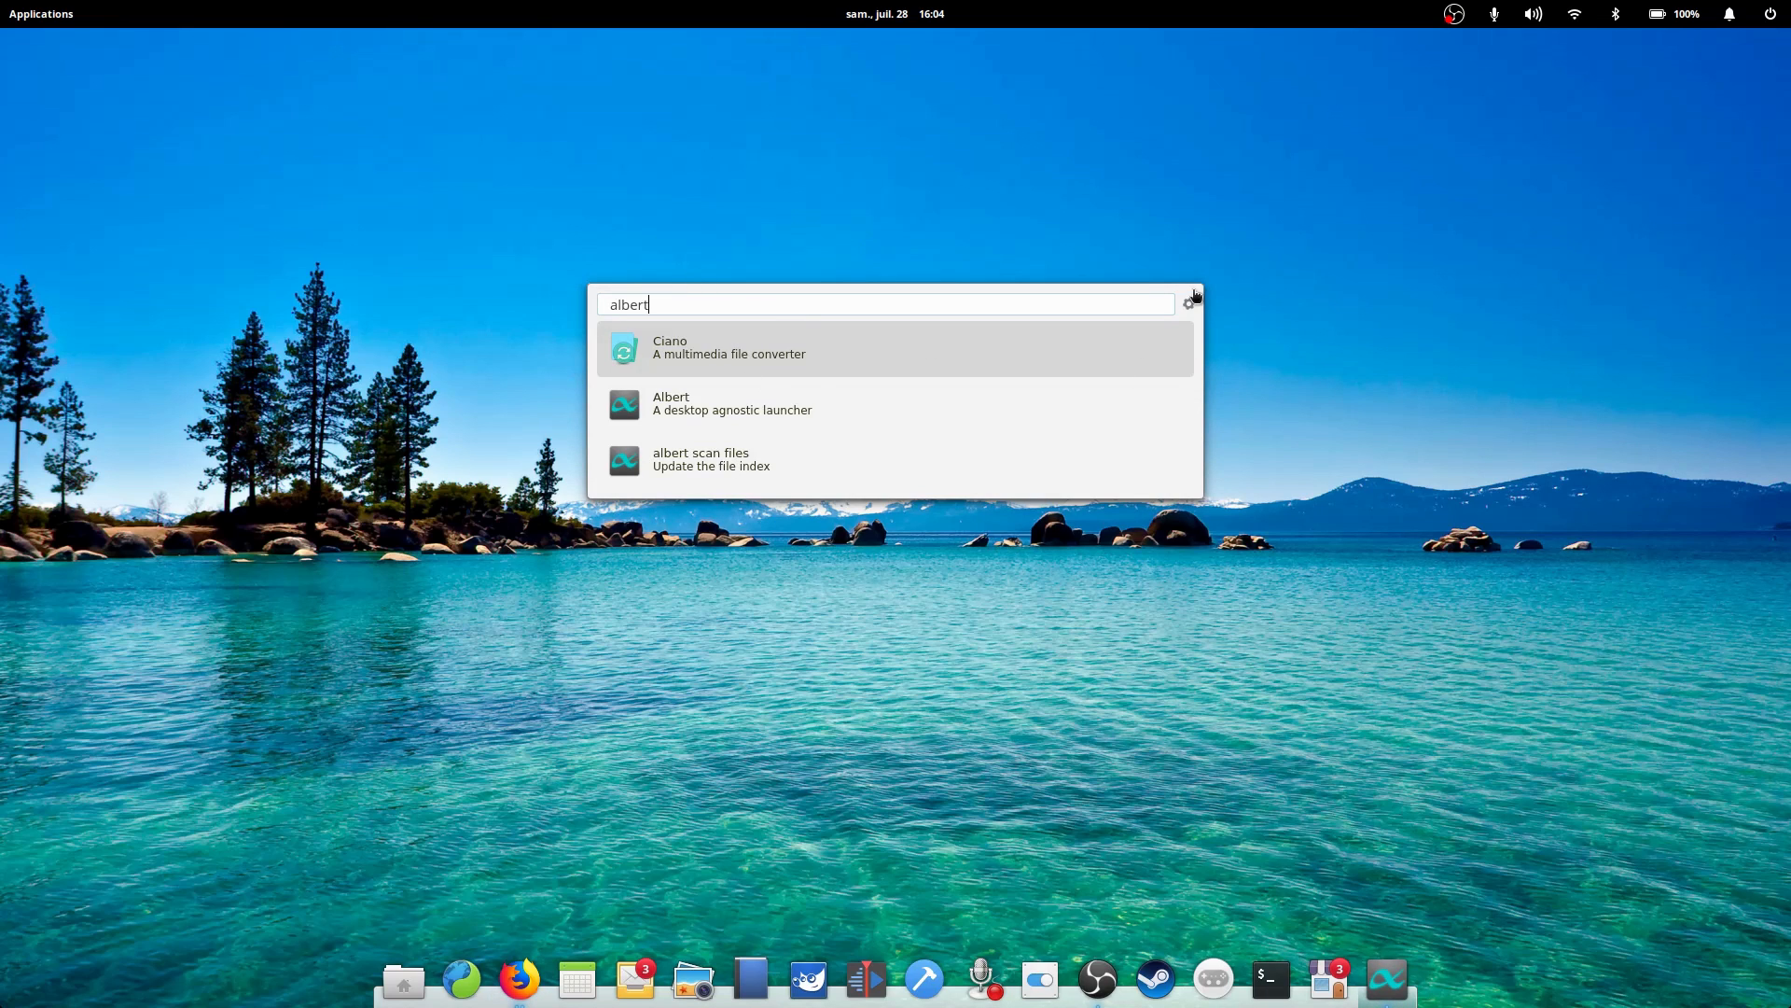
left_click(1192, 300)
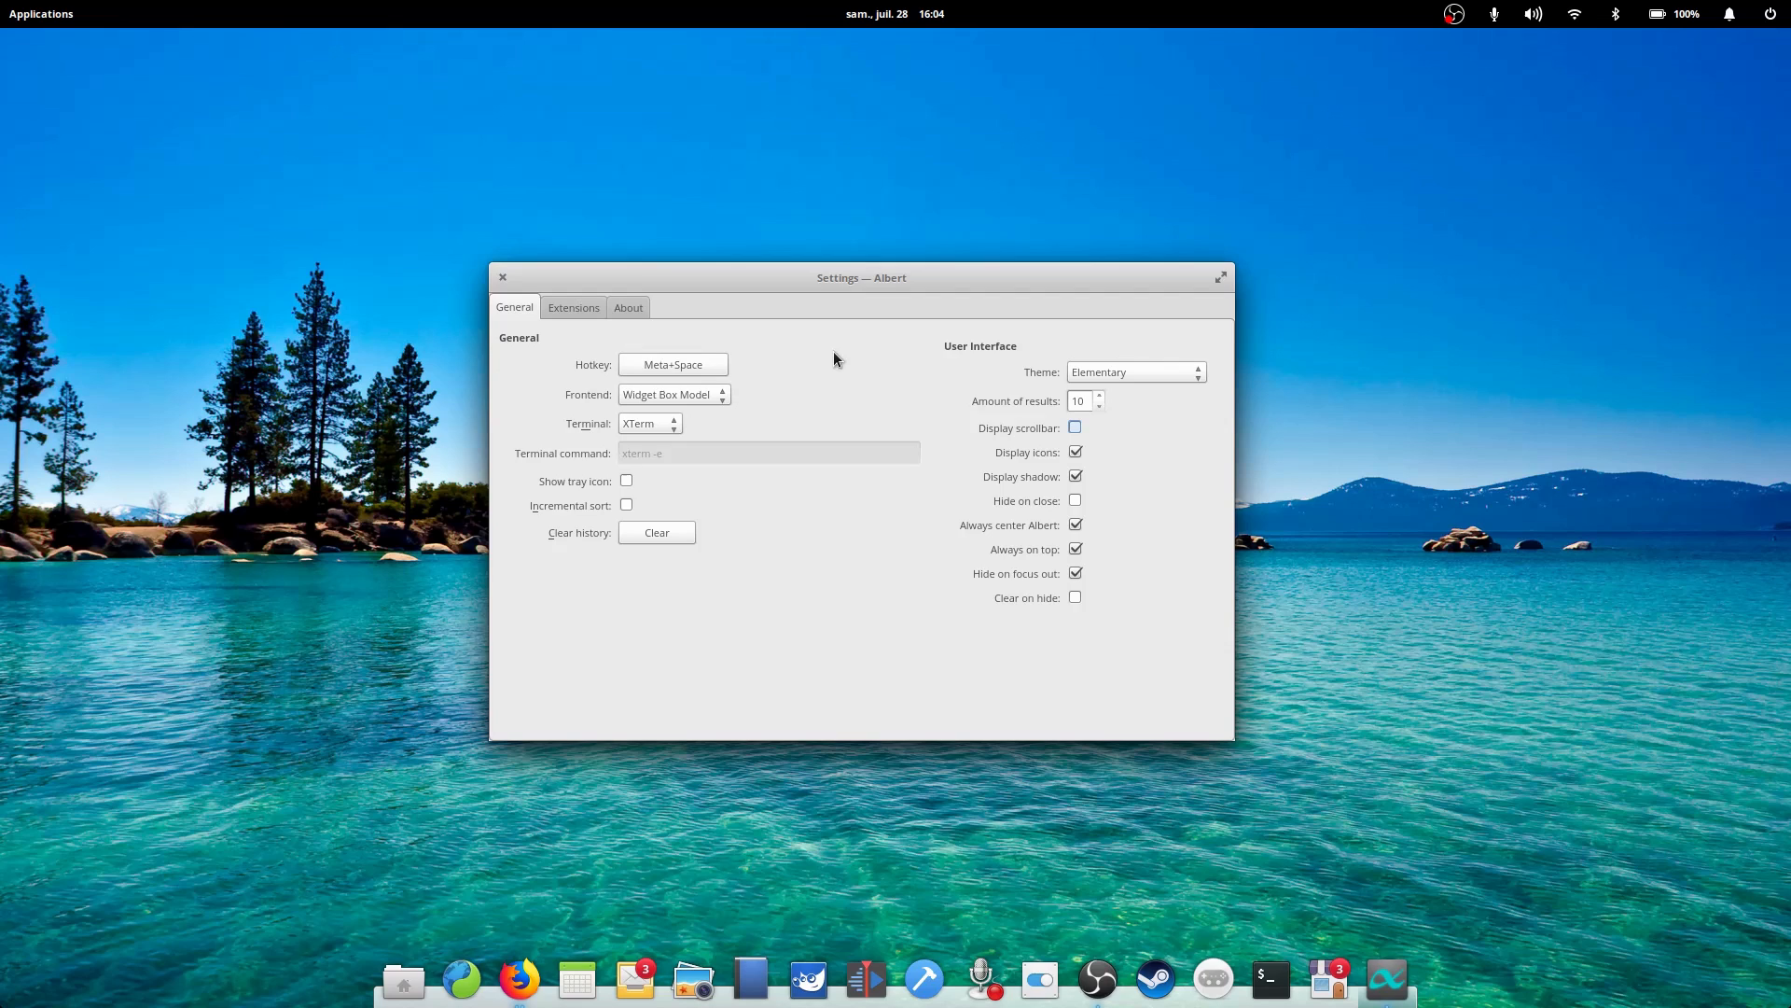
Preview the Spotlight and Arc Grey themes, then set the launcher theme to Elementary
left_click(671, 364)
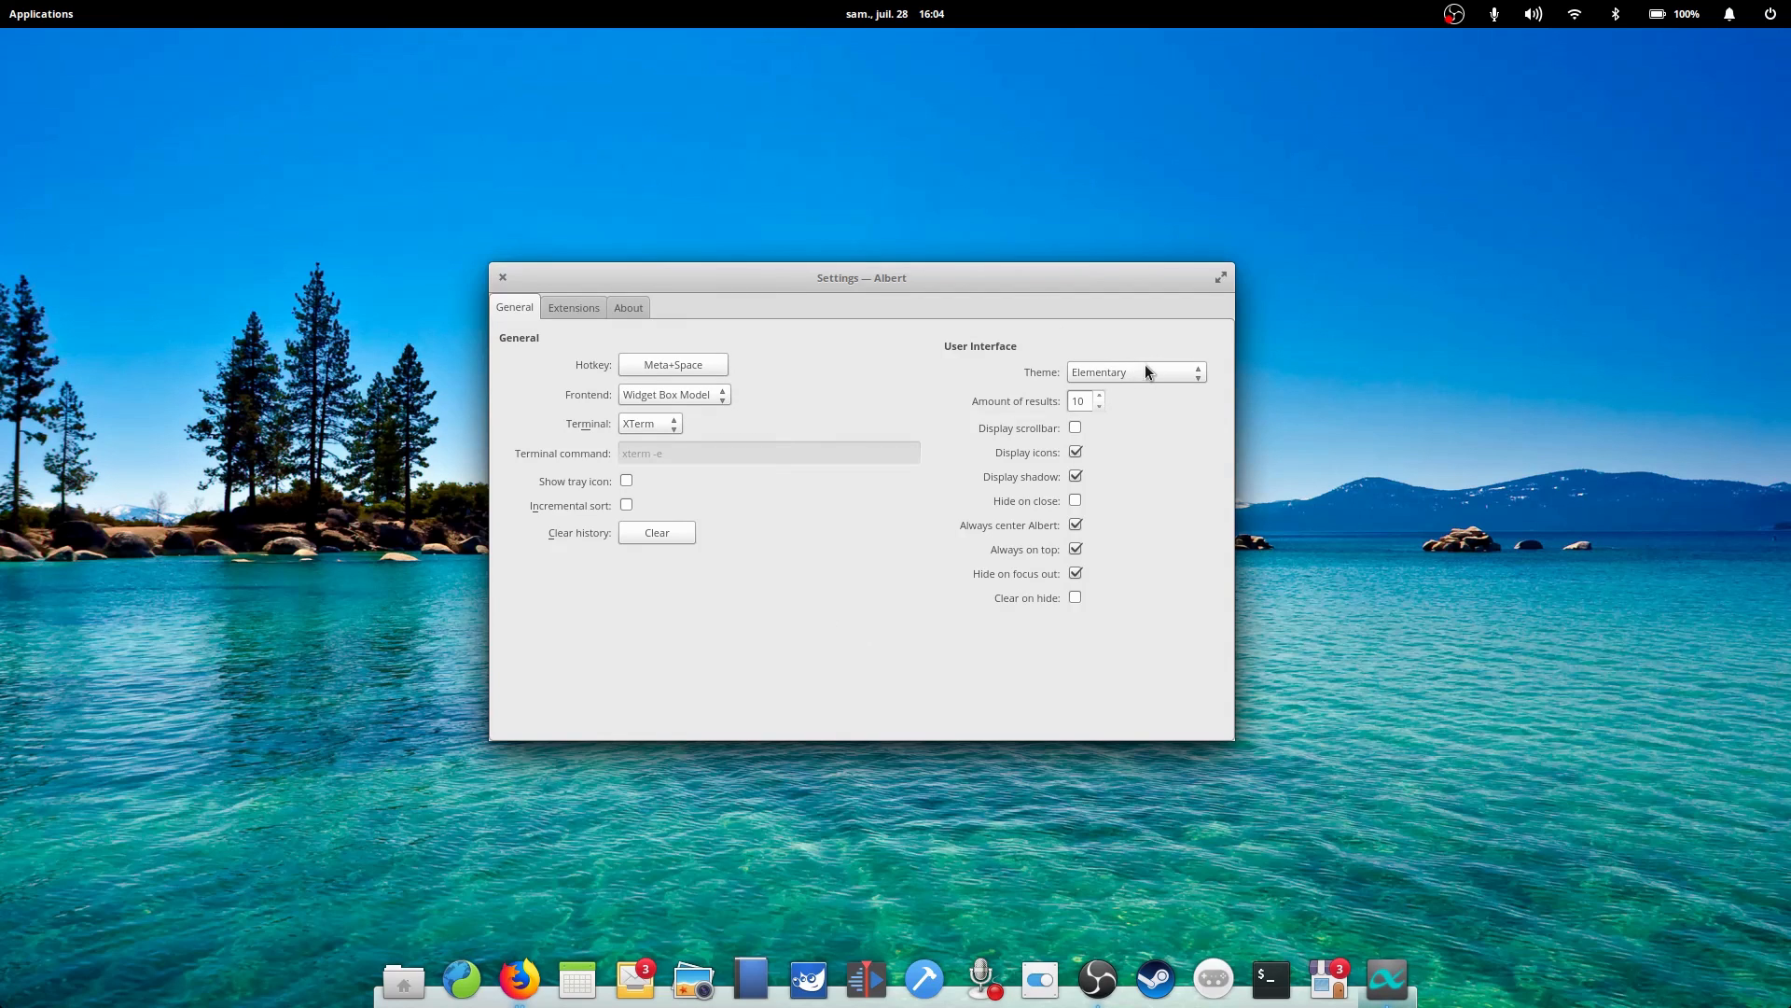
left_click(1130, 372)
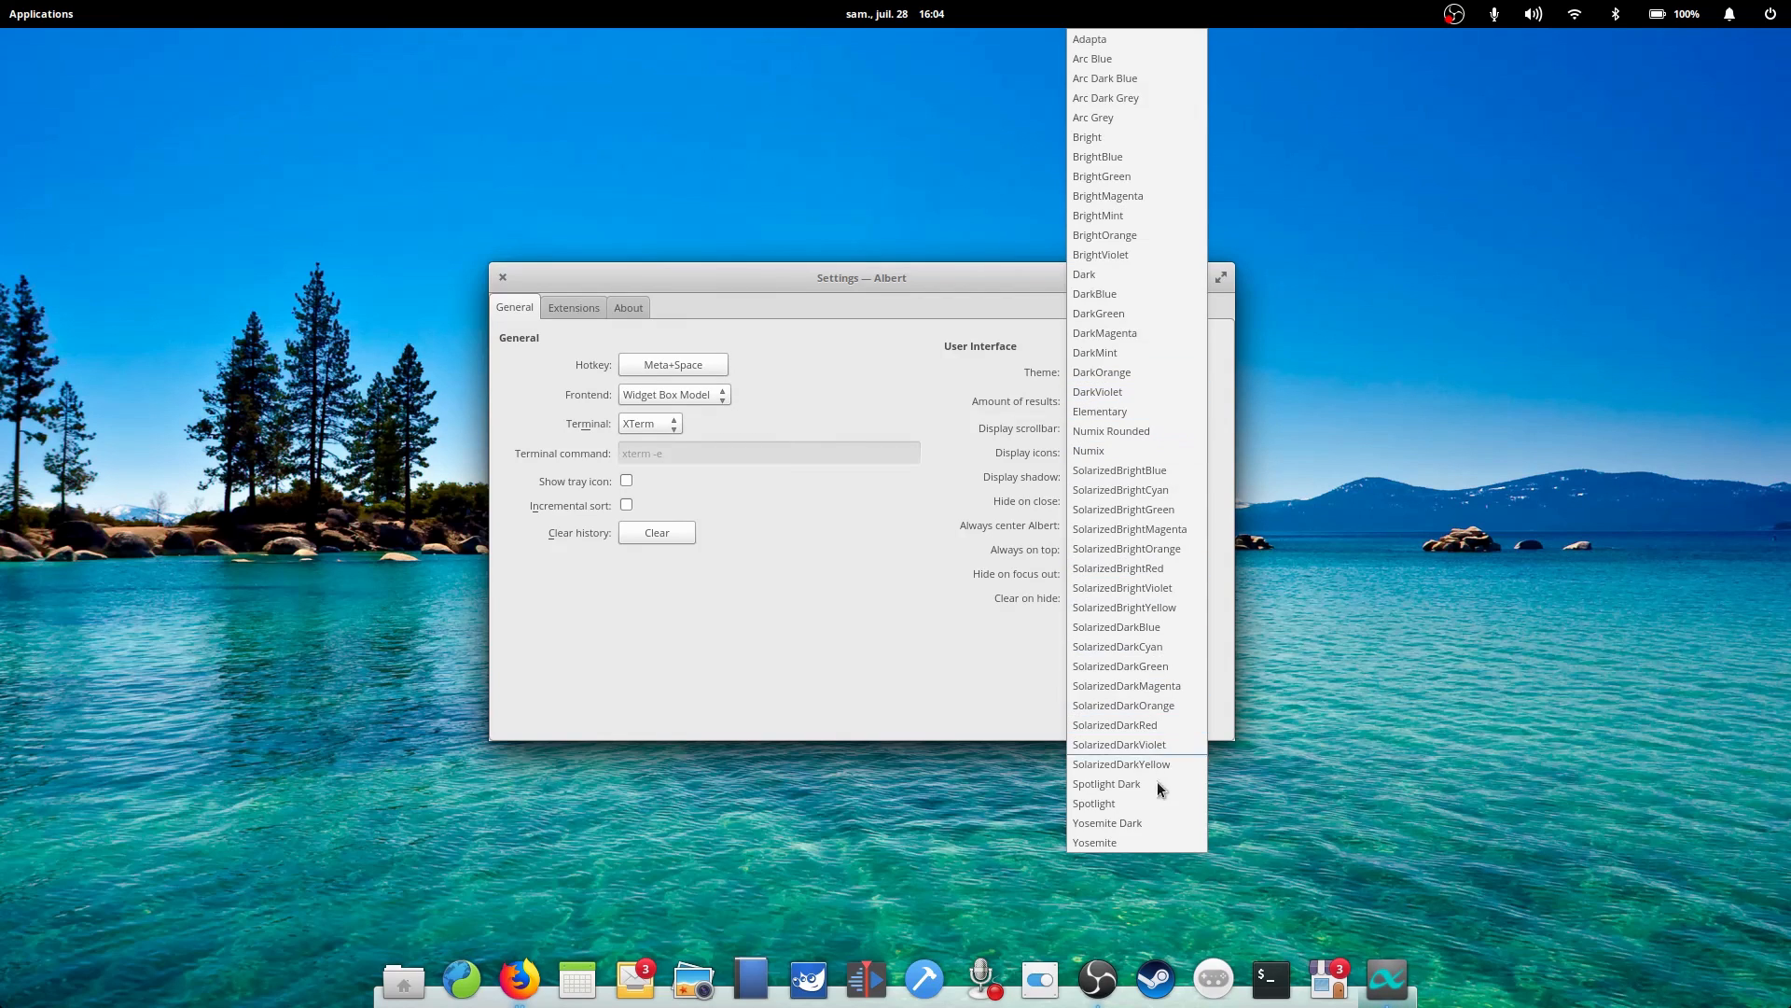
left_click(1093, 802)
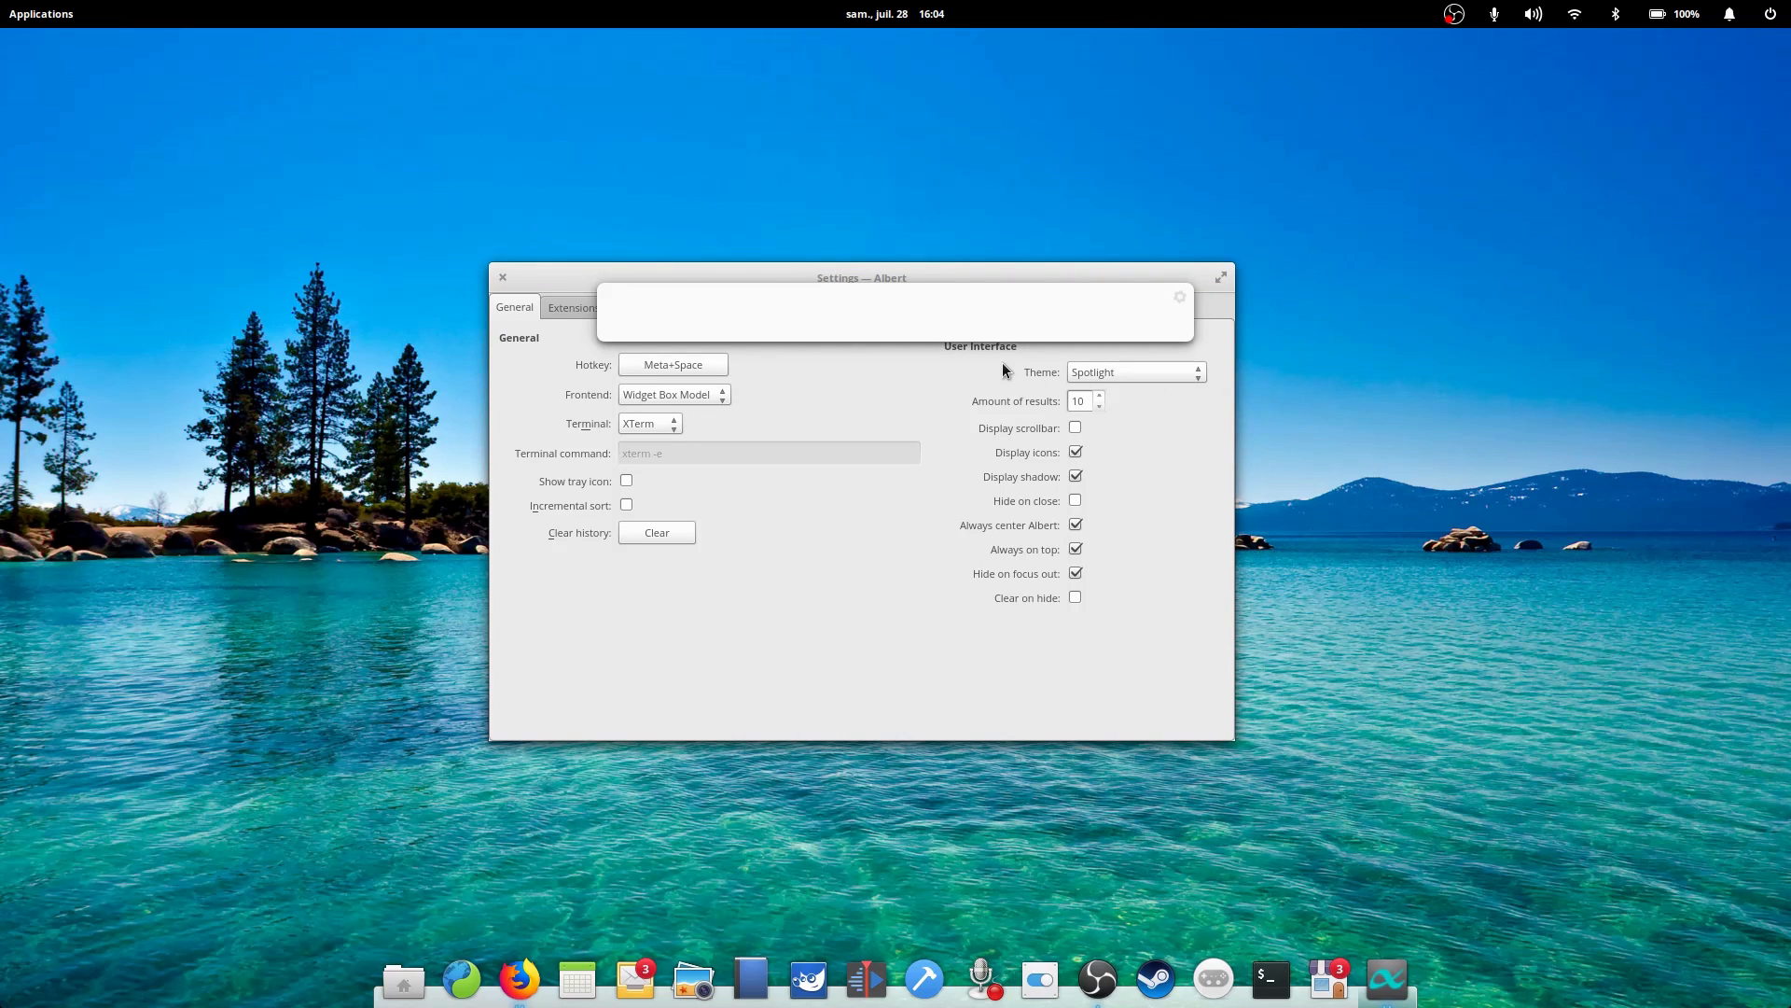
type("budget")
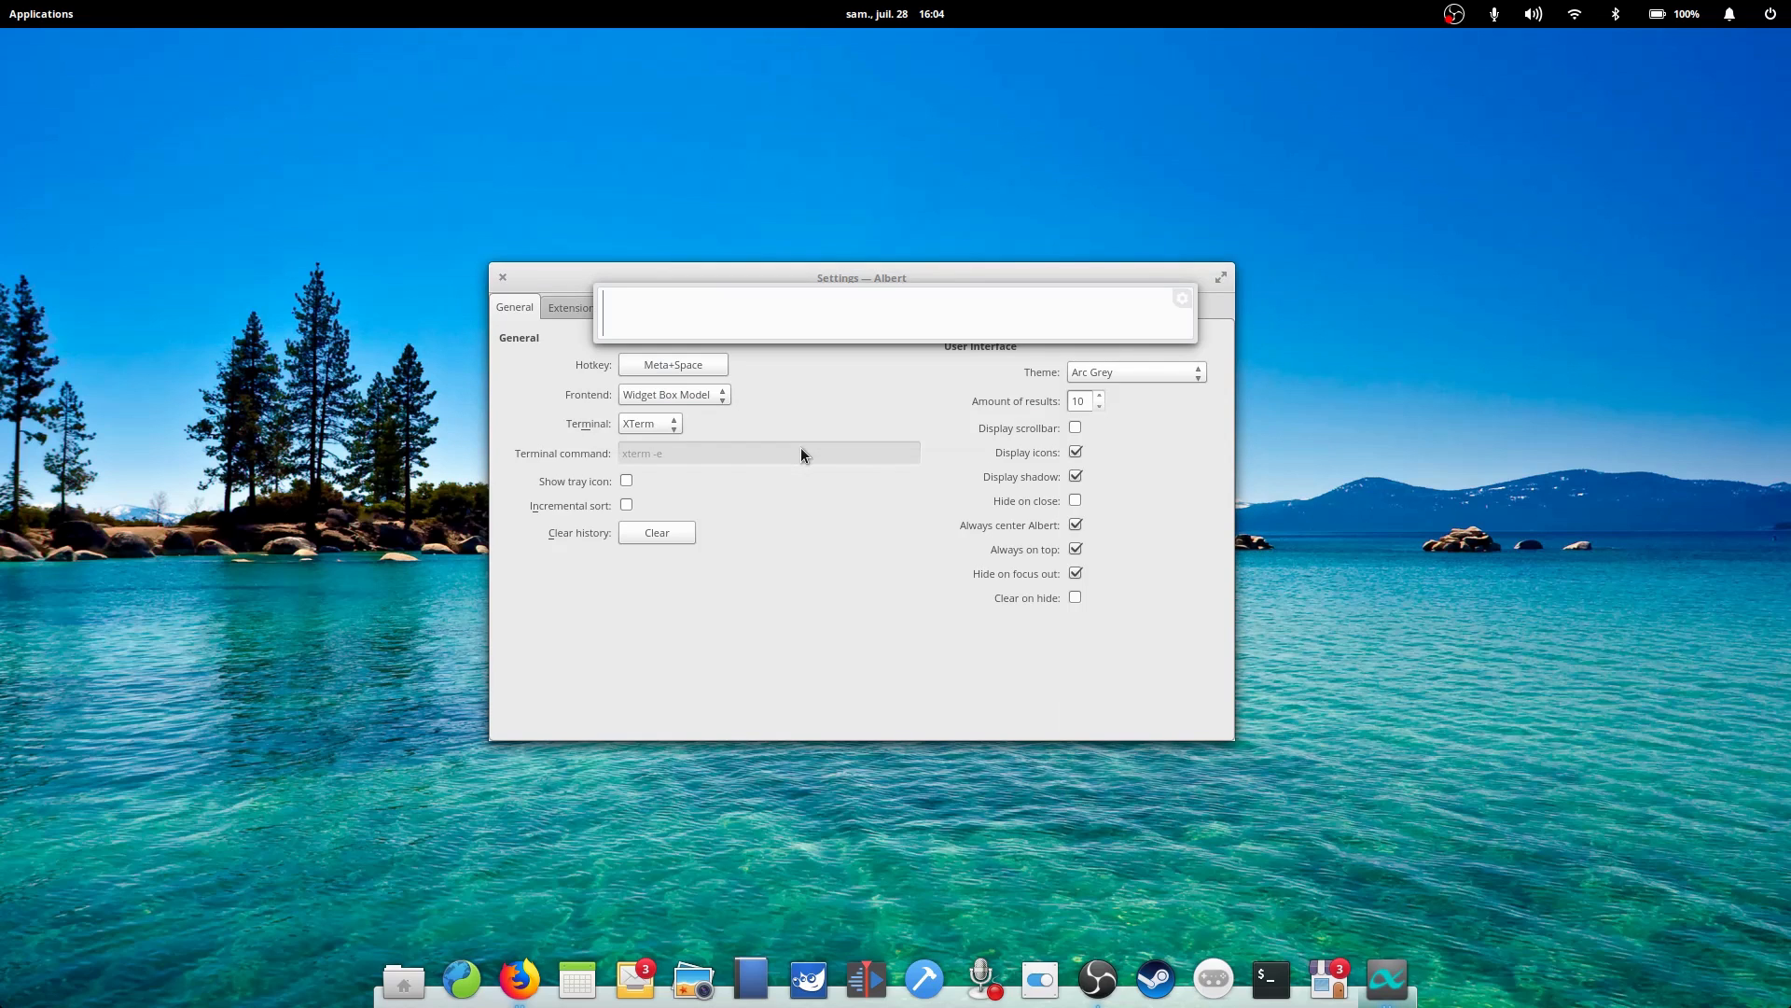
left_click(1131, 372)
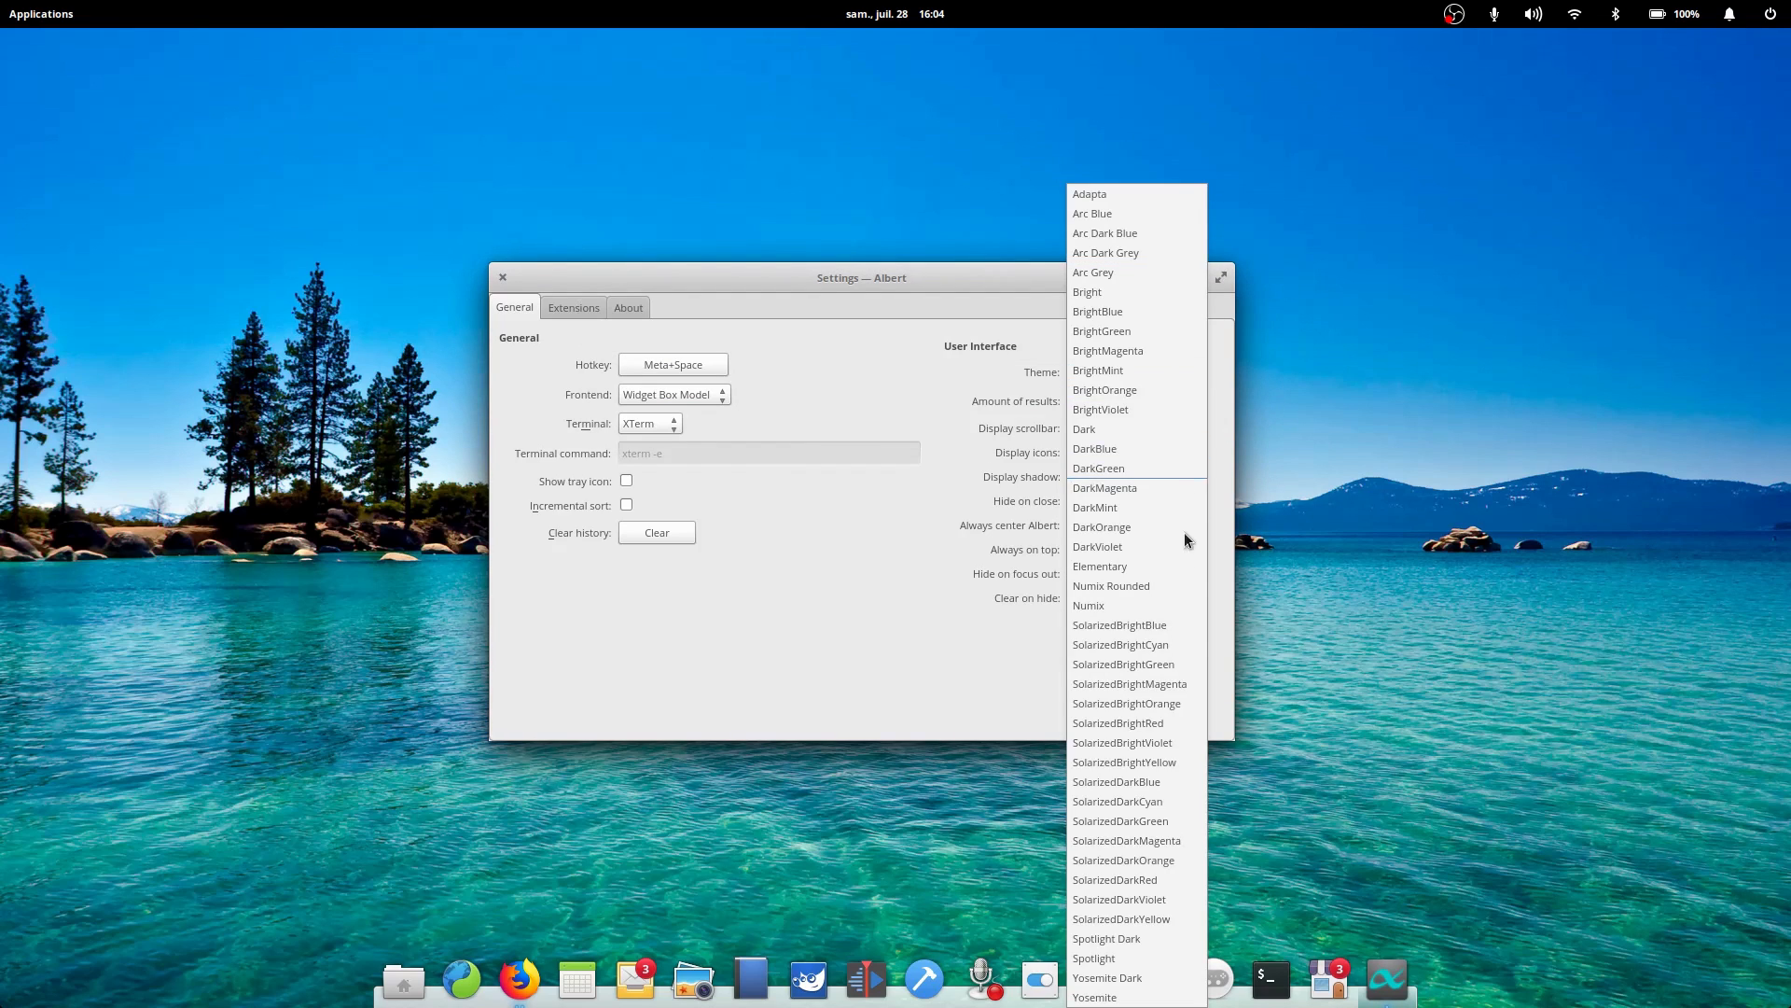
left_click(1087, 605)
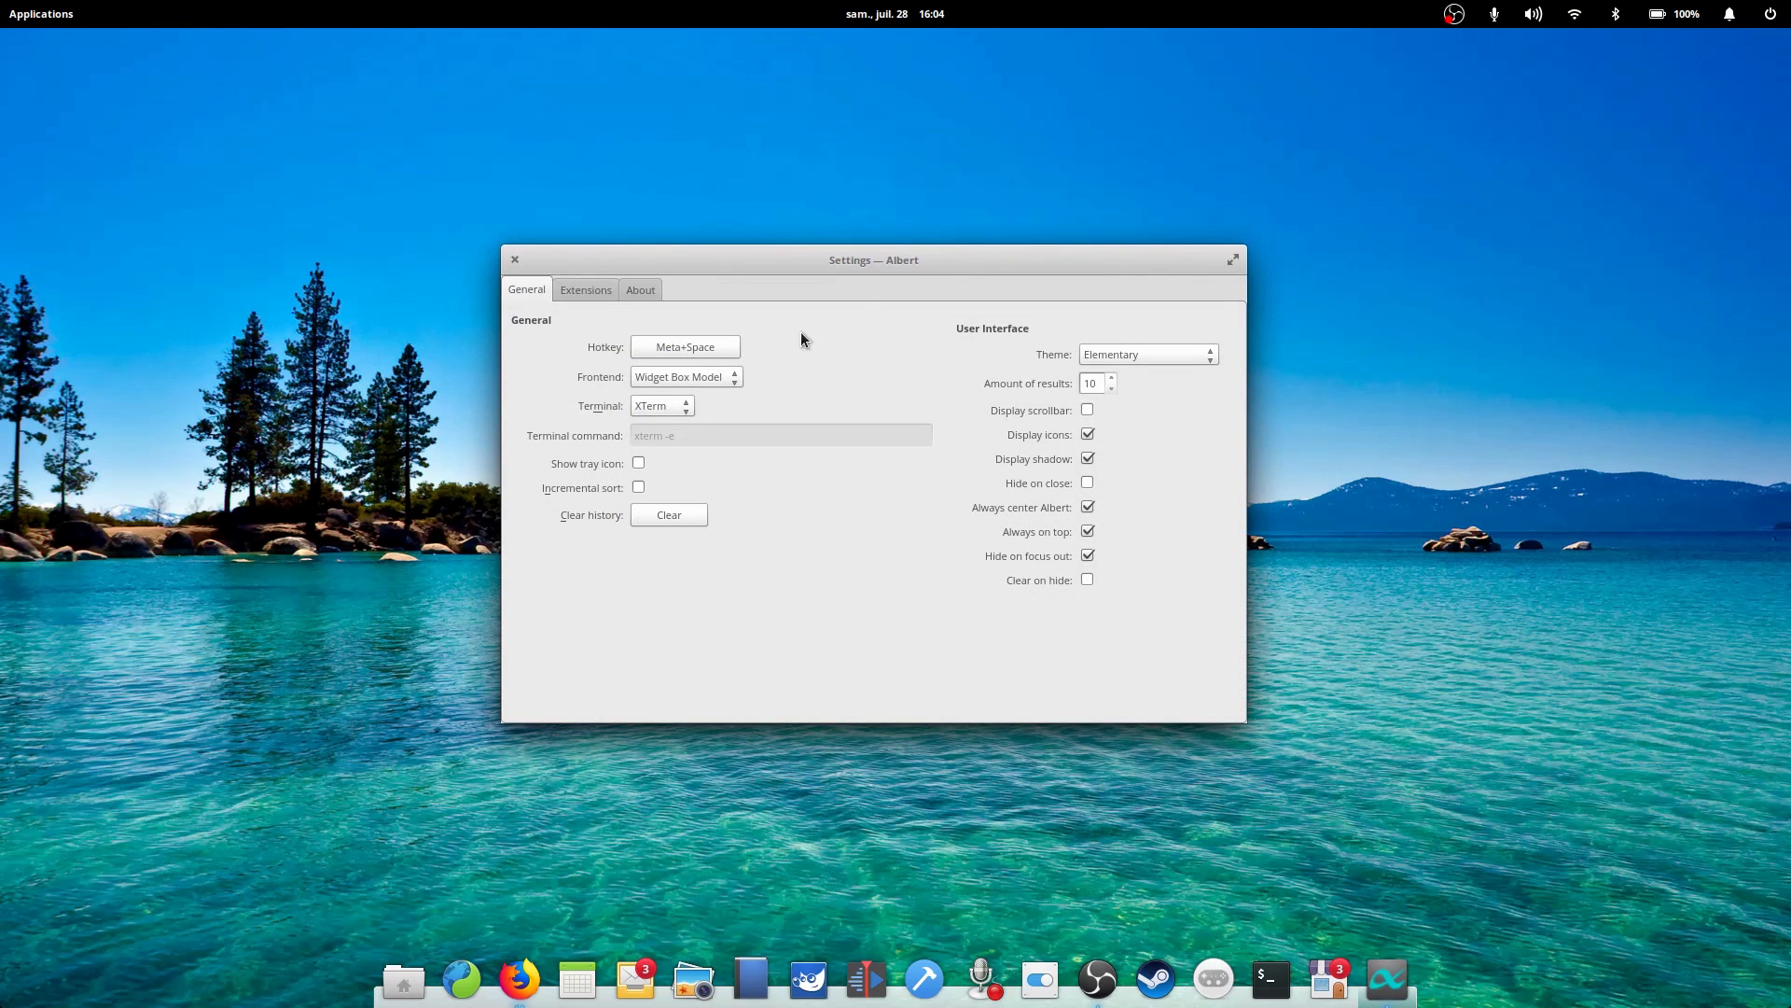
In Extensions, view Firefox bookmarks and enable the Chrome bookmarks extension
left_click(585, 290)
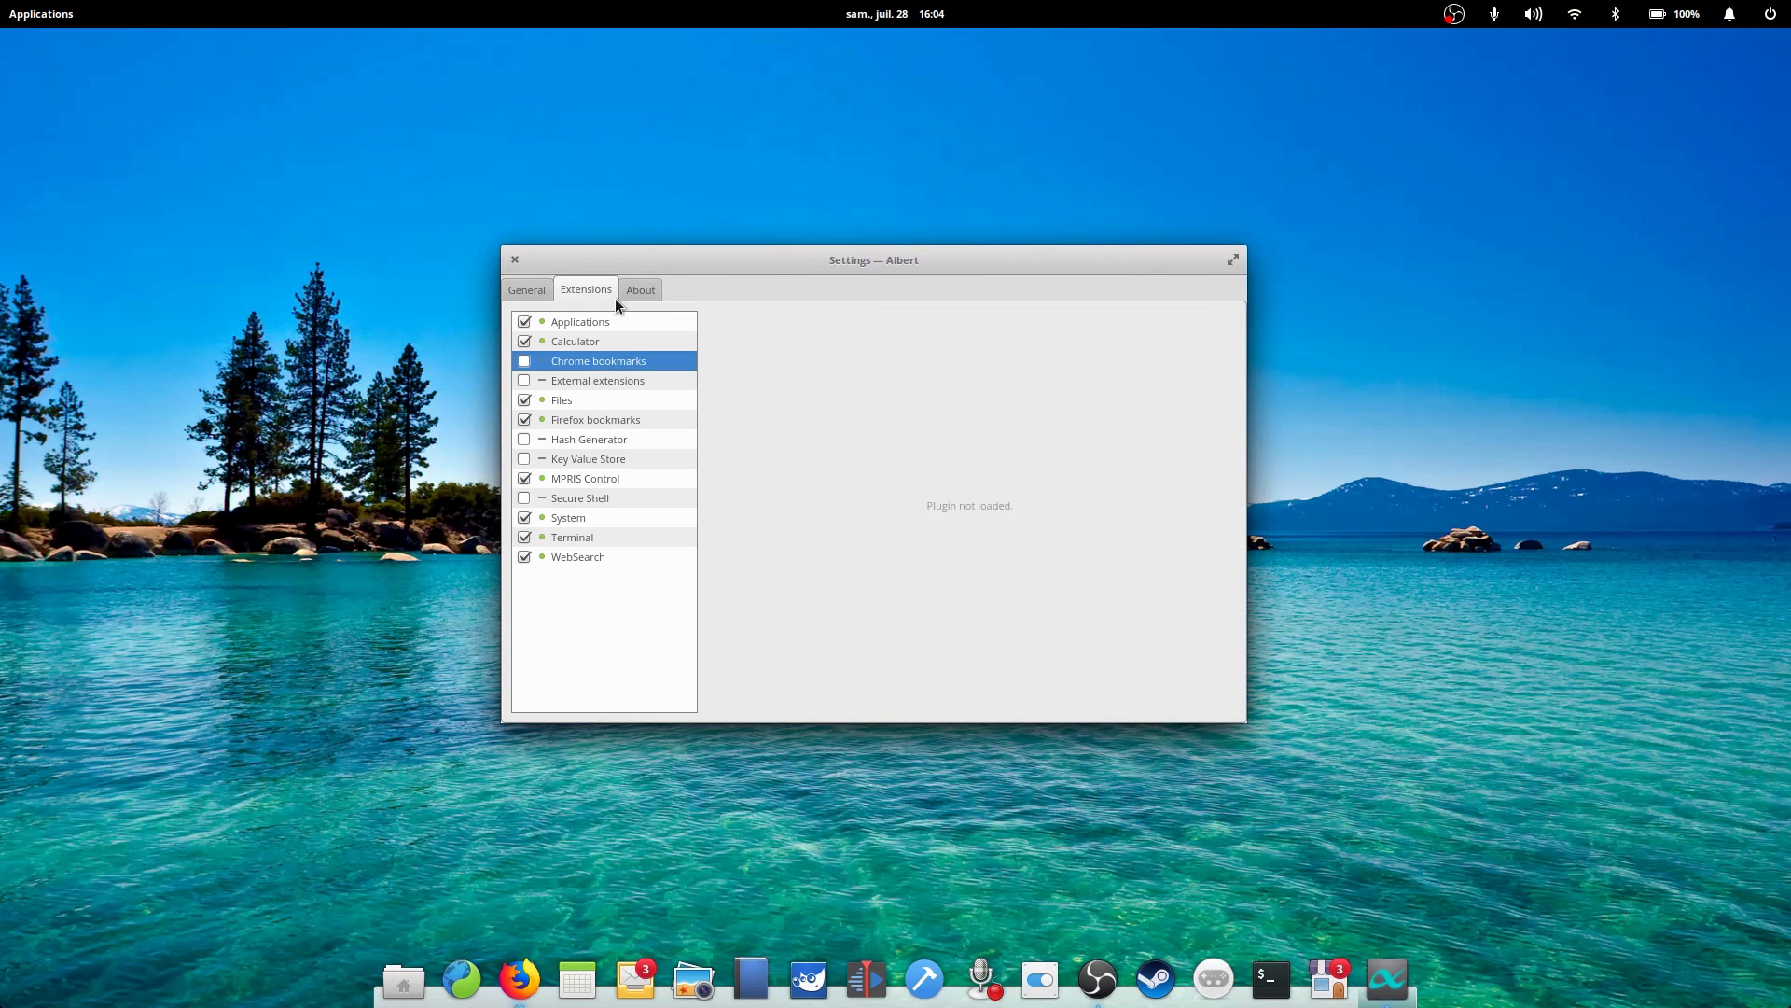
mouse_move(593, 402)
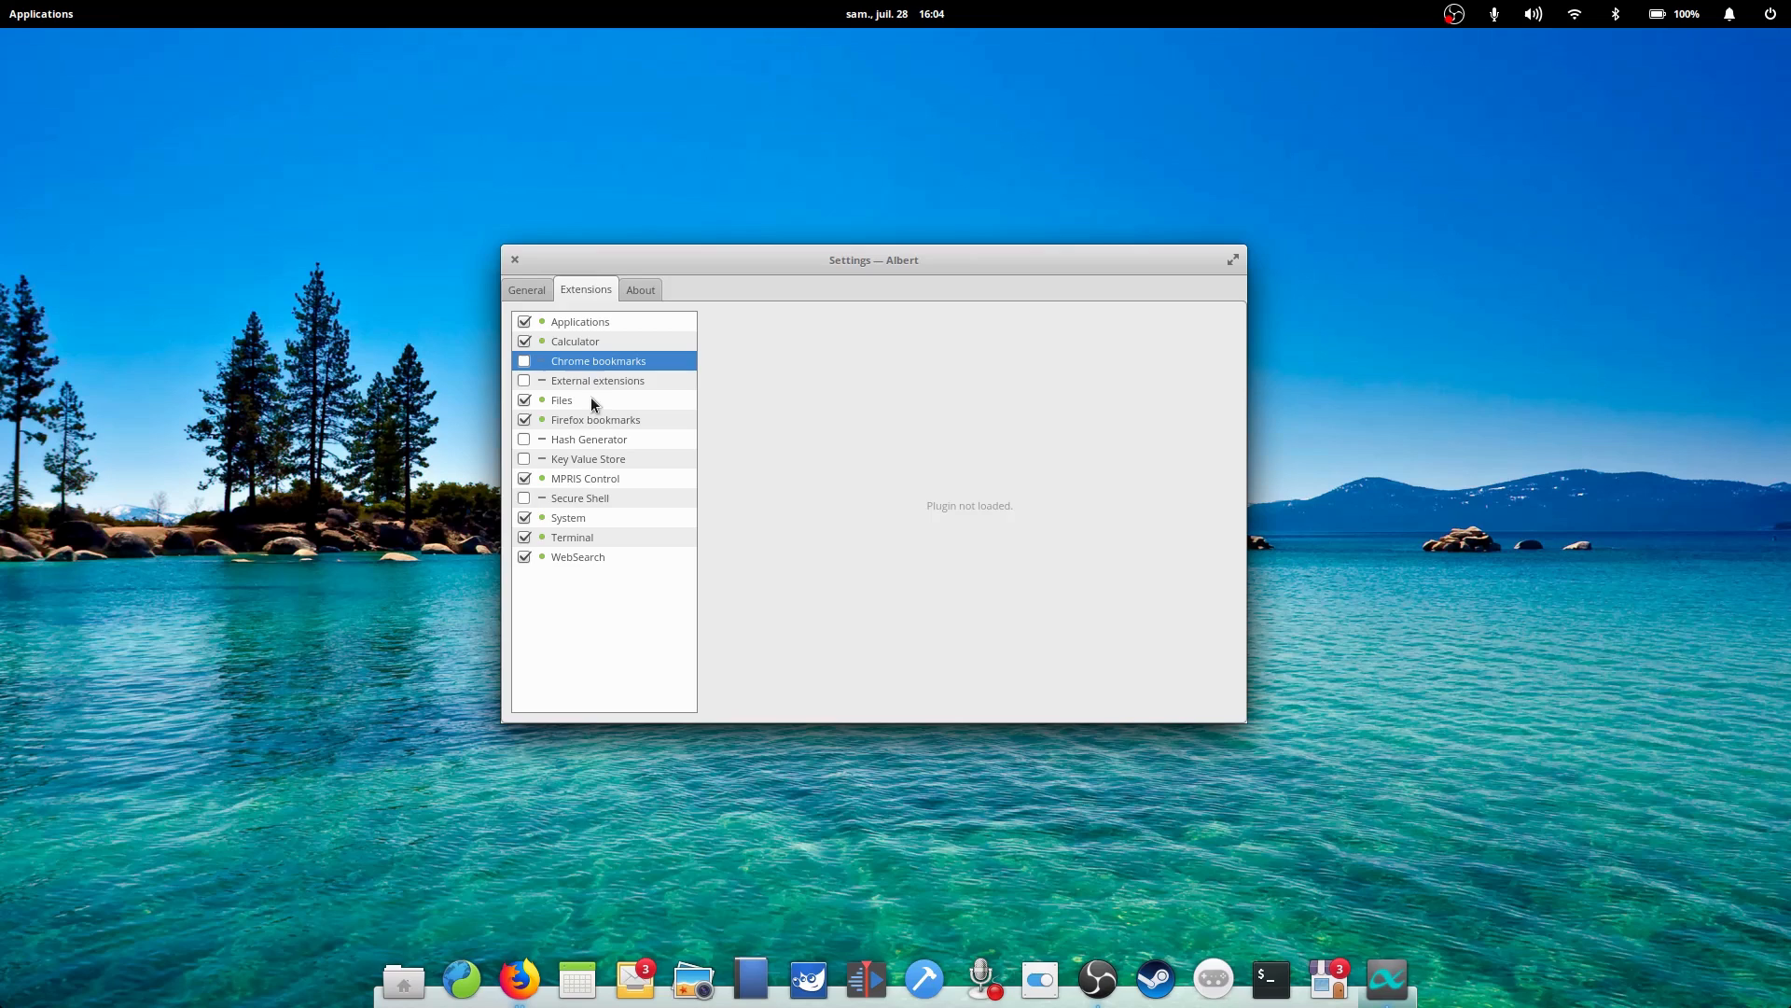
mouse_move(560, 402)
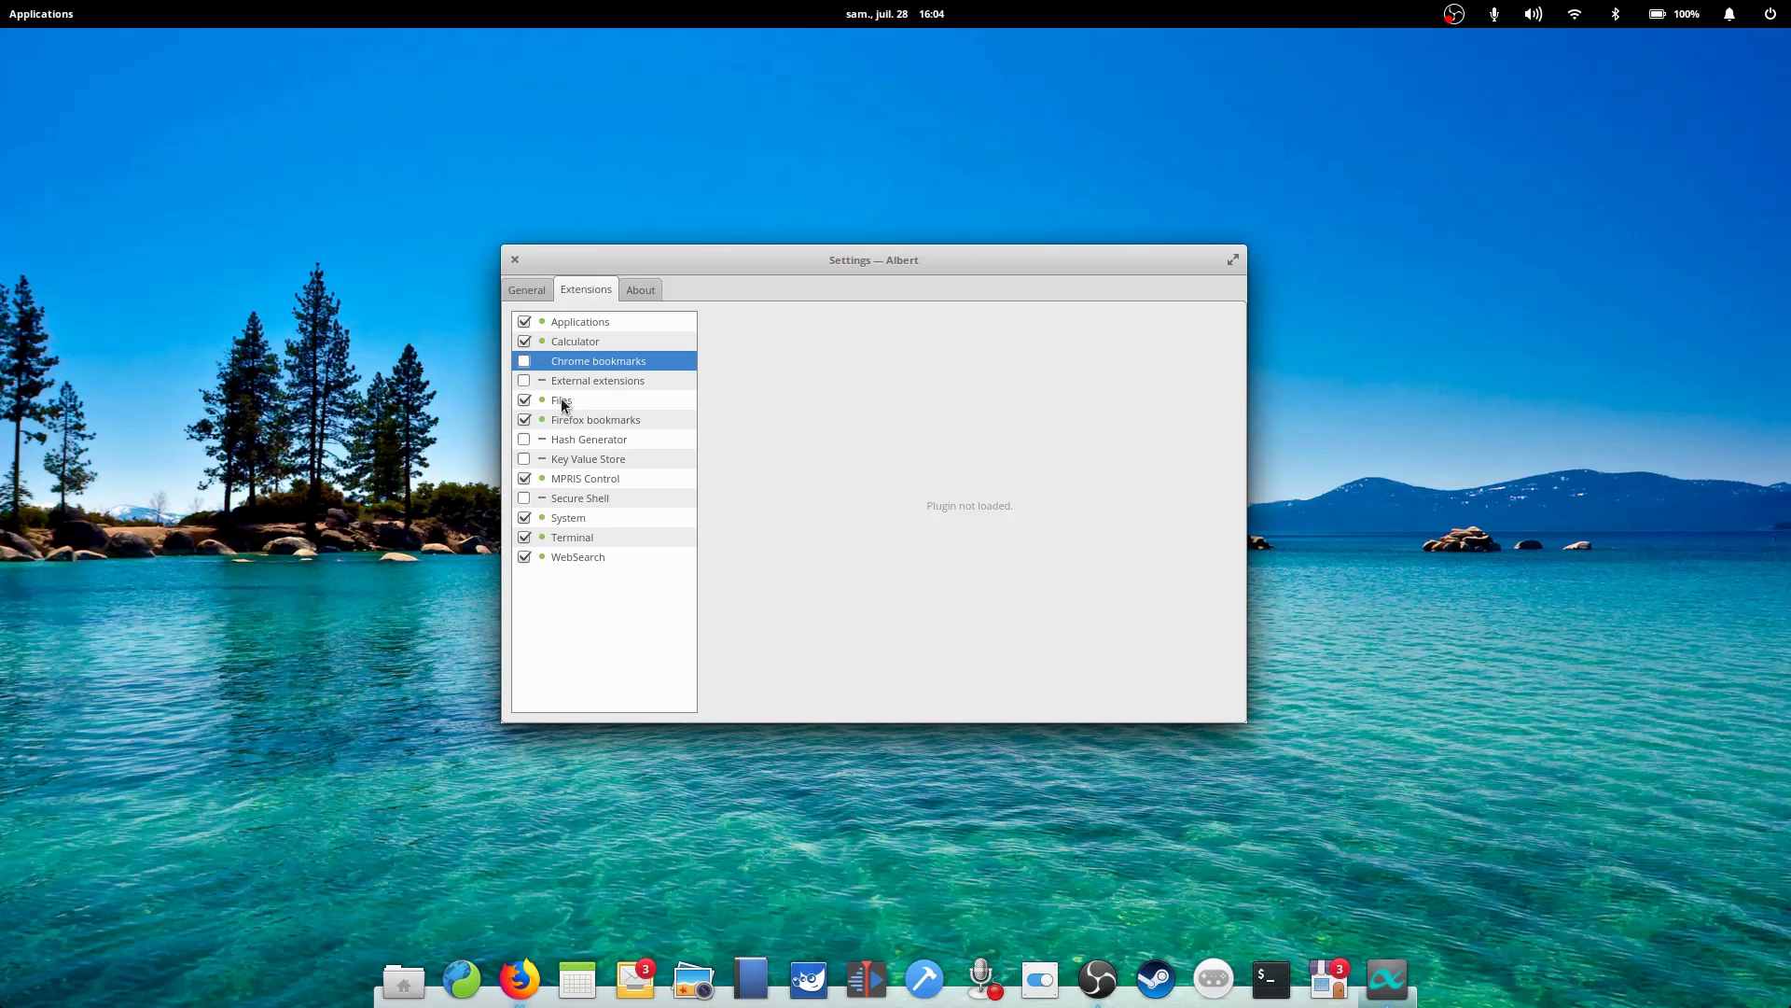
left_click(596, 419)
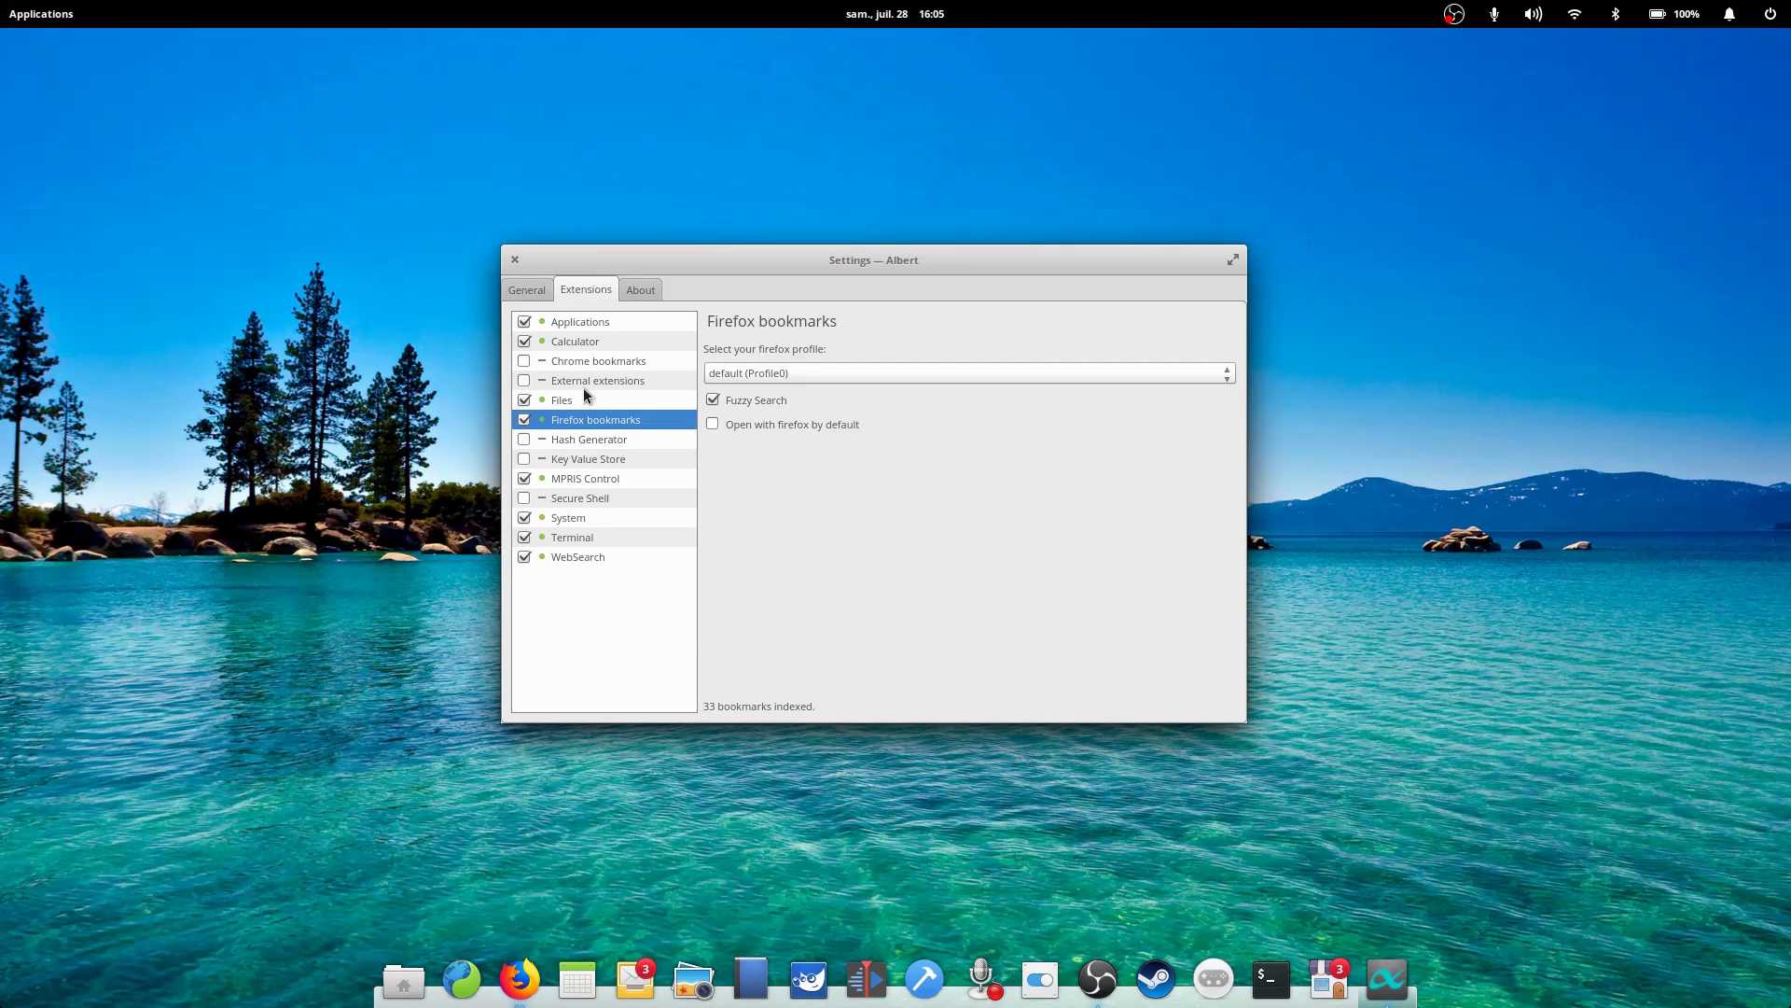
left_click(597, 360)
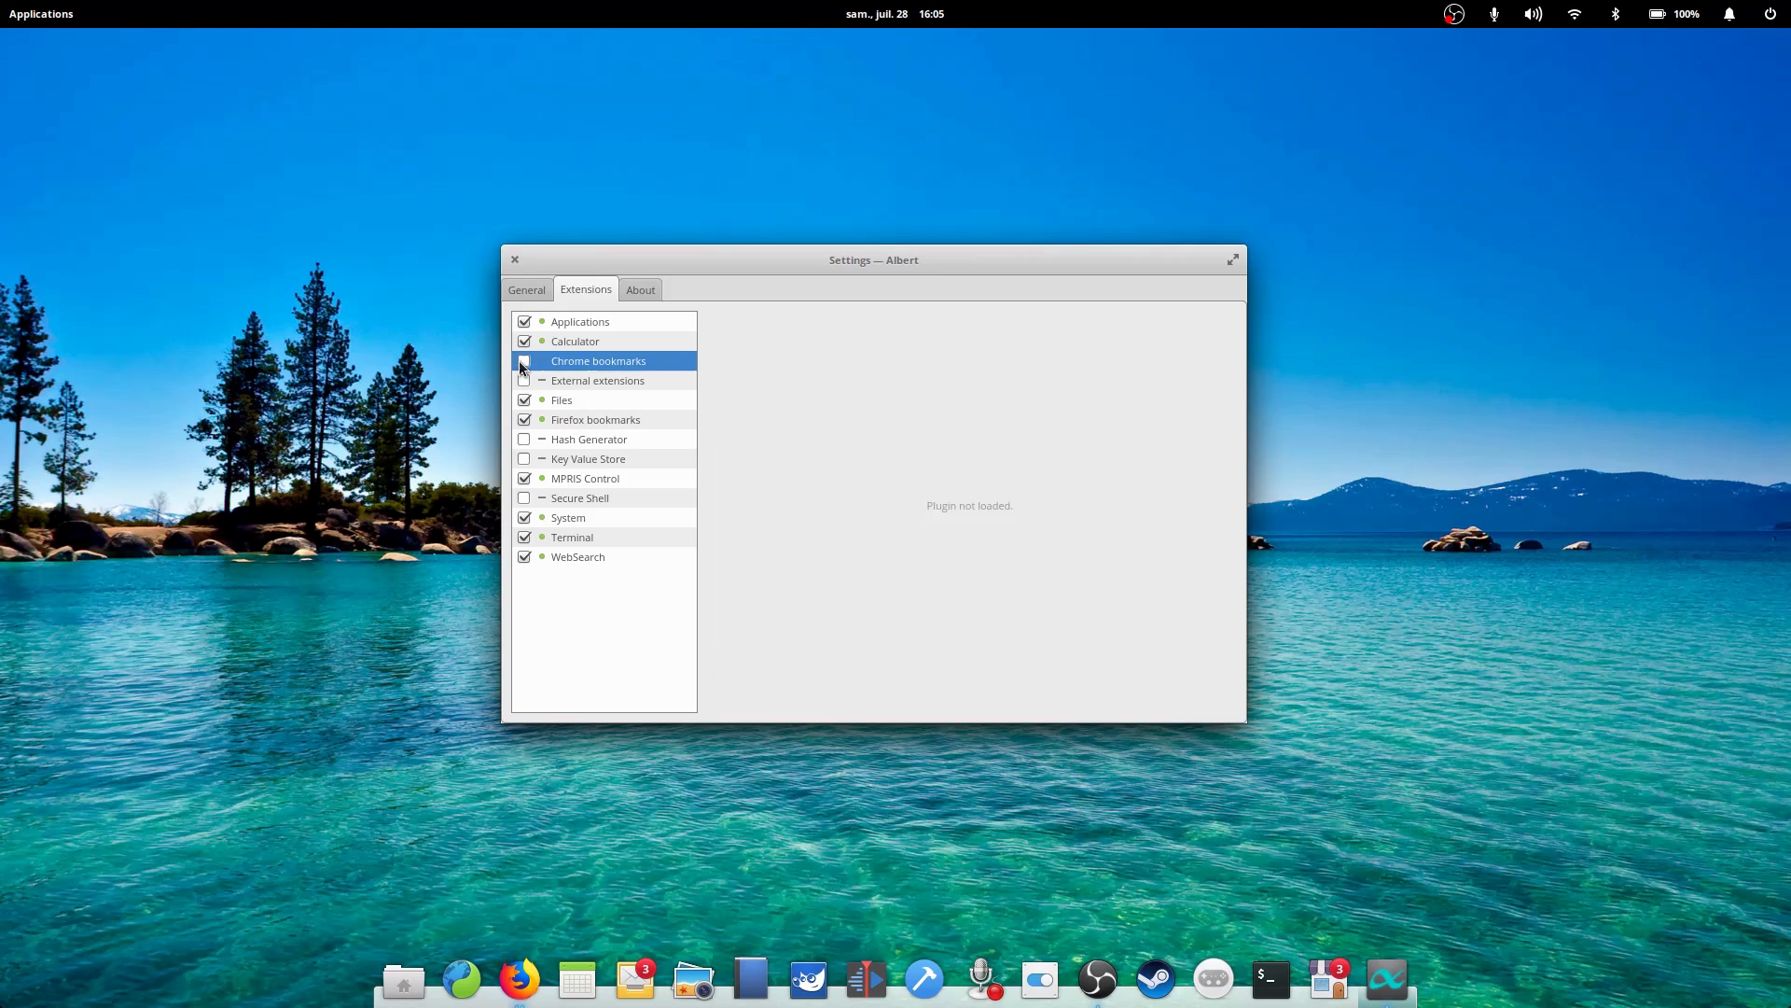
left_click(524, 360)
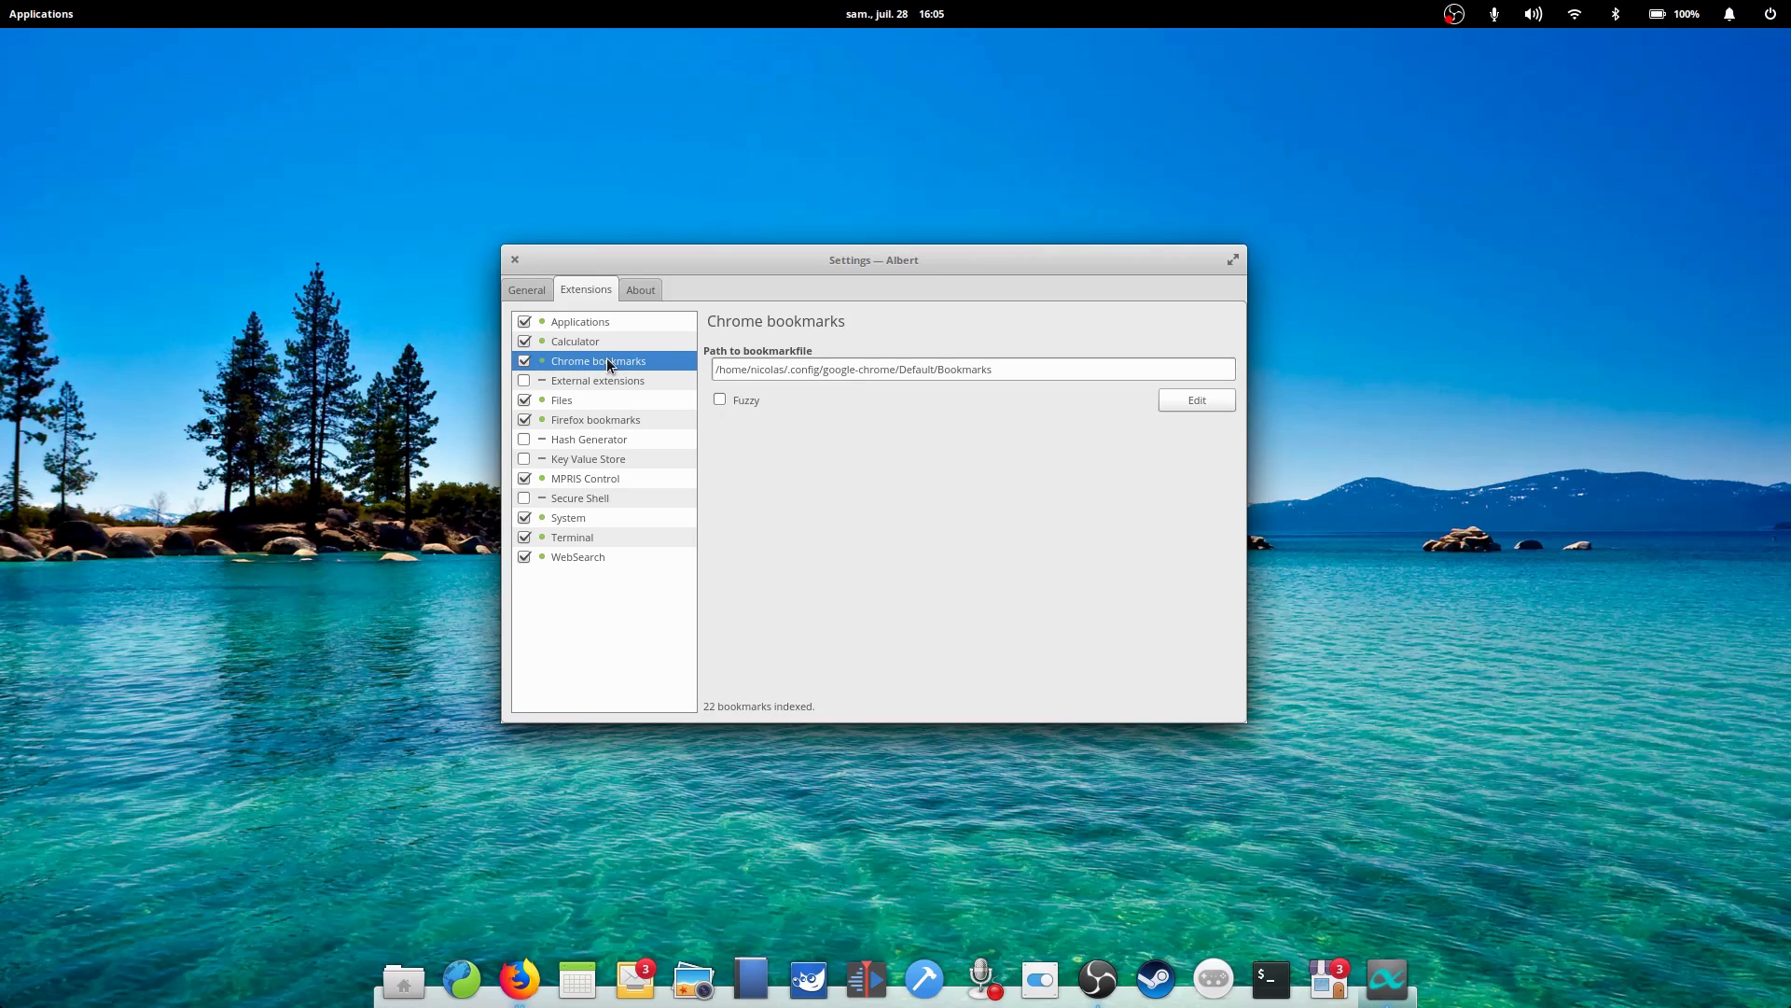
Browse the Calculator, WebSearch and MPRIS Control extension settings
left_click(575, 340)
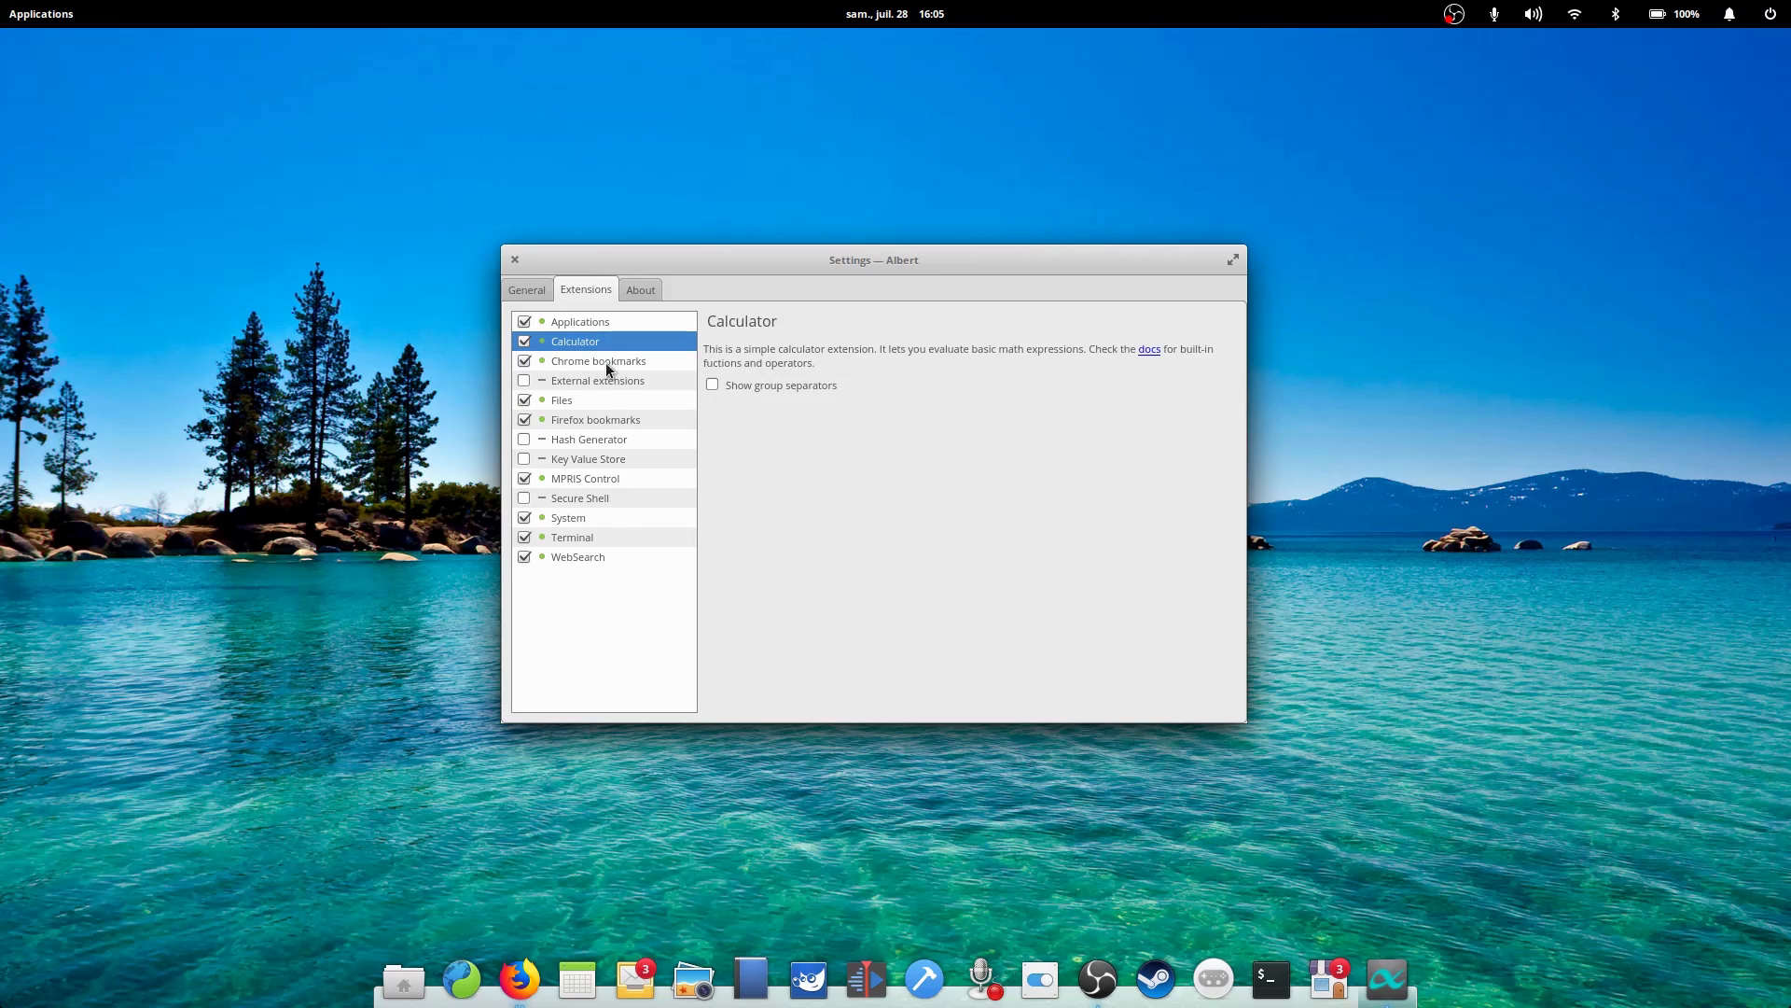
left_click(578, 556)
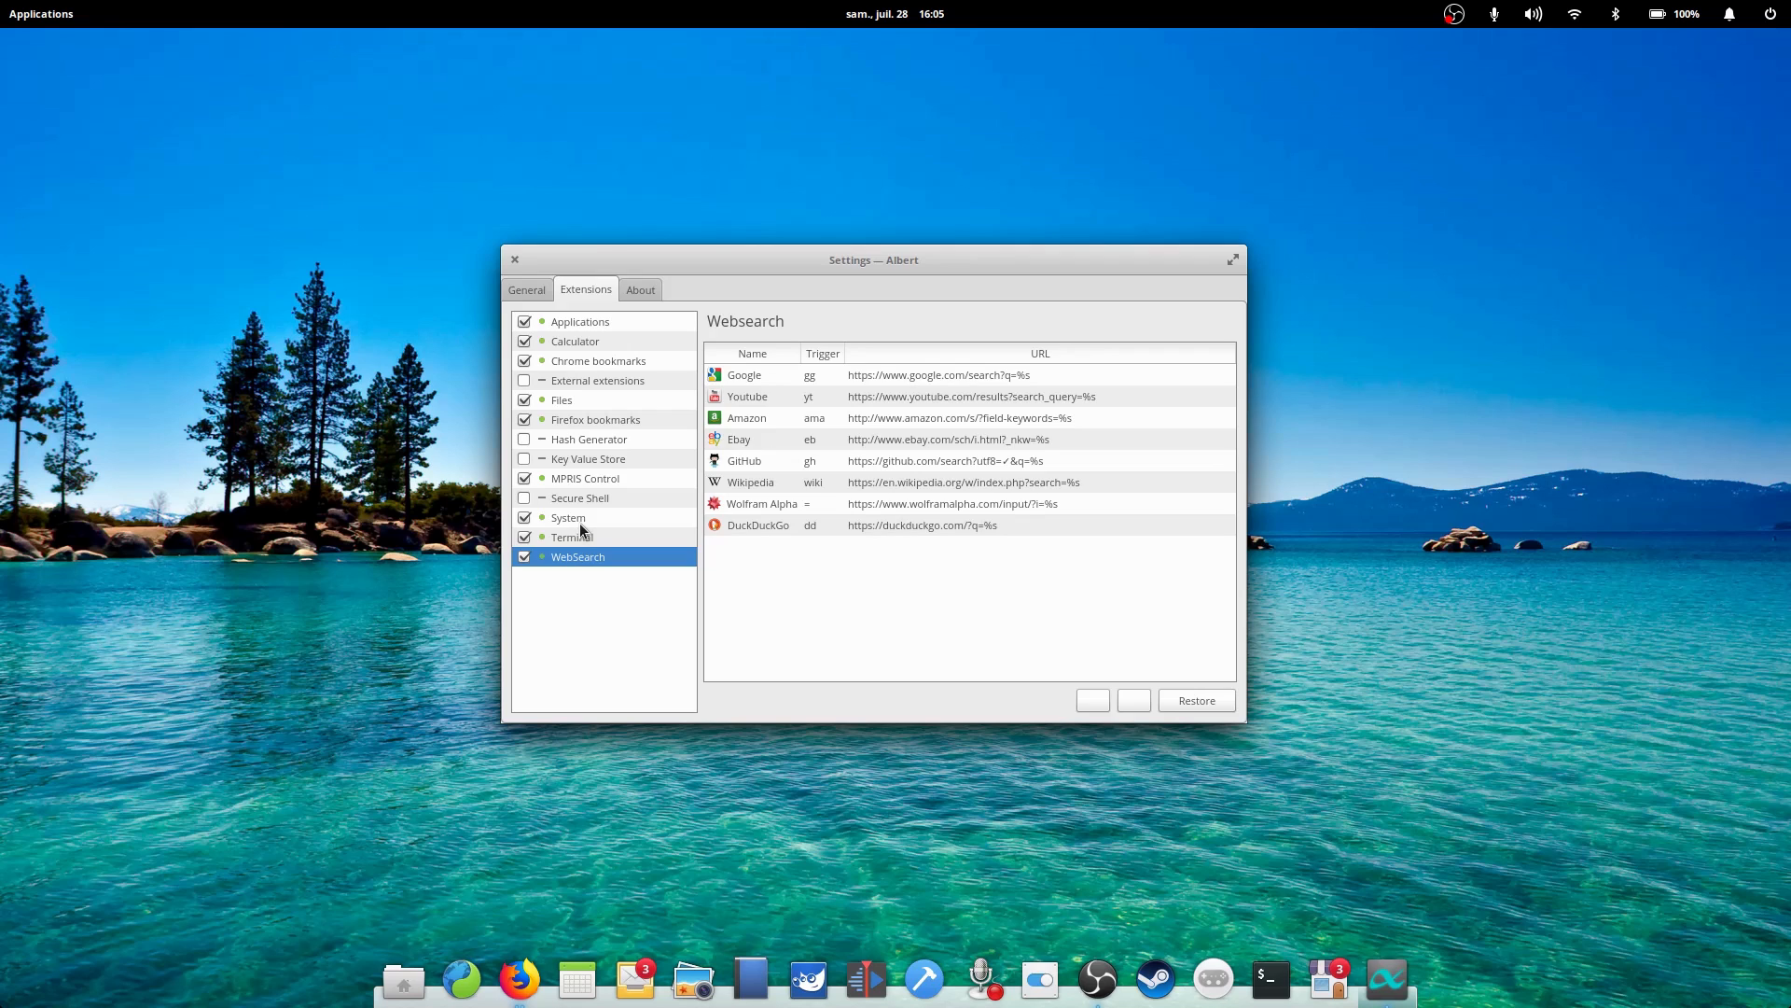
left_click(571, 537)
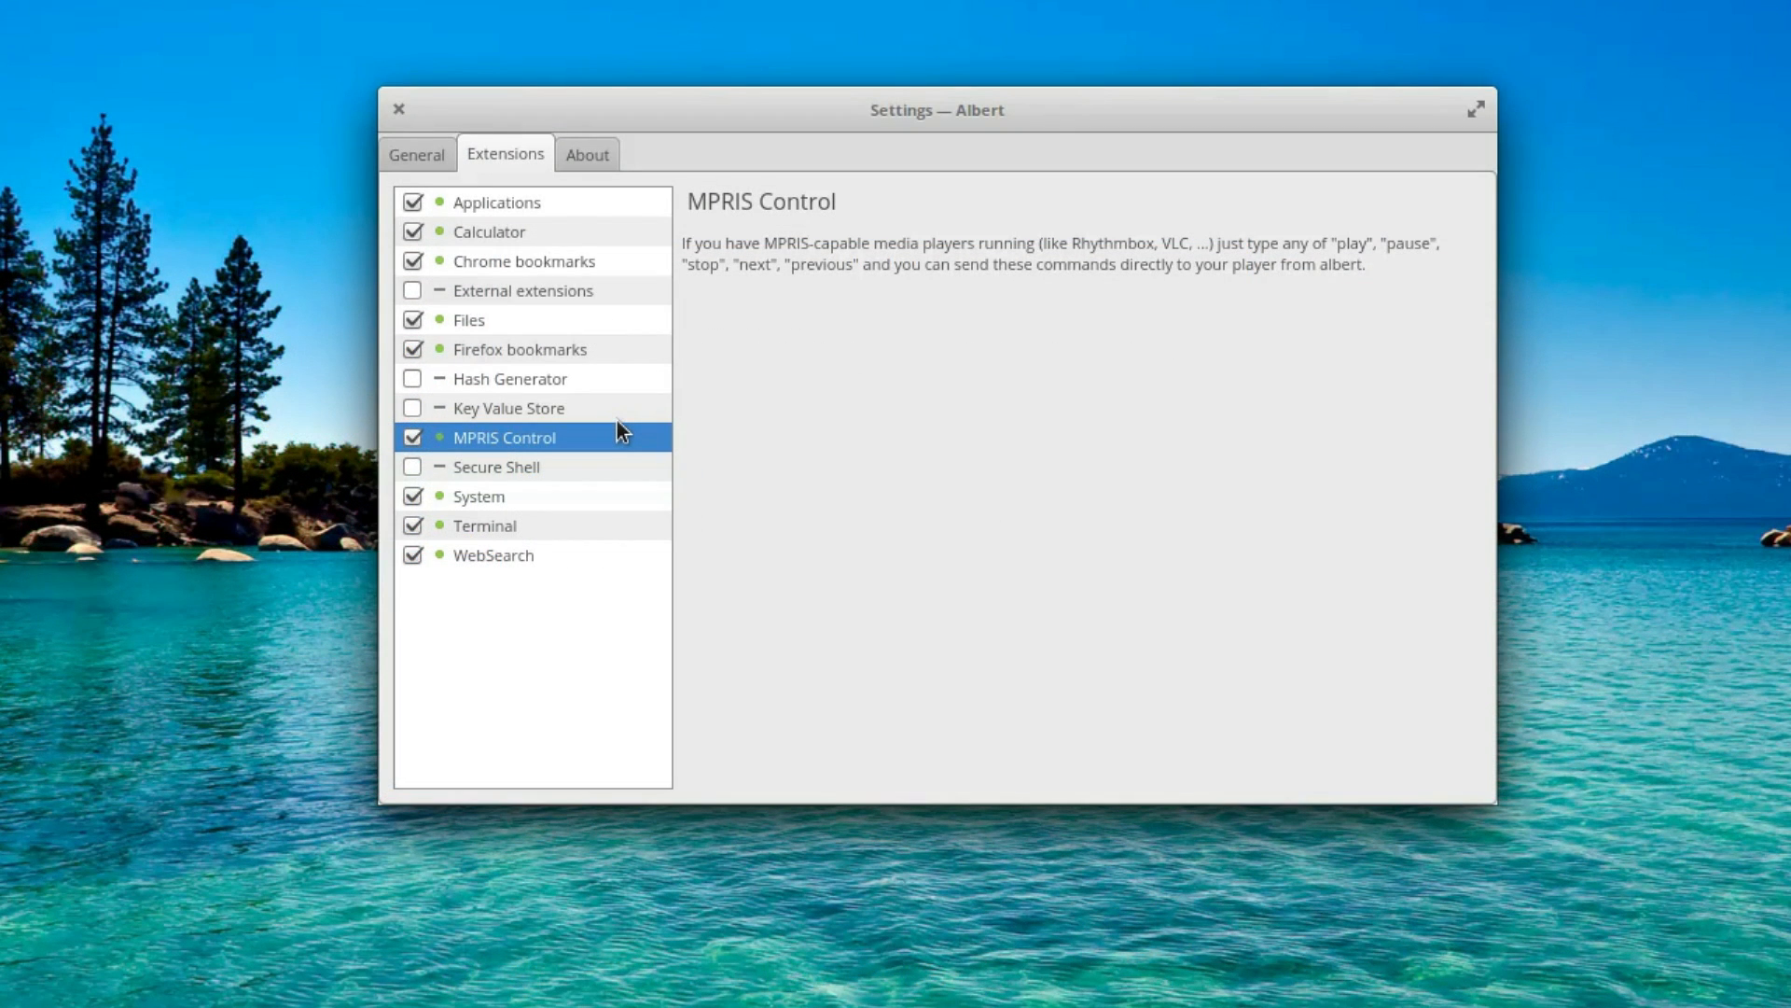
Review the Files extension's advanced MIME type filters and close them
left_click(468, 319)
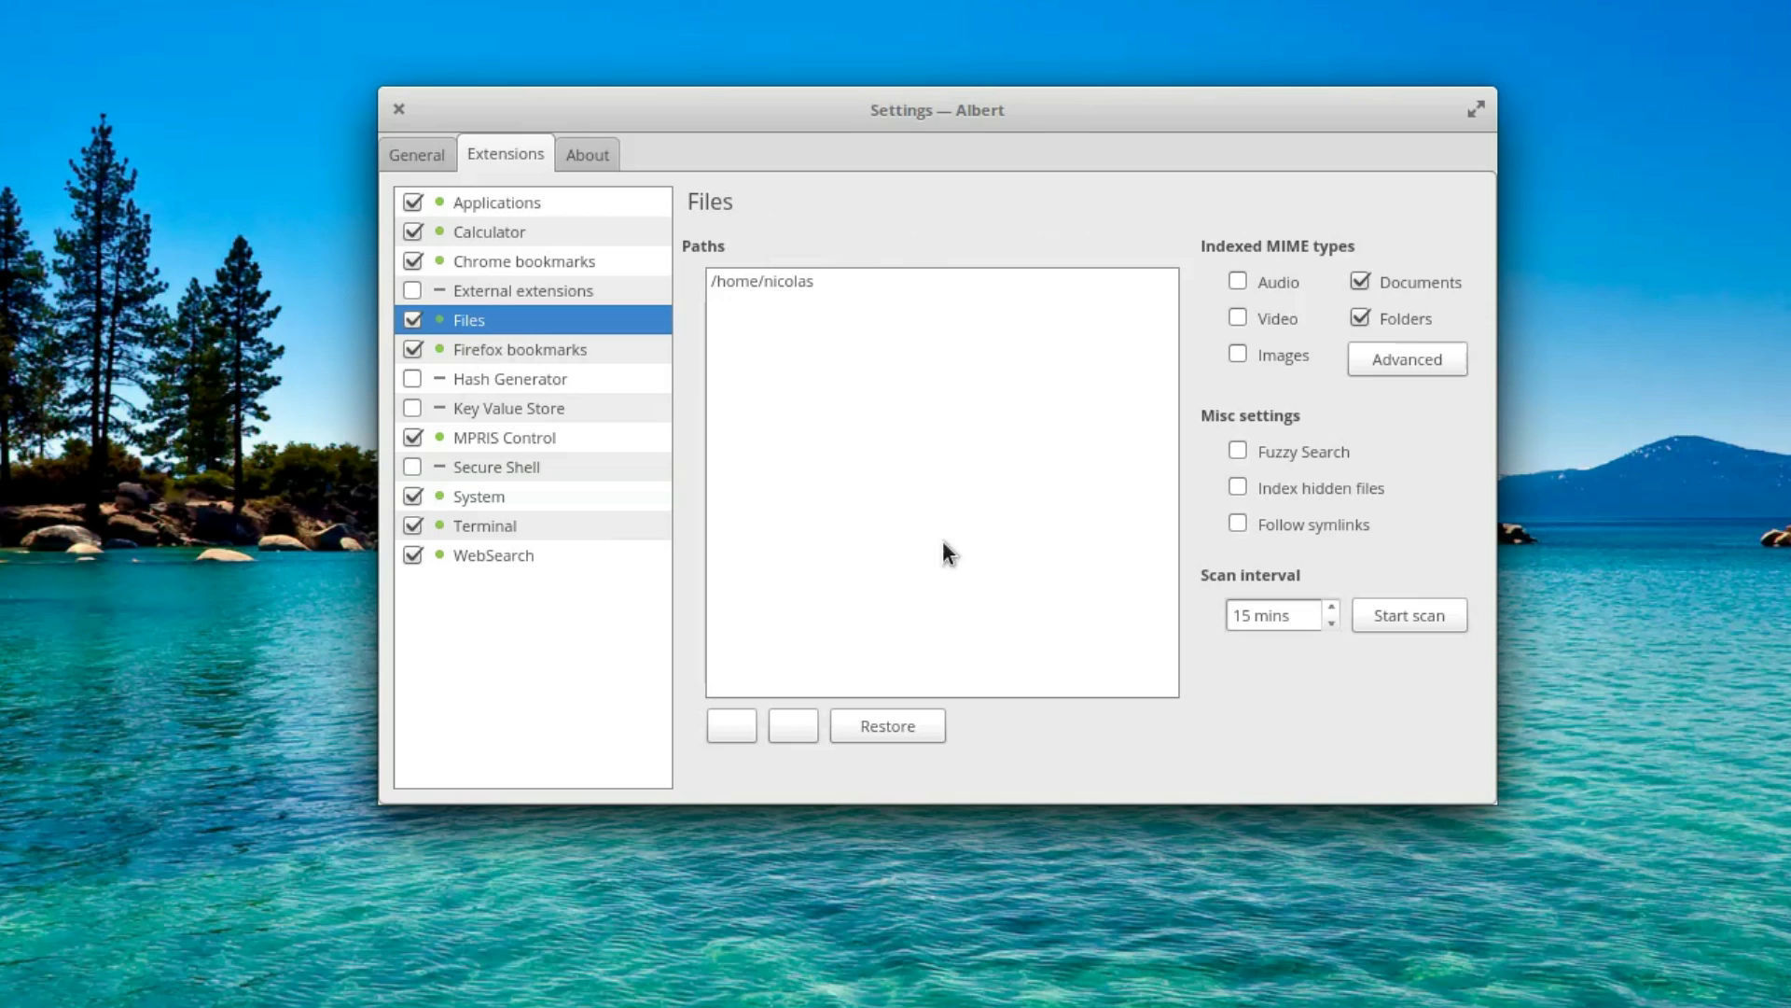
mouse_move(1273, 397)
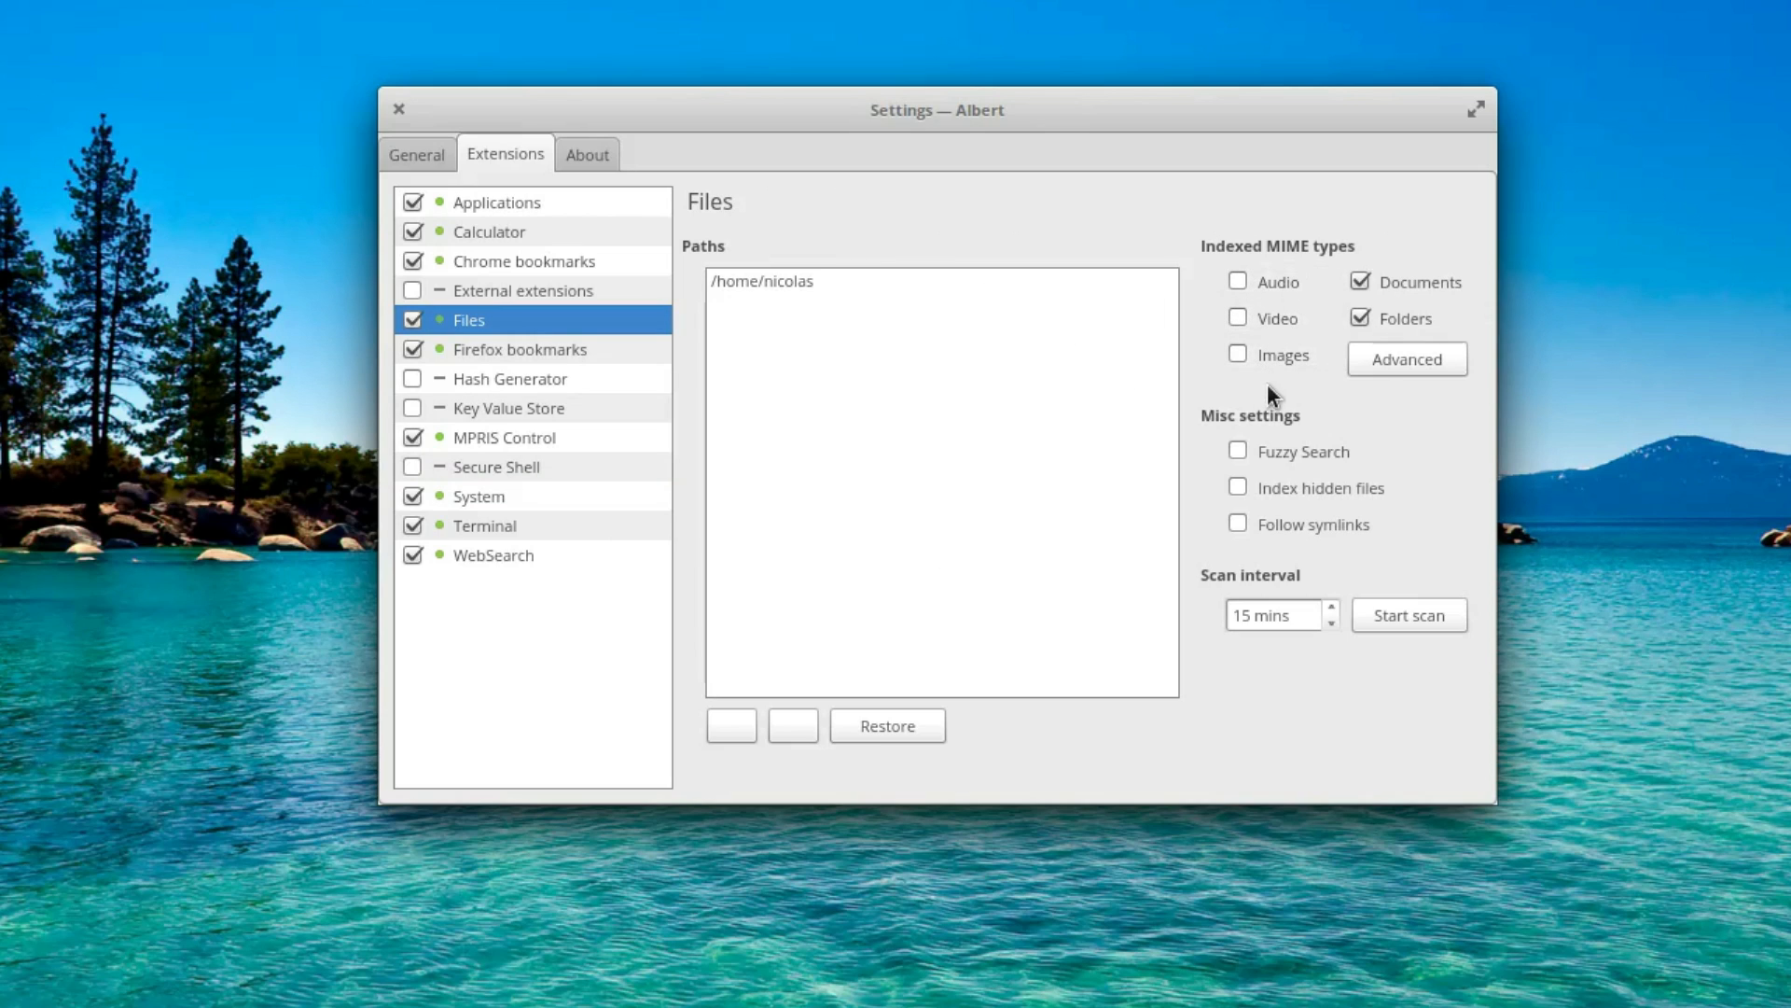
left_click(1406, 358)
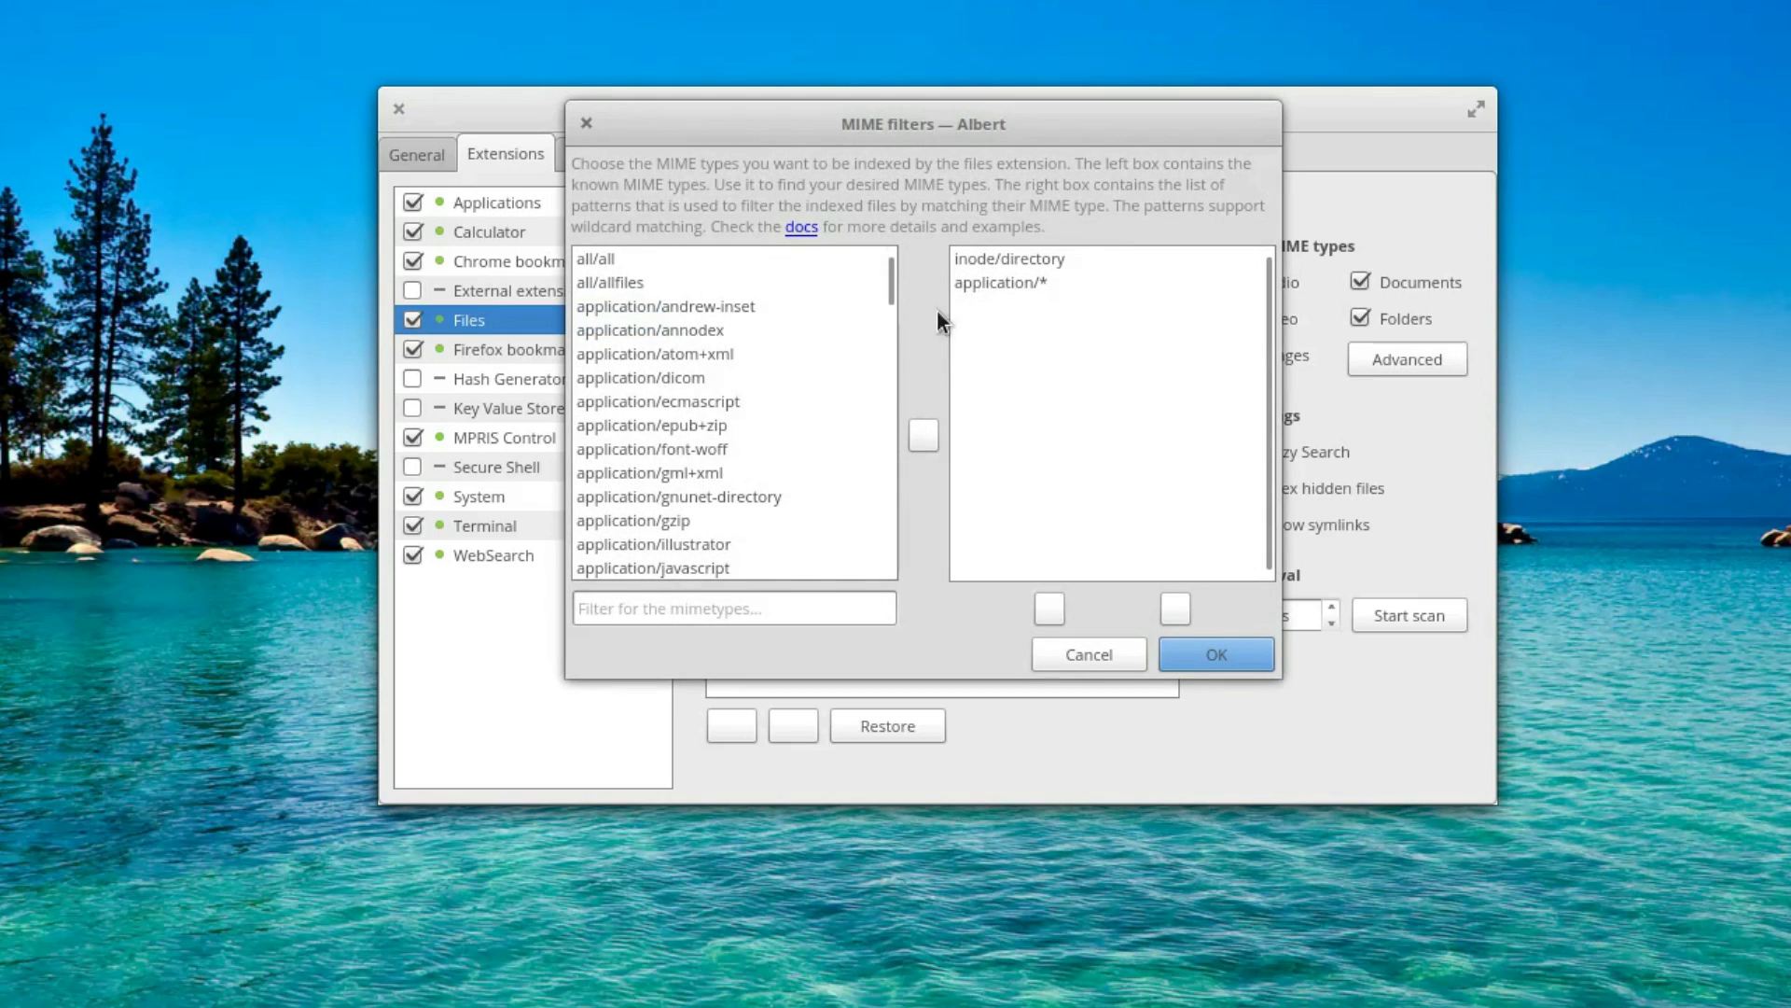
left_click(1214, 653)
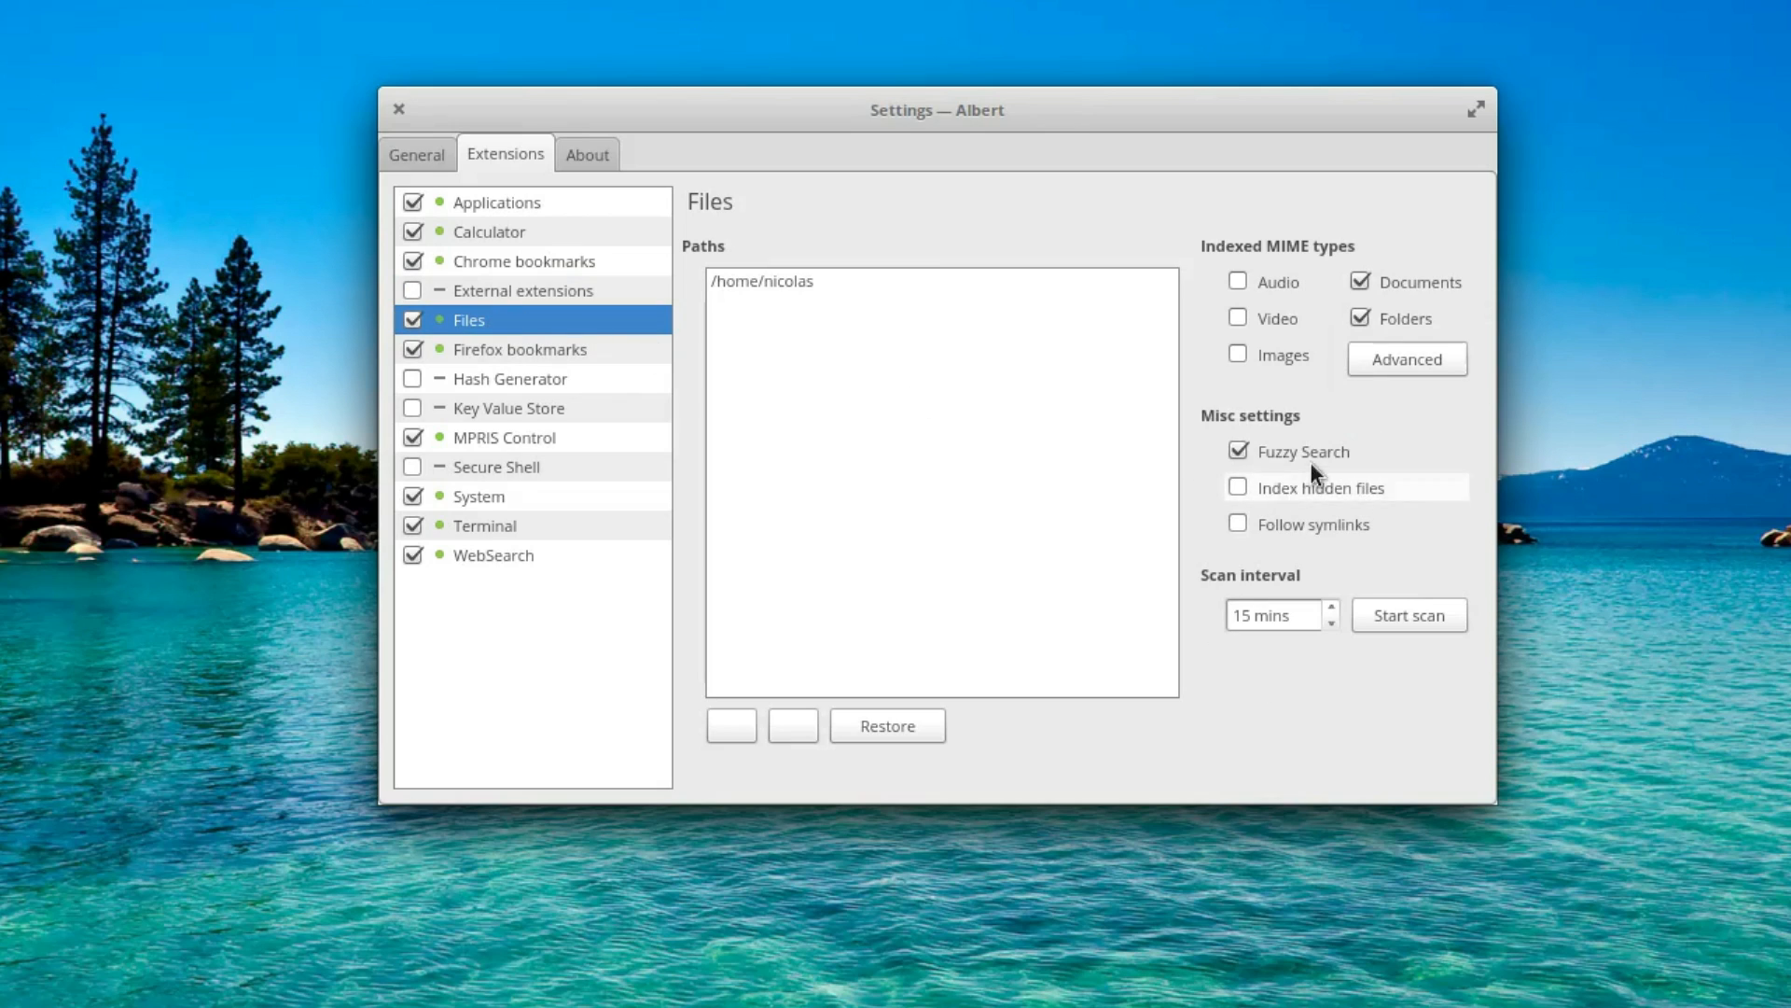
Inspect the Amazon entry in the WebSearch extension's search engine list
left_click(494, 554)
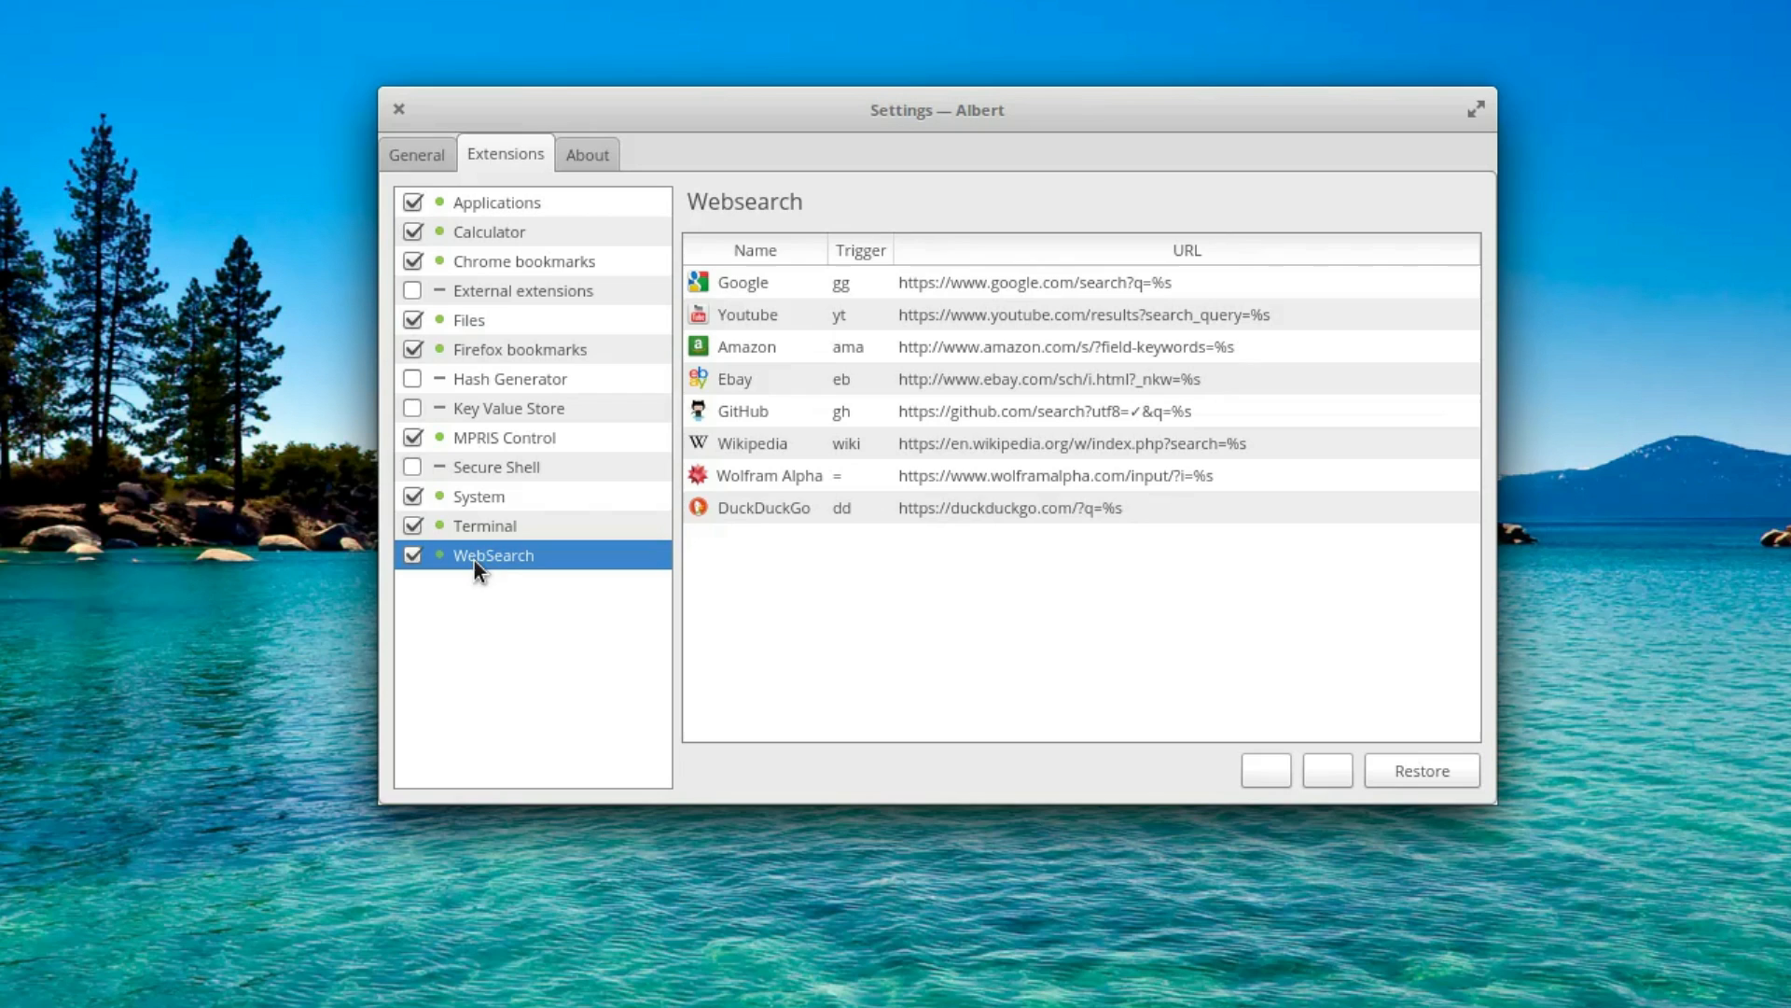
left_click(799, 346)
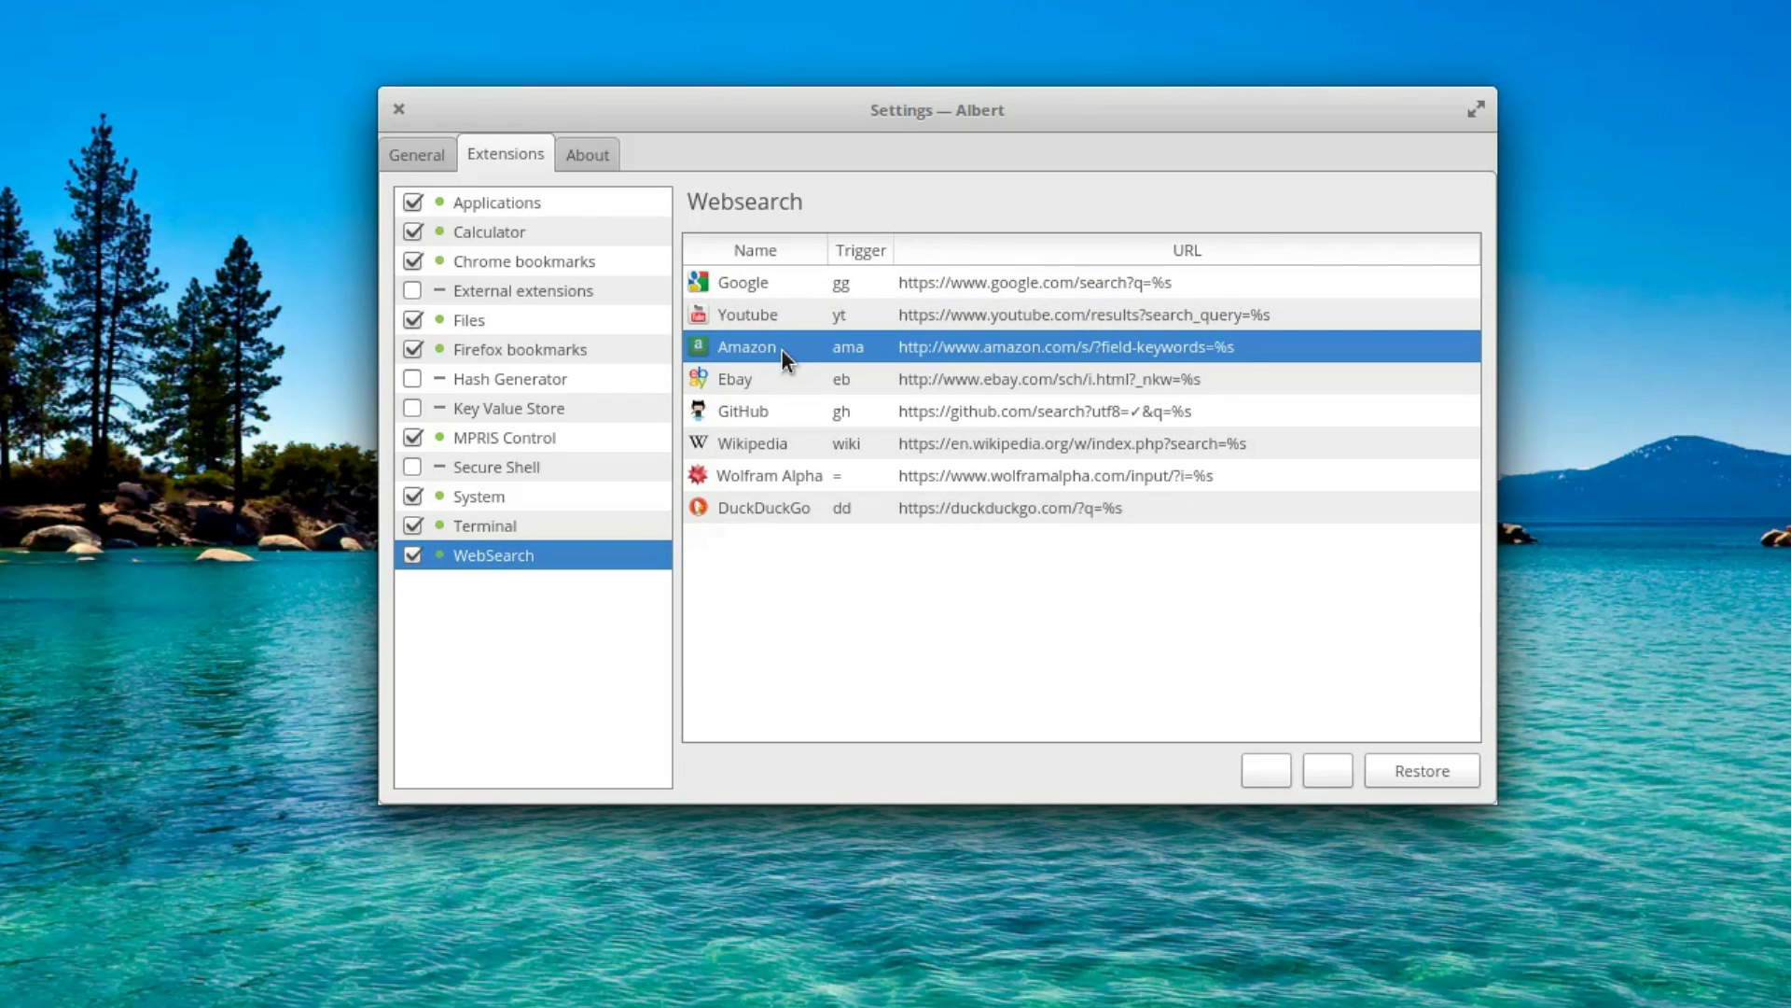
left_click(762, 508)
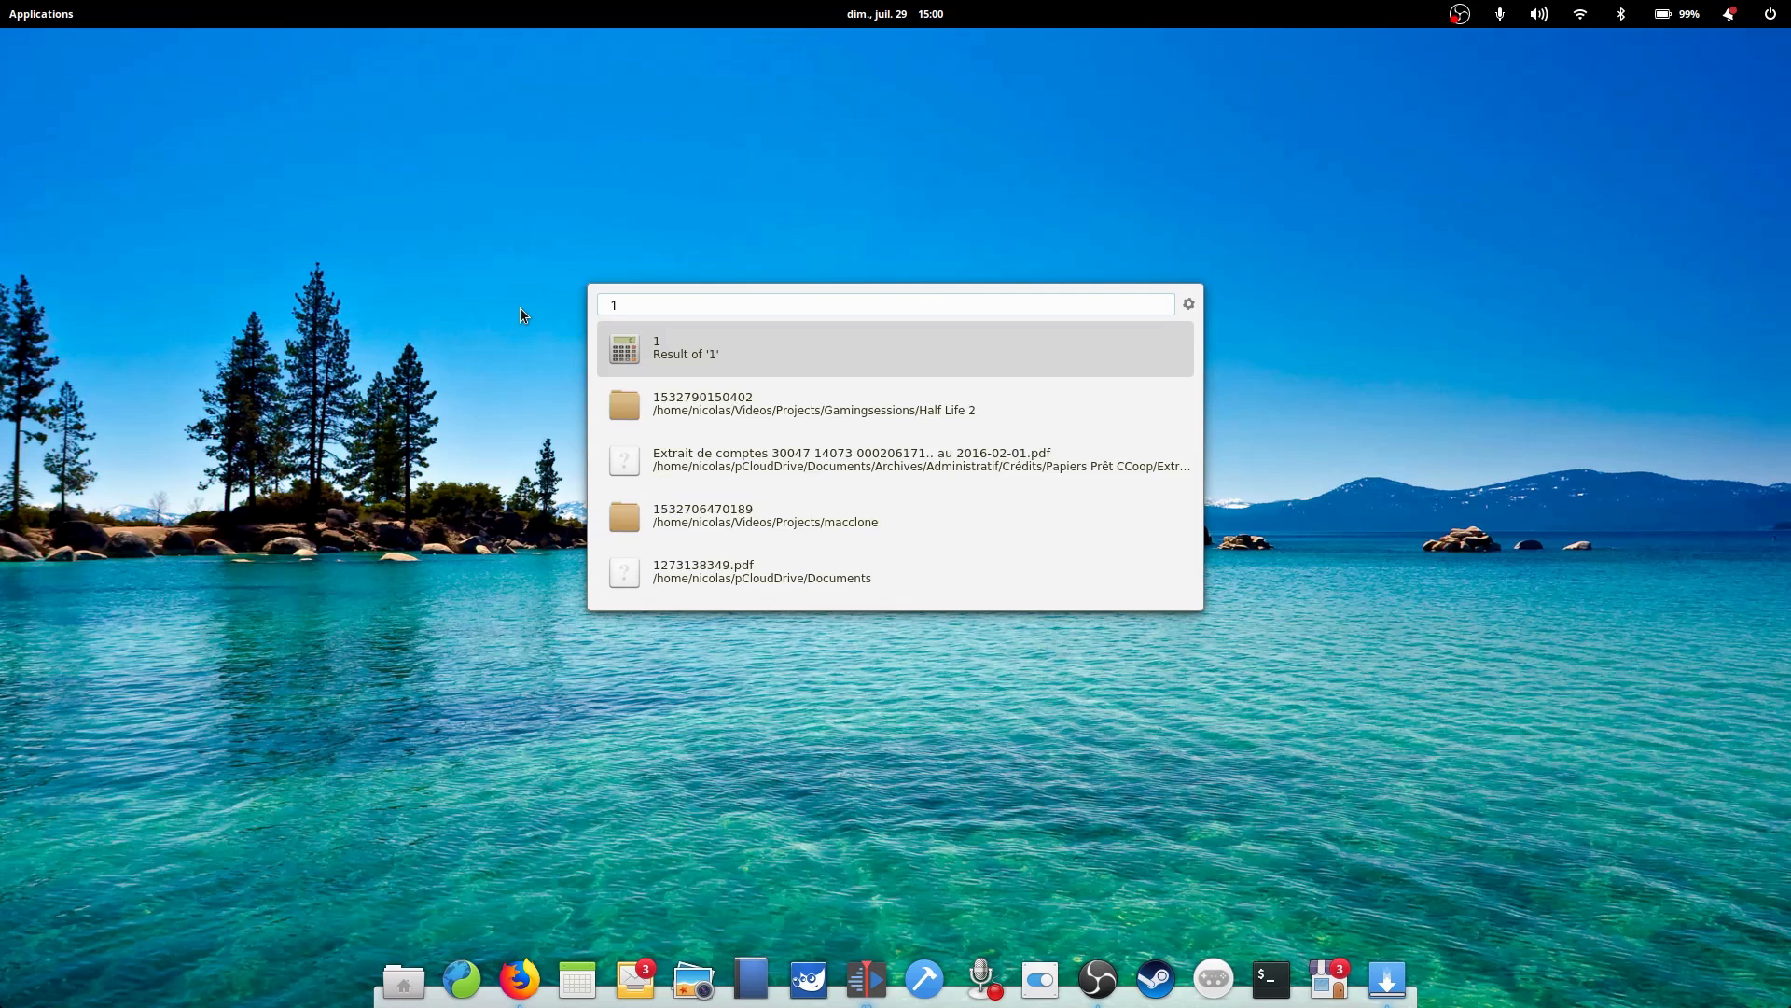
Use Albert to calculate 578*25*12/, browse /usr/share, and bring up a Google search via 'gg'
type("578*25*12/")
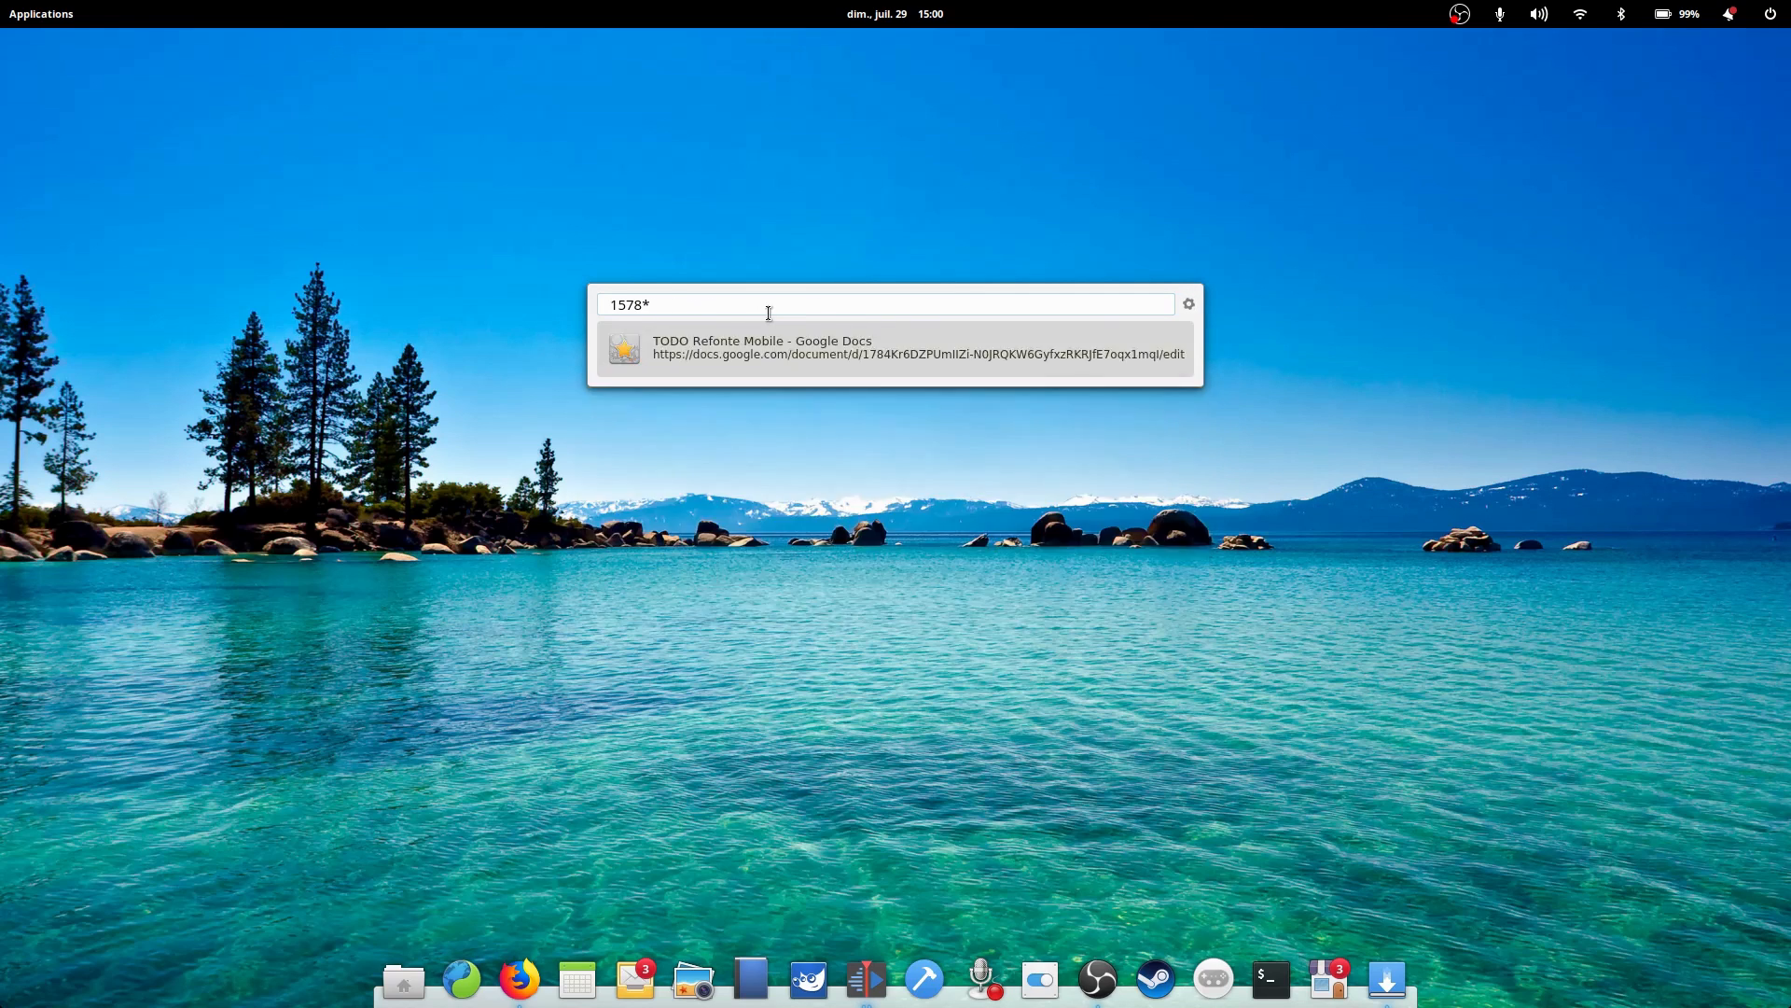
type("/usr/share")
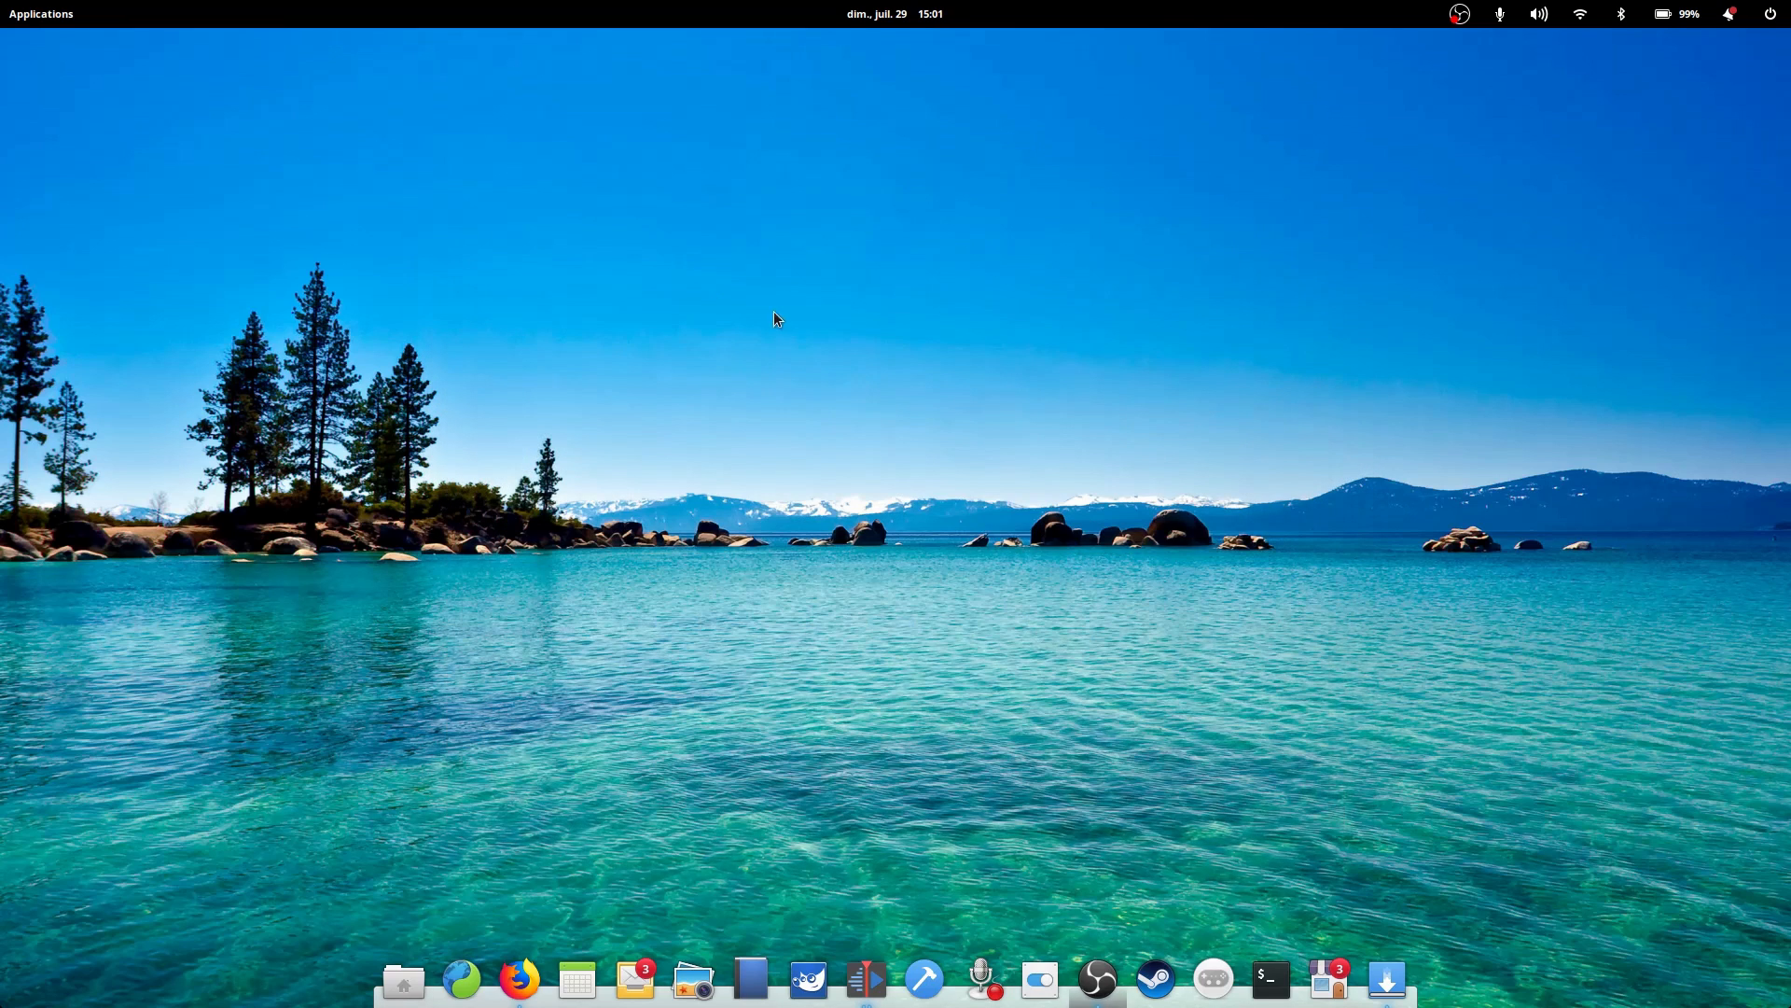
type("gg")
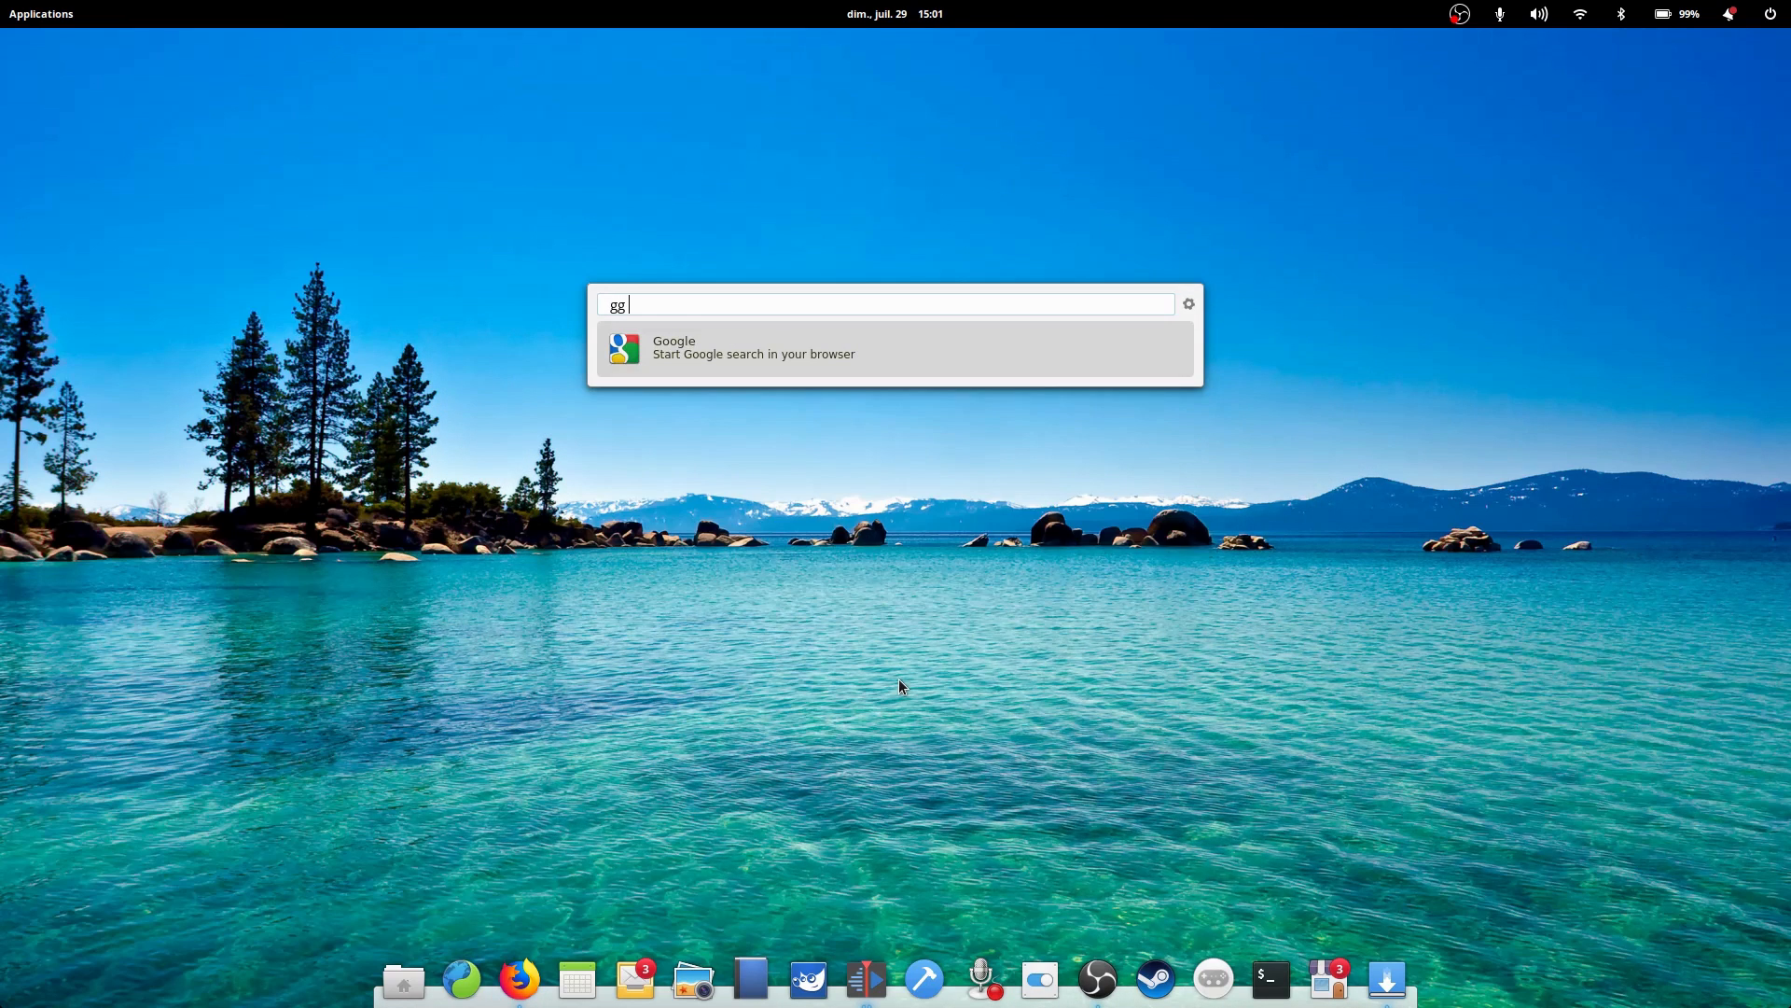
key("Escape")
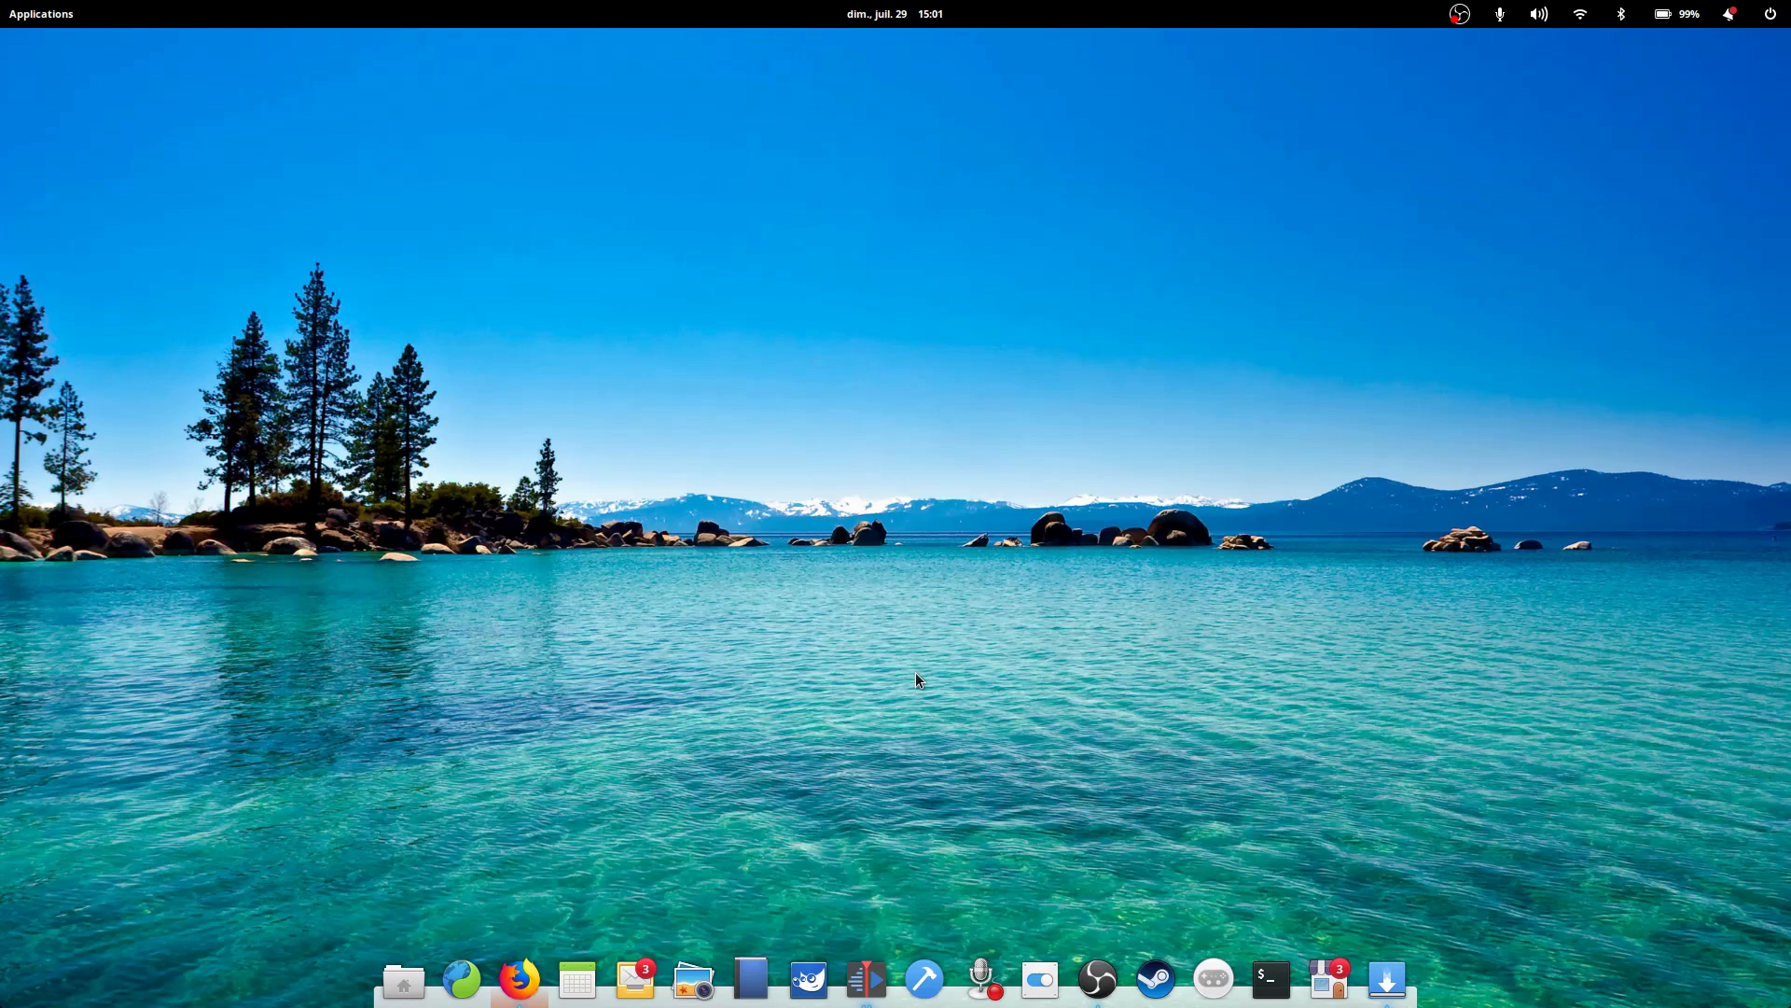